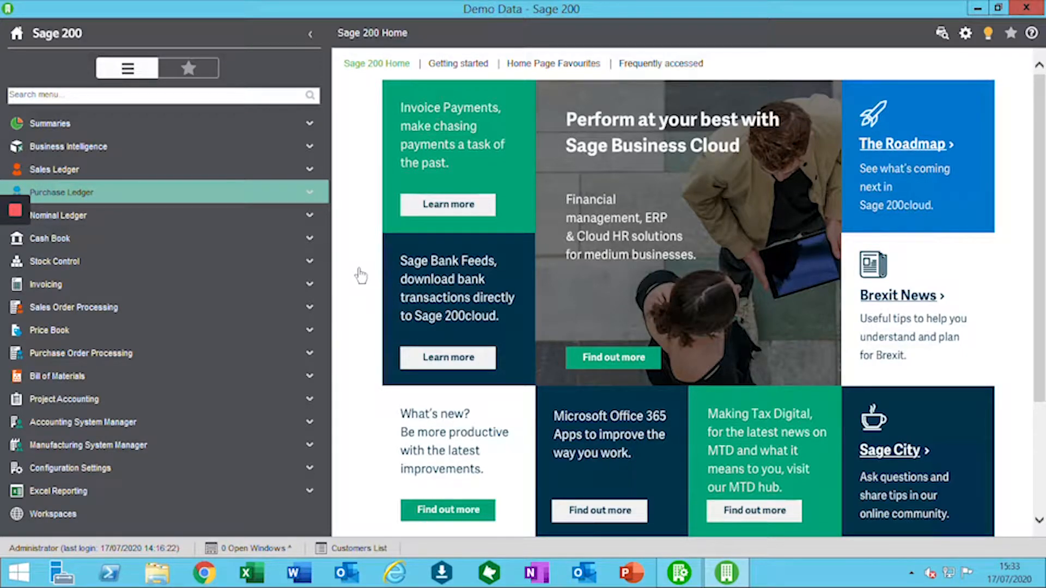
mouse_move(169, 425)
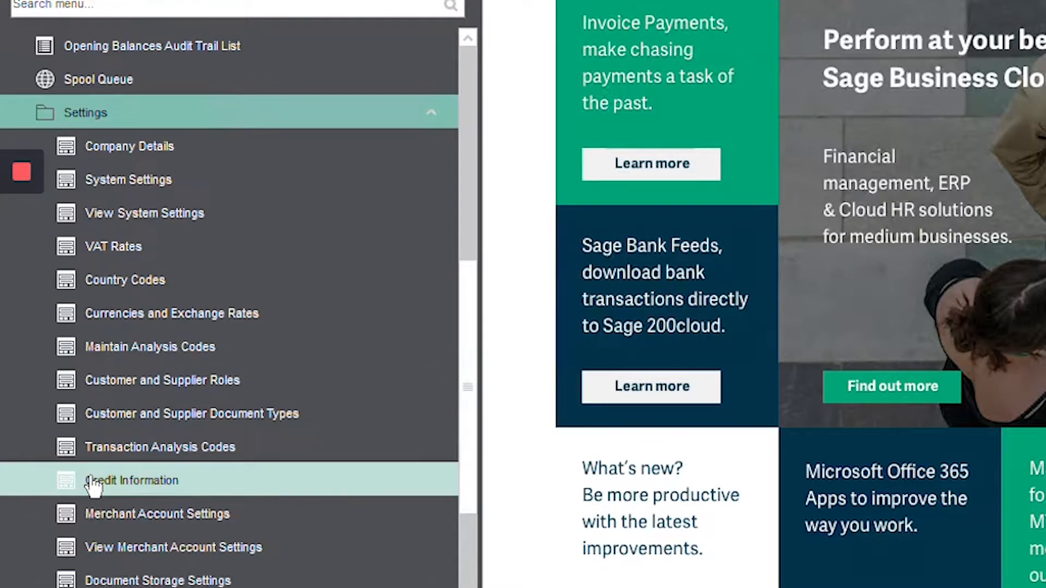
mouse_move(113, 246)
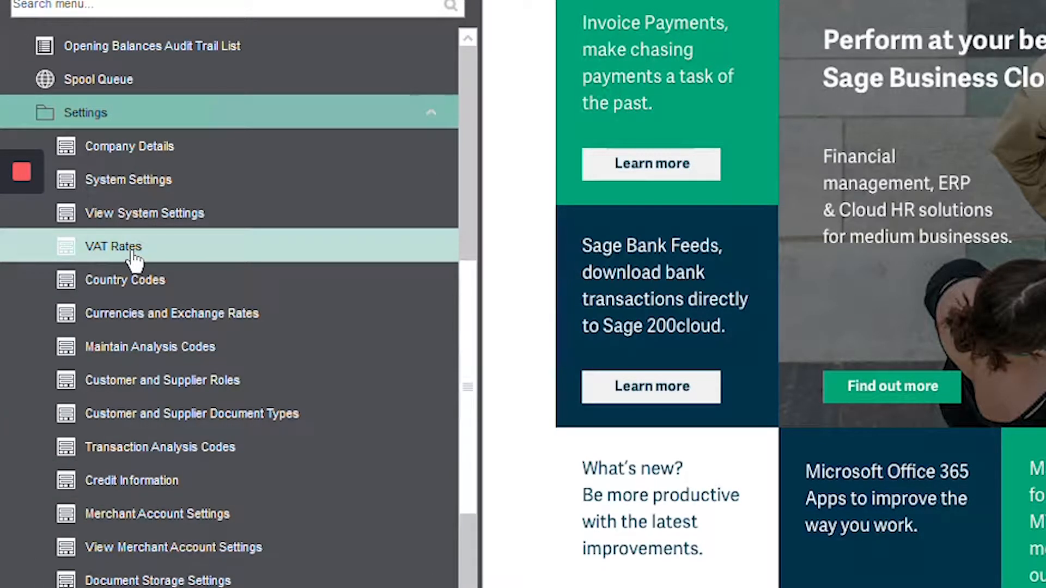
Add VAT rate code 99, 'Temporary Vat Rate', at 5.00% in VAT Rates.
click(113, 247)
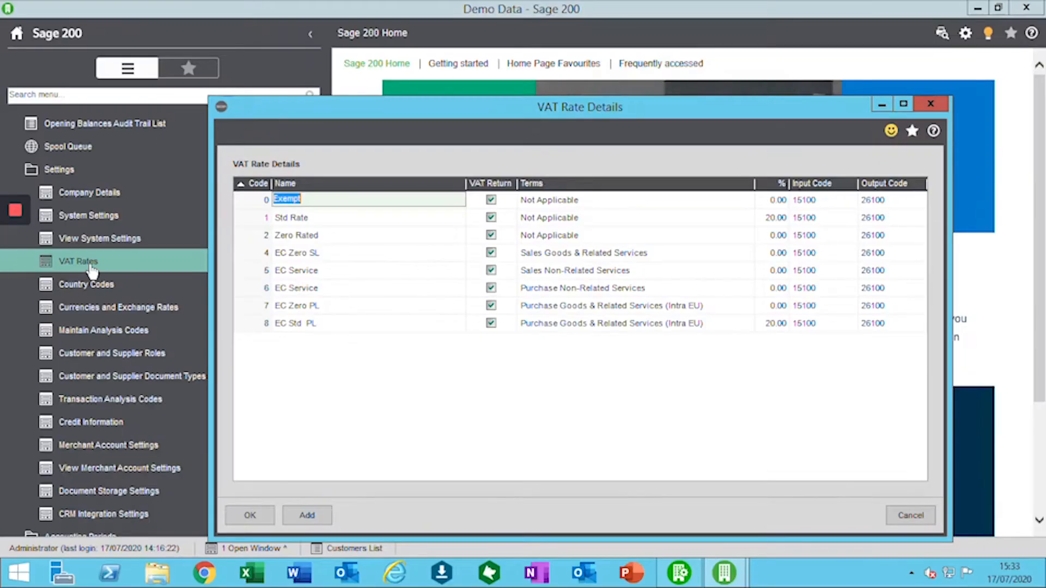
mouse_move(520, 378)
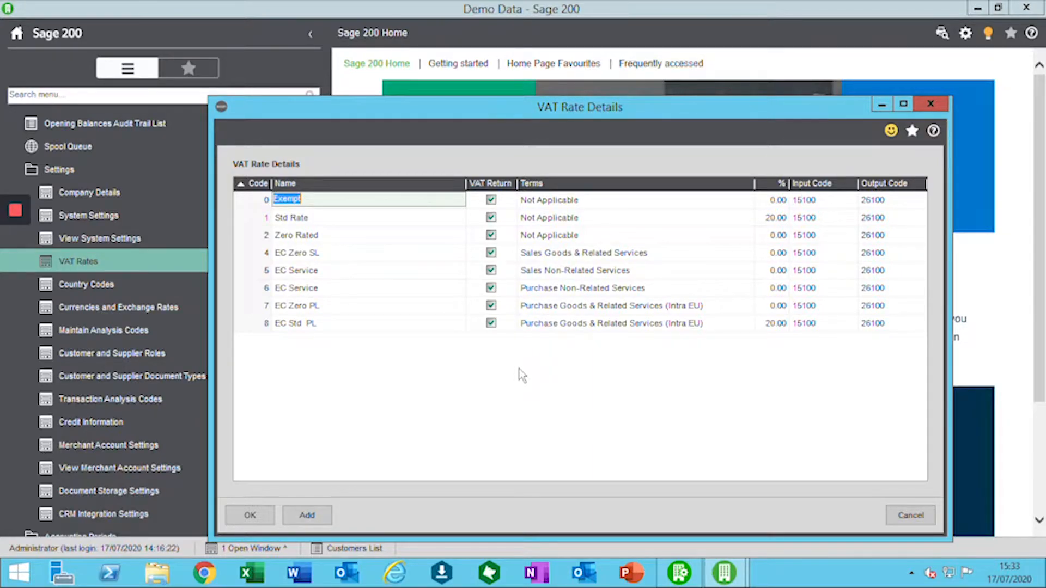
mouse_move(430, 352)
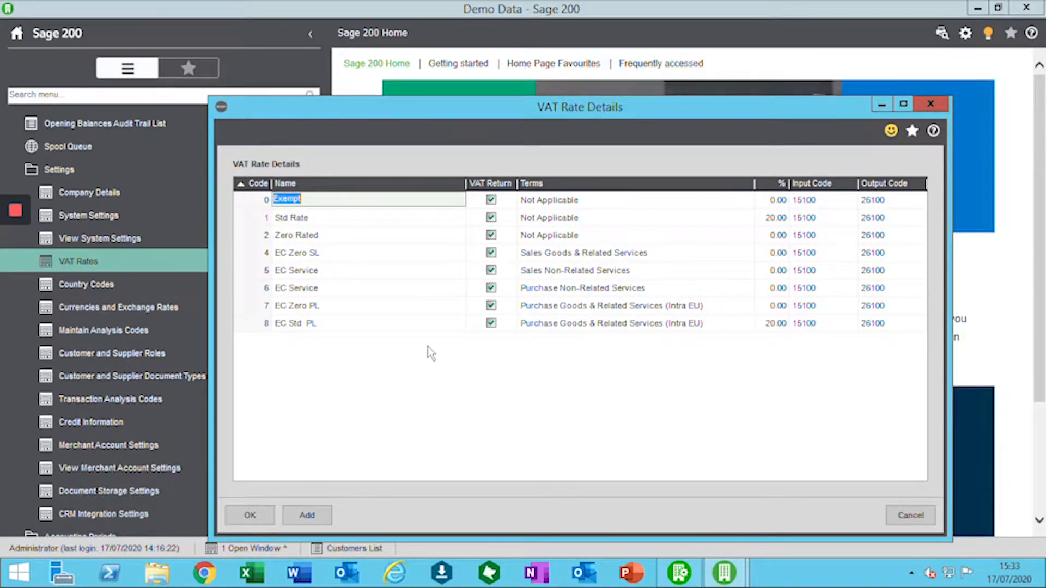
mouse_move(267, 355)
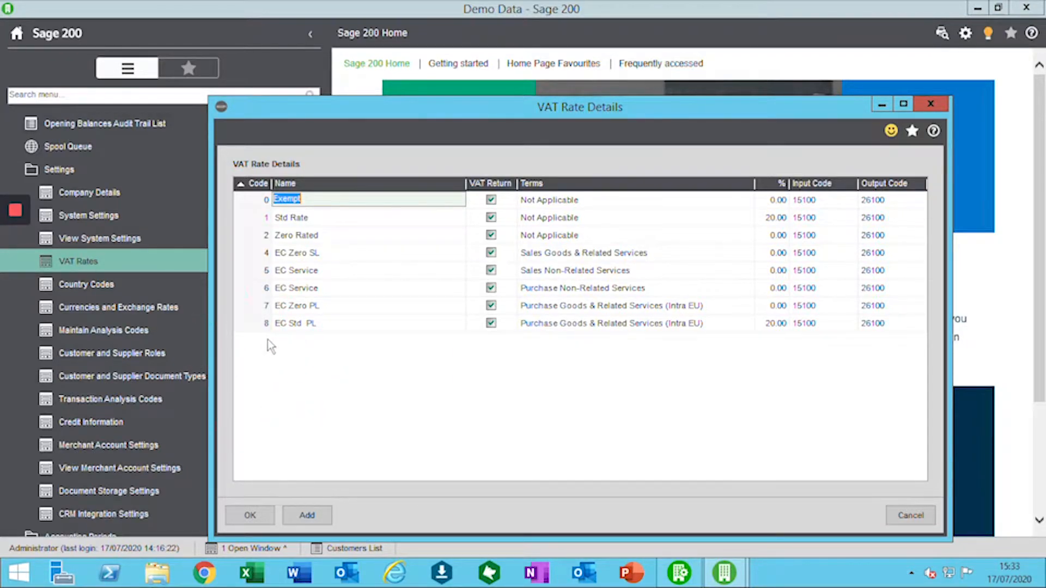
click(307, 515)
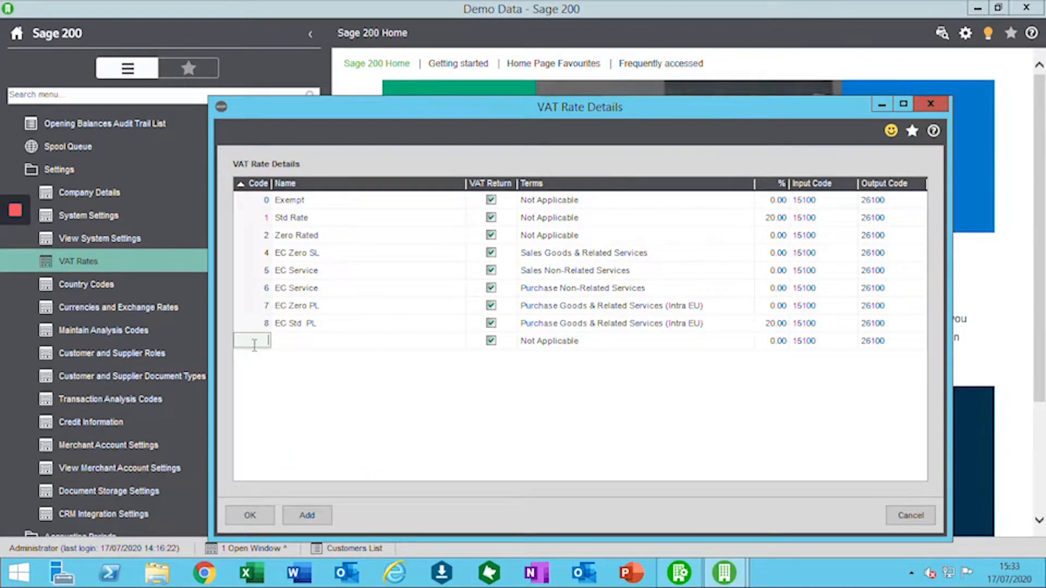
click(252, 340)
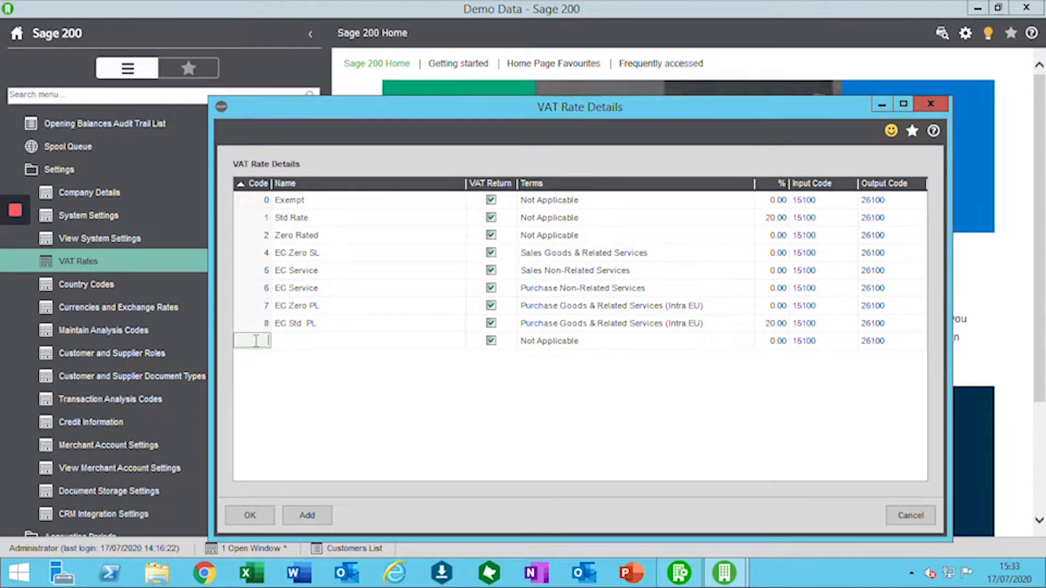
text(99)
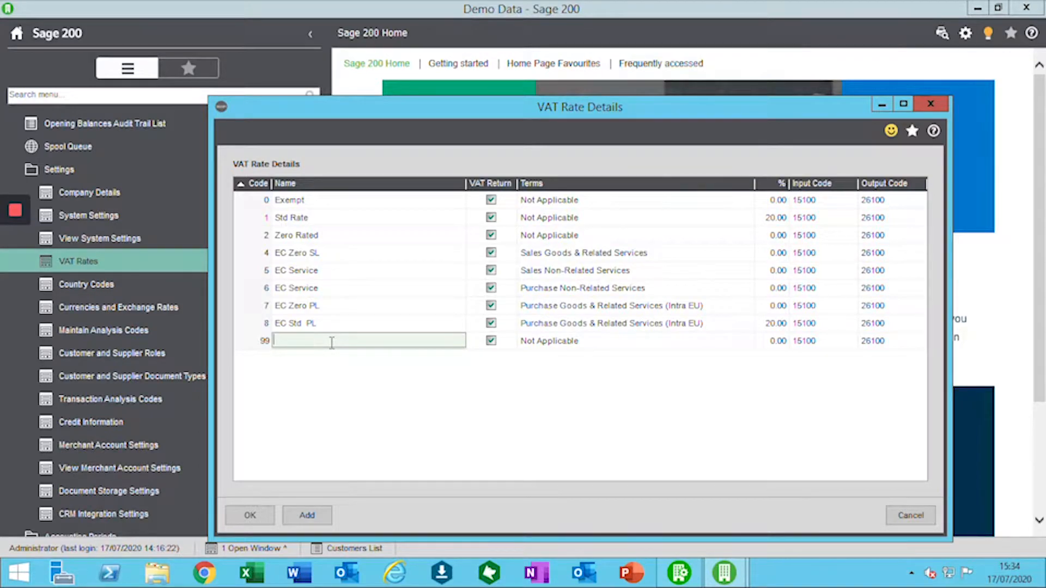
text(Temporary Vat)
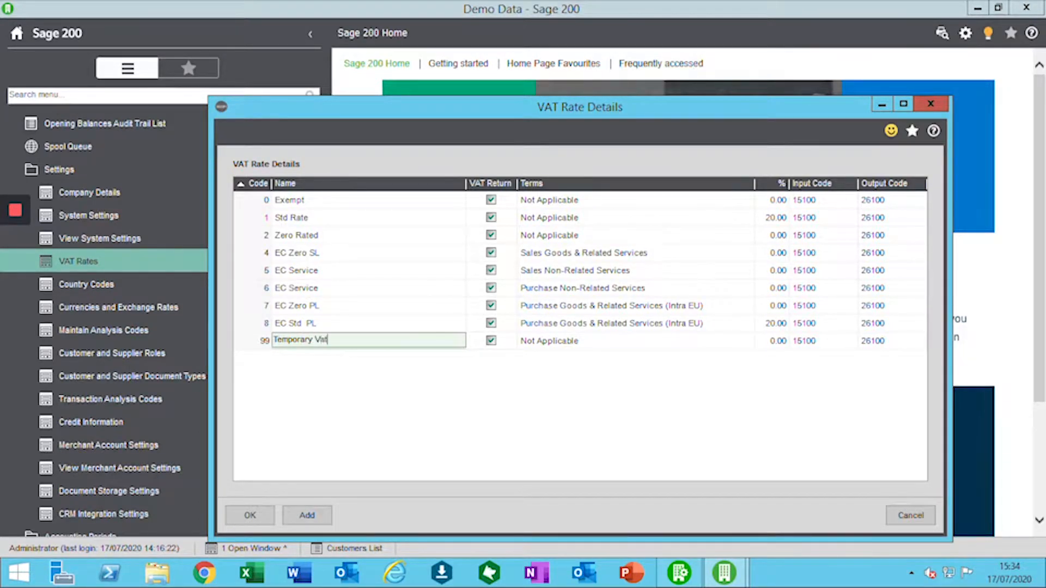
click(491, 340)
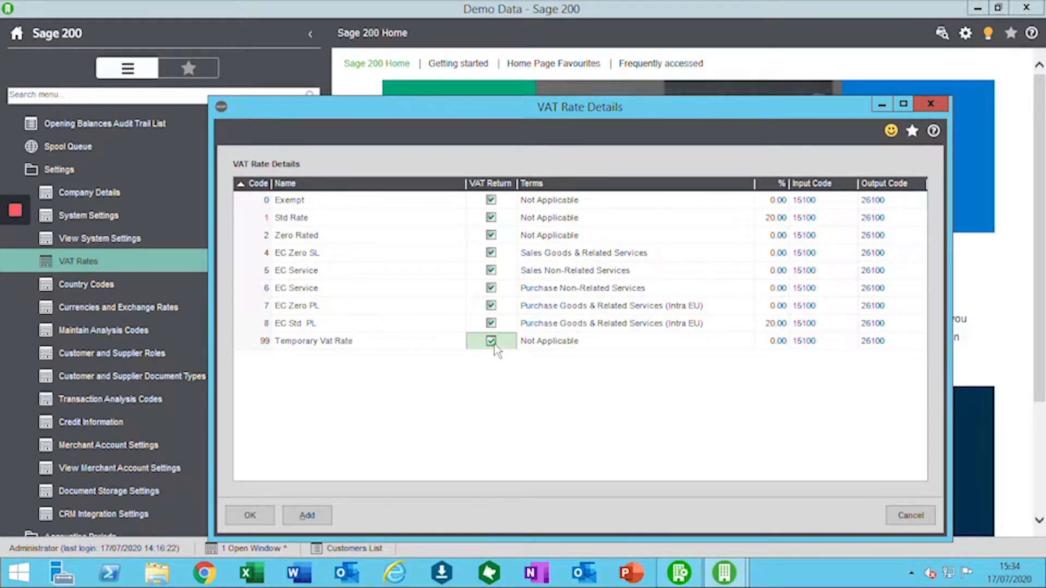
mouse_move(473, 358)
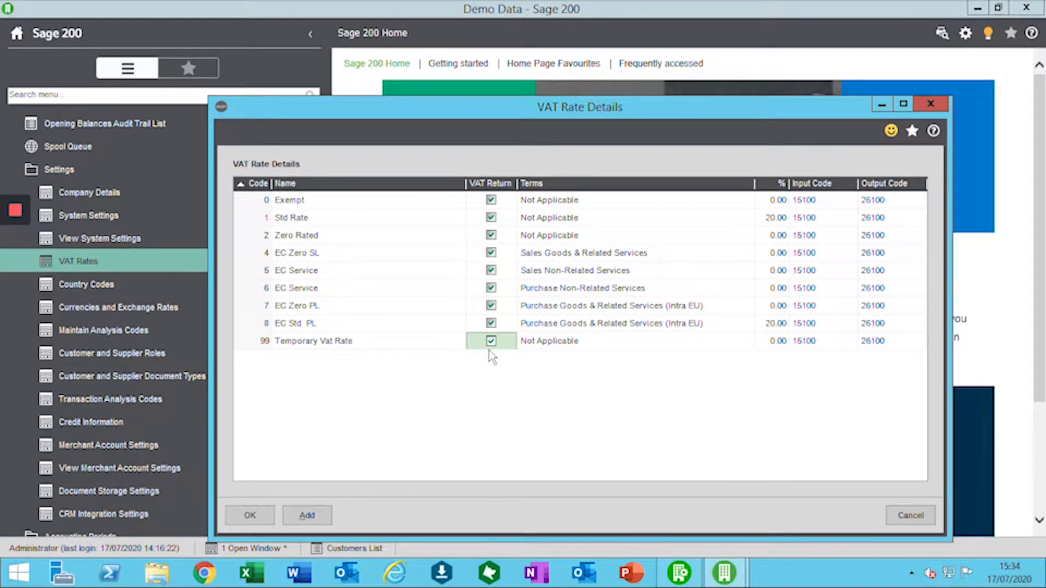
mouse_move(598, 348)
text(5)
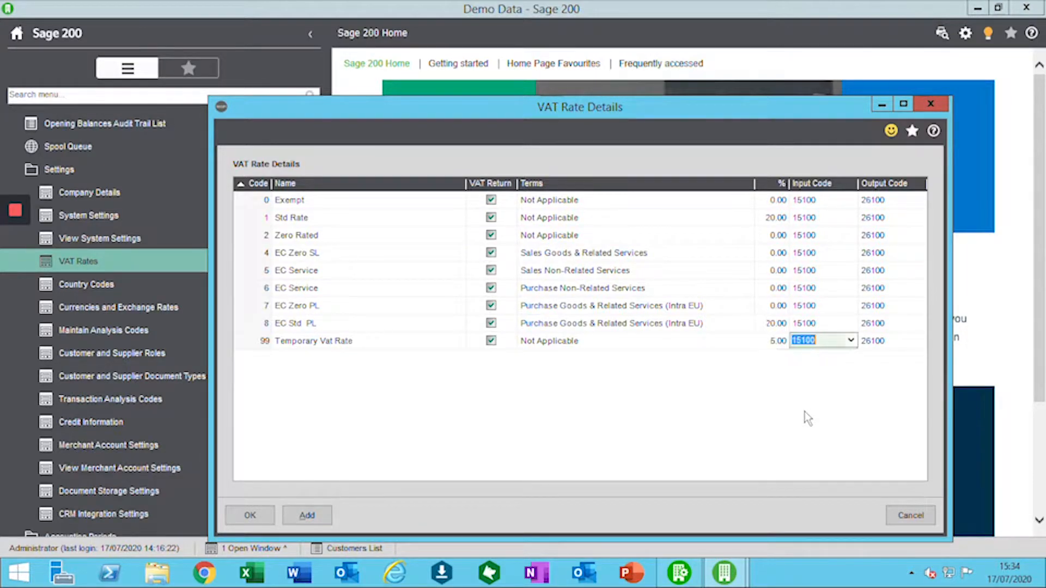
mouse_move(898, 353)
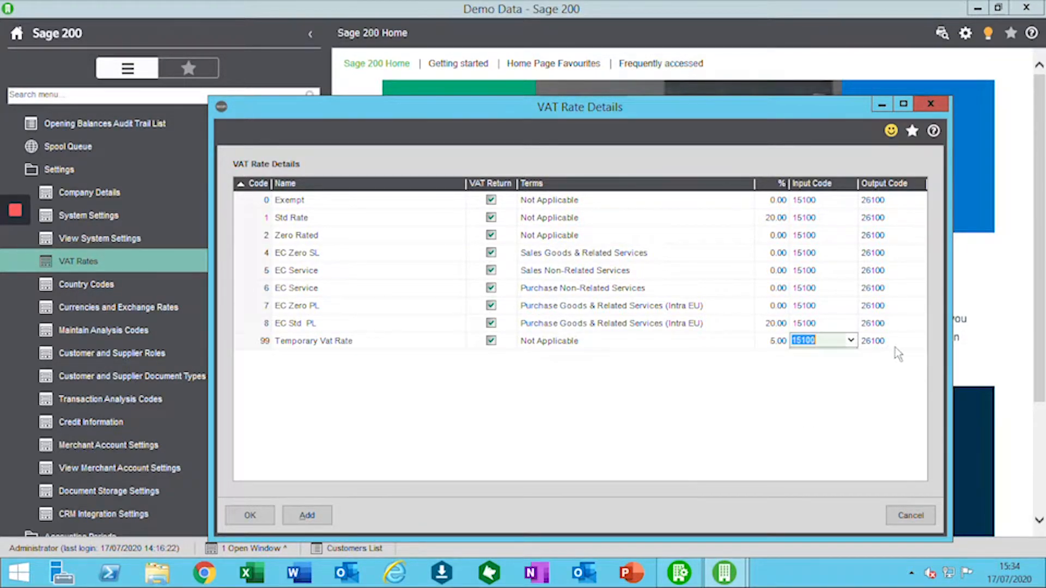
mouse_move(341, 354)
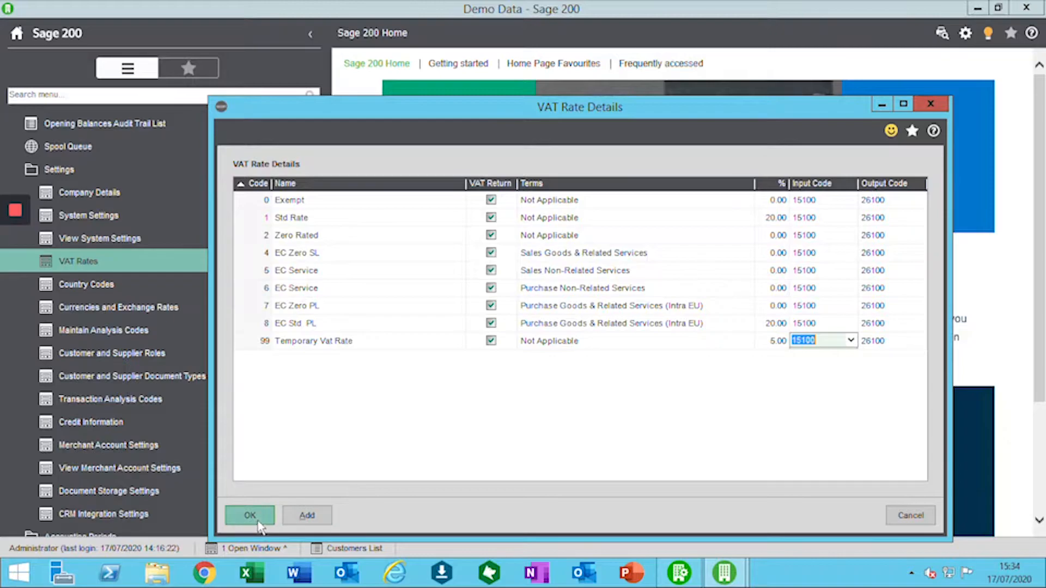
Confirm the 99 Temporary Vat Rate and expand Sales Ledger > Sales Accounts.
click(250, 515)
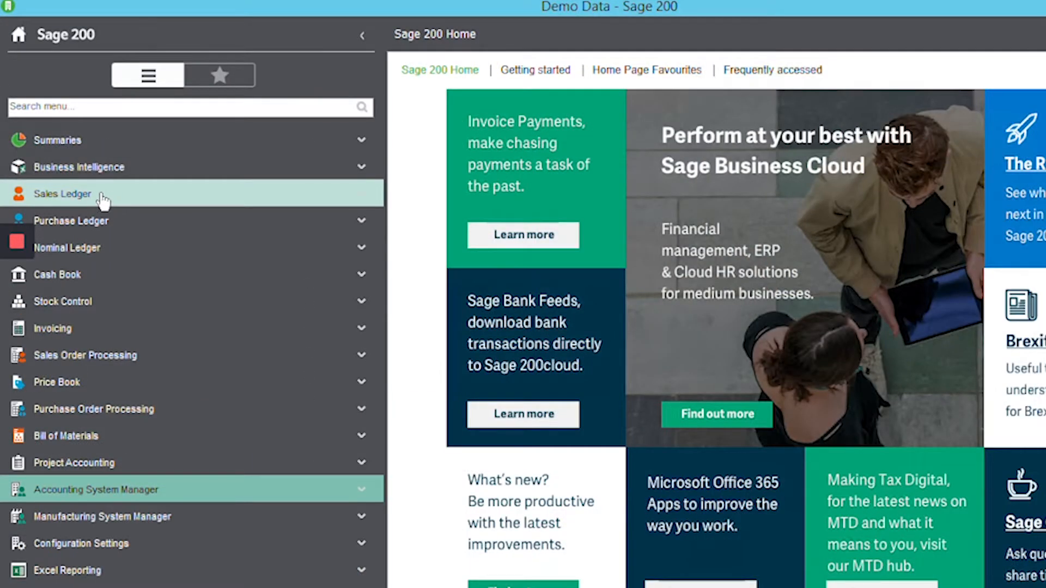
click(63, 194)
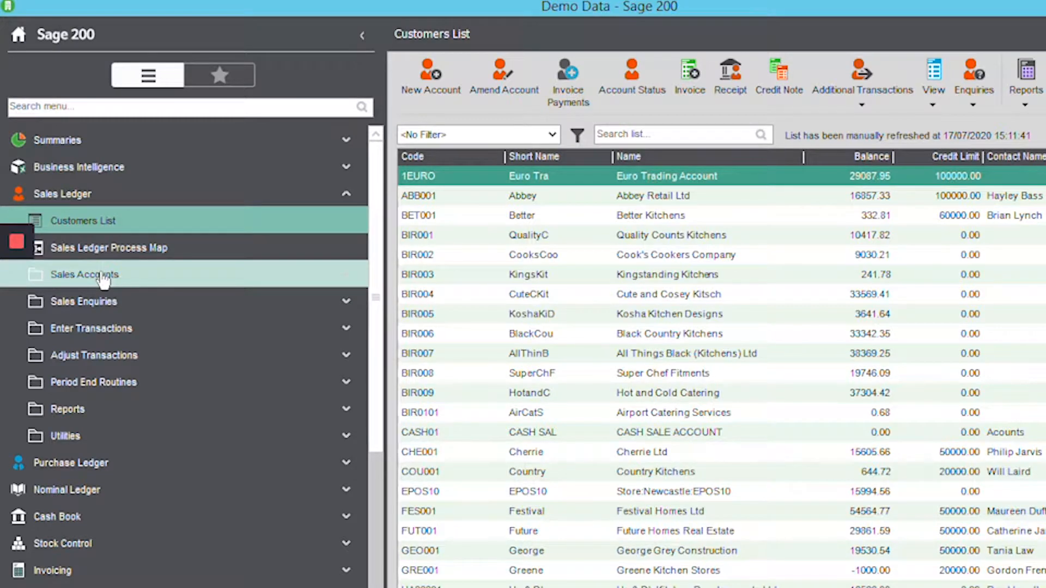
click(84, 274)
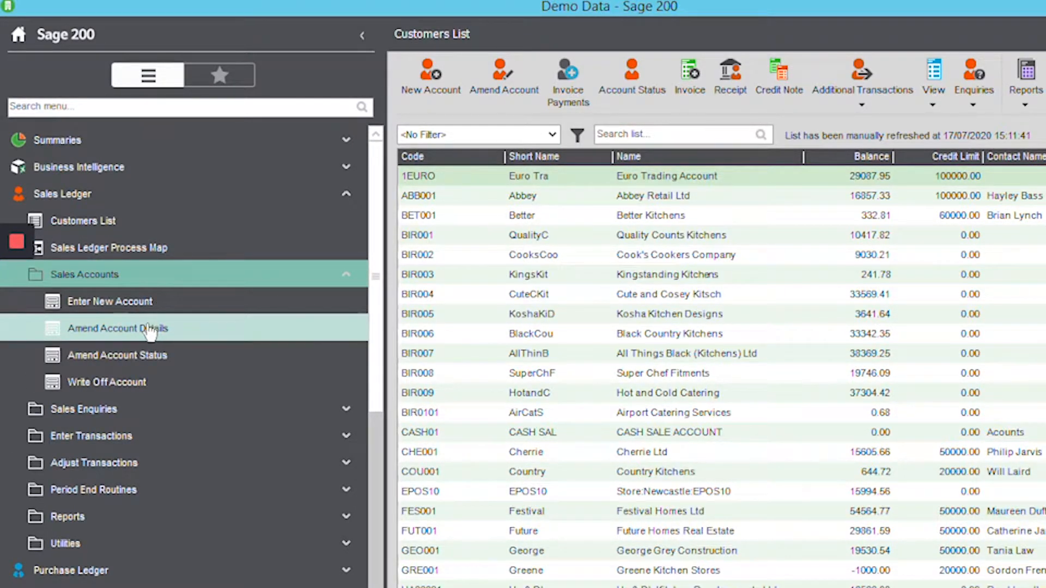
Set customer ABB001 Abbey Retail Ltd's default VAT code to 0 - Exempt and save.
click(117, 328)
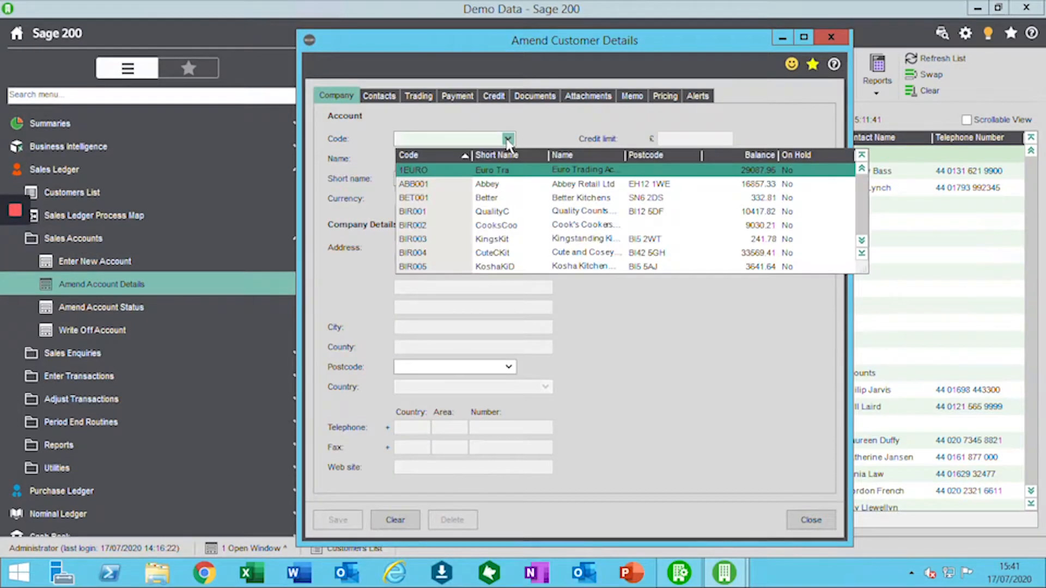
click(487, 184)
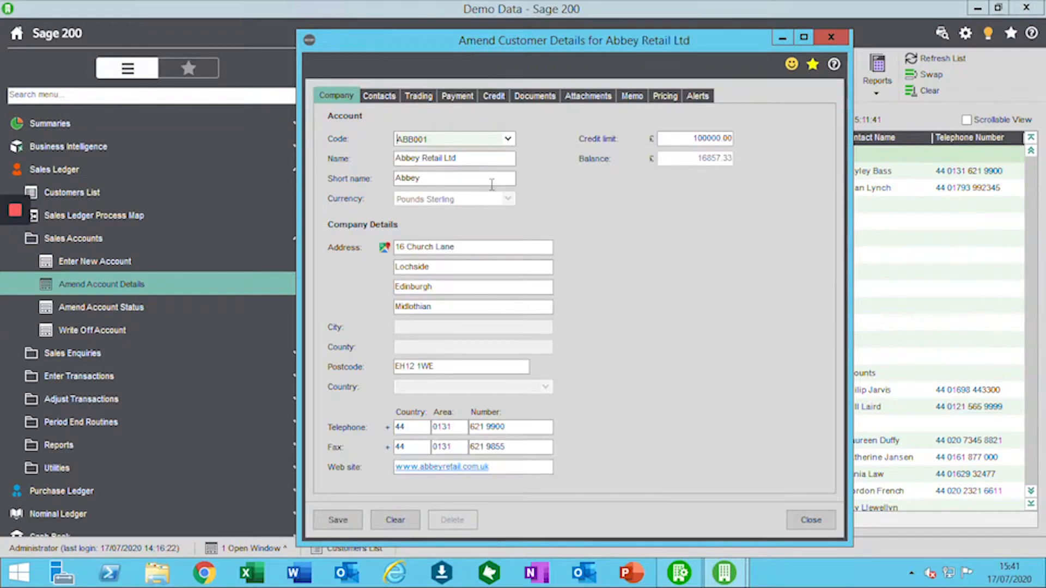
click(418, 95)
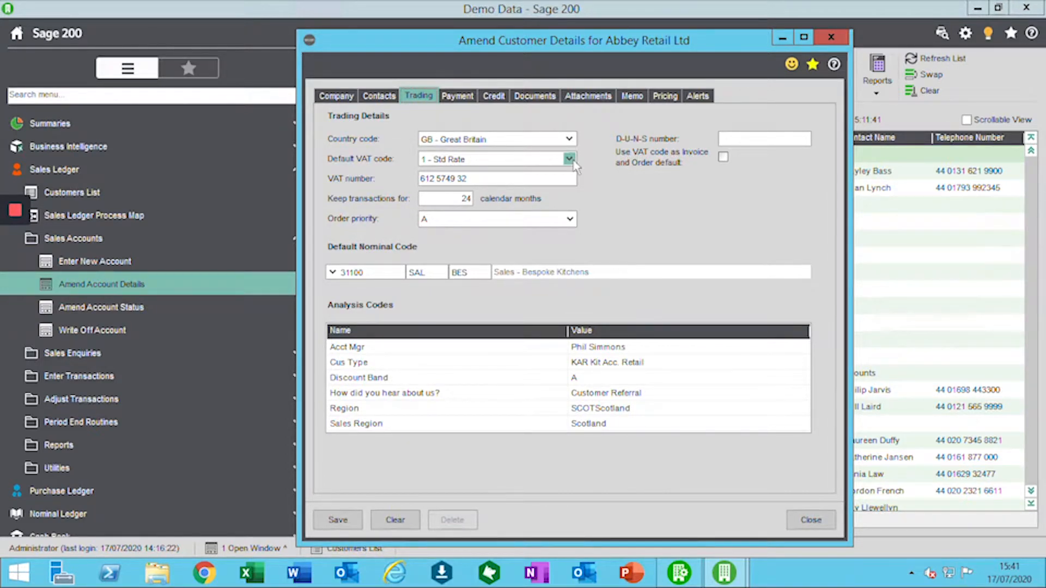
click(568, 159)
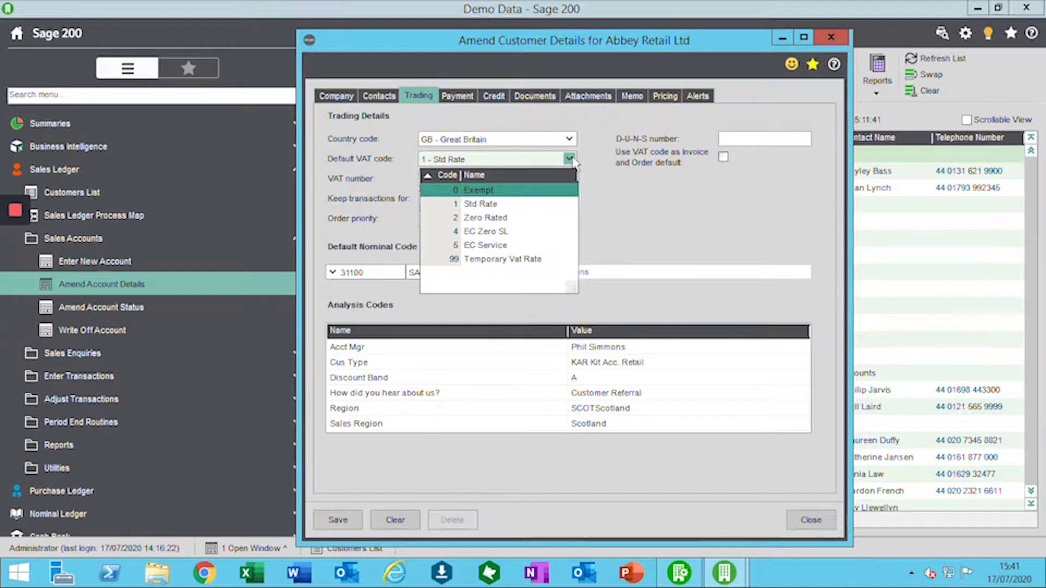
click(478, 190)
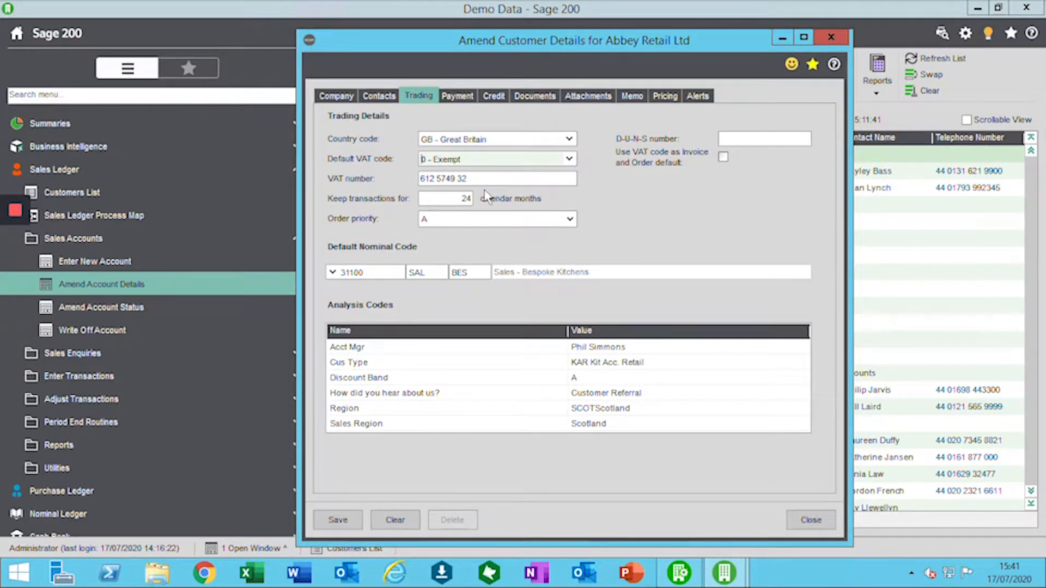
mouse_move(336, 520)
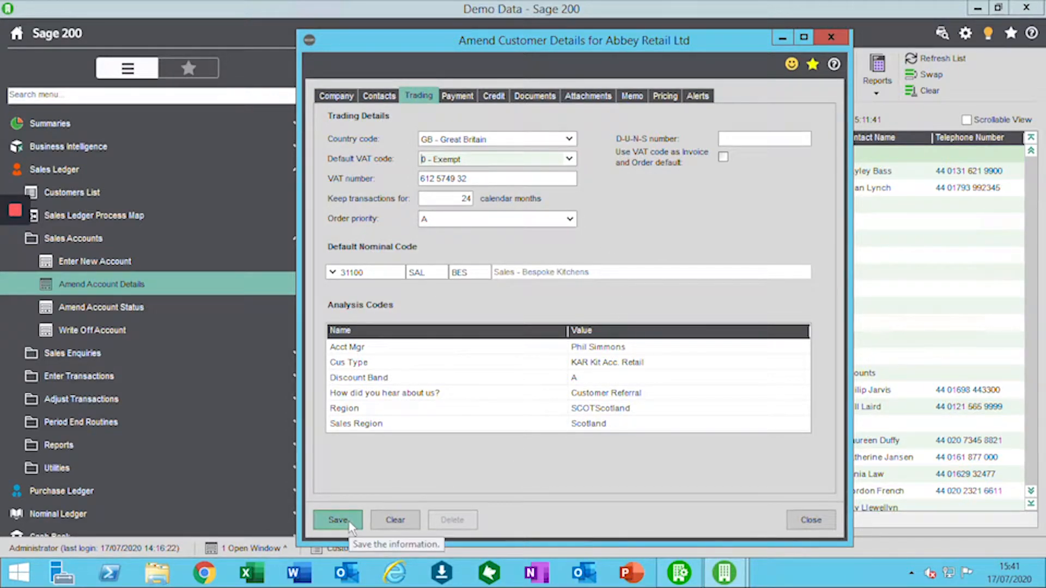
click(337, 519)
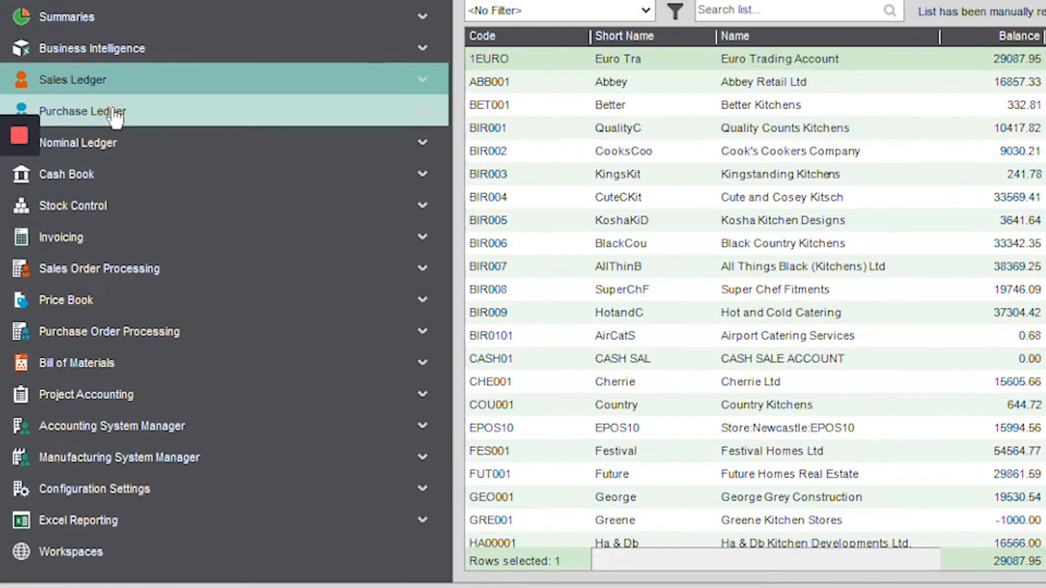
Change supplier Atlas Ranges Ltd's default VAT code on the Trading tab, then close.
click(82, 111)
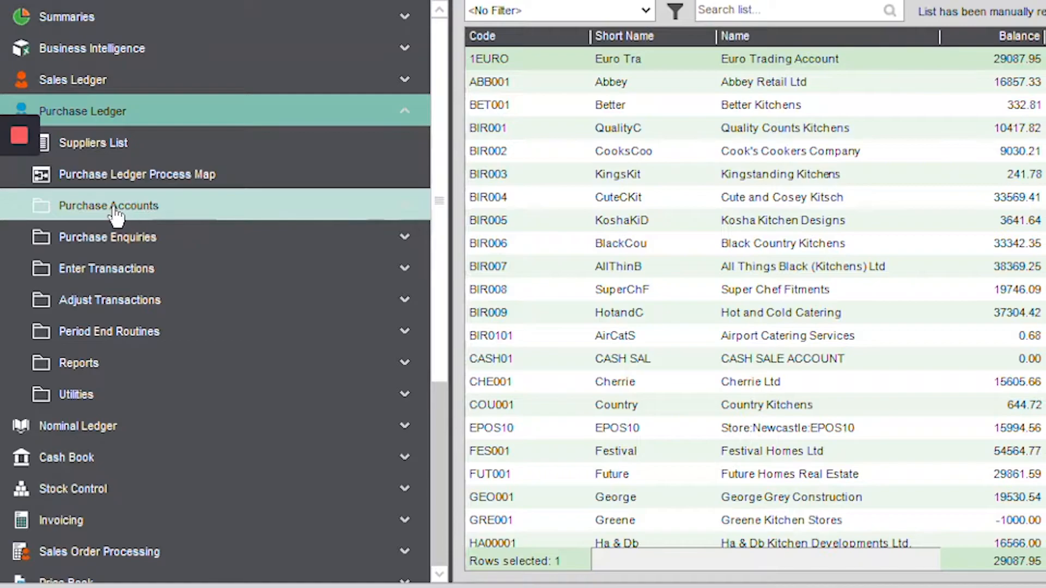
click(108, 206)
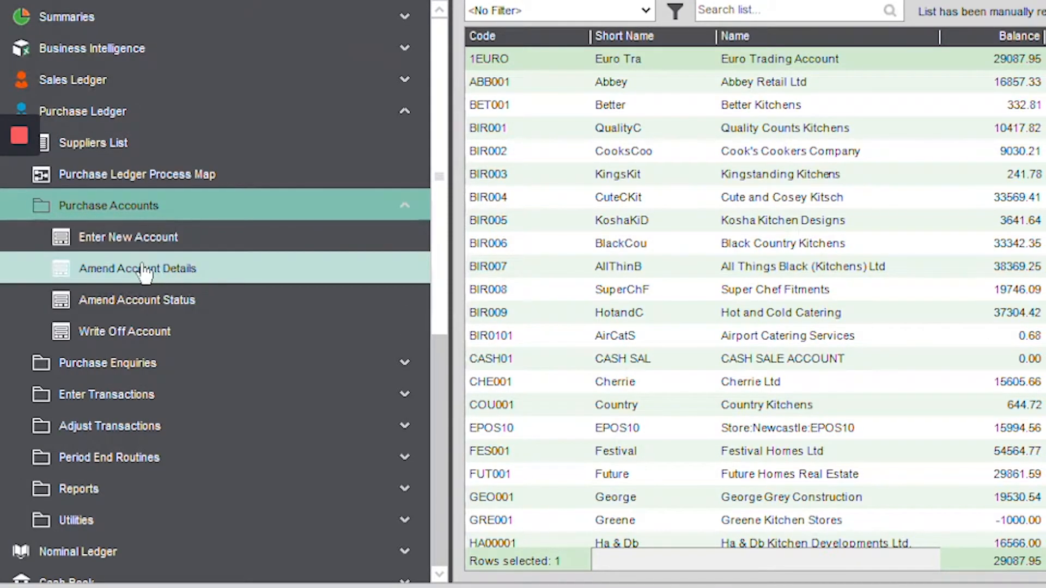
click(137, 268)
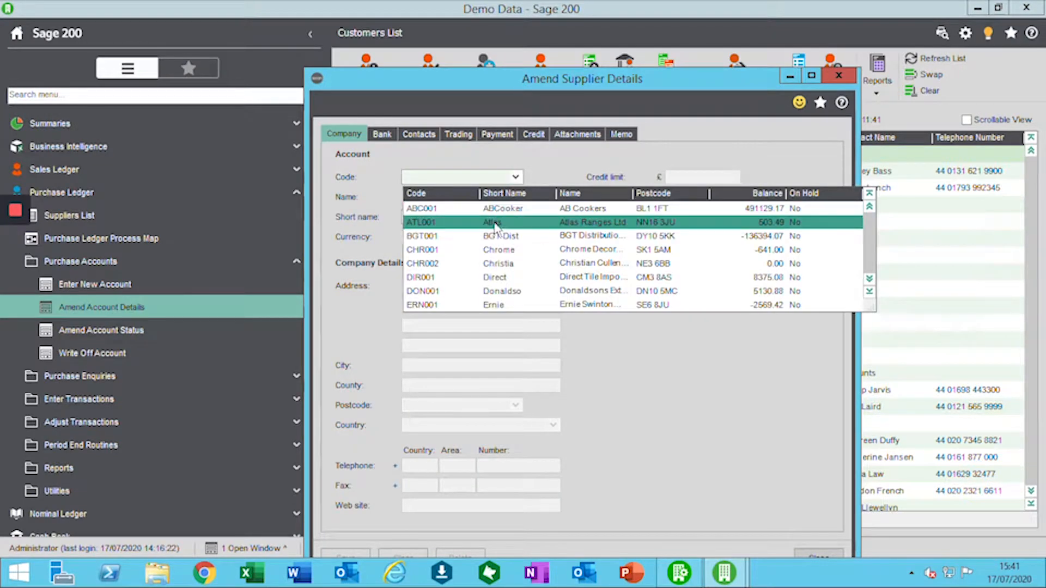
click(458, 134)
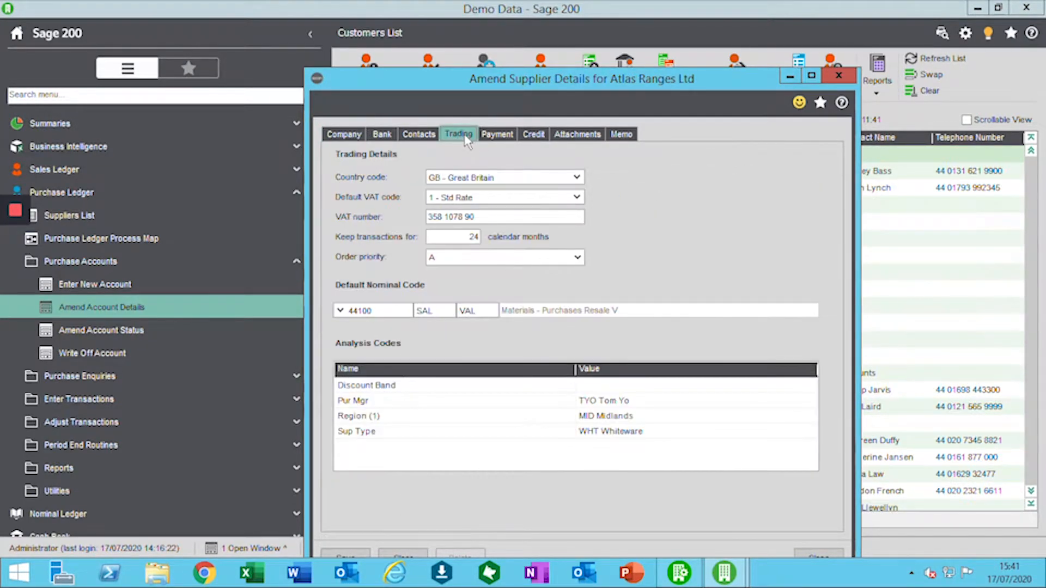
click(577, 196)
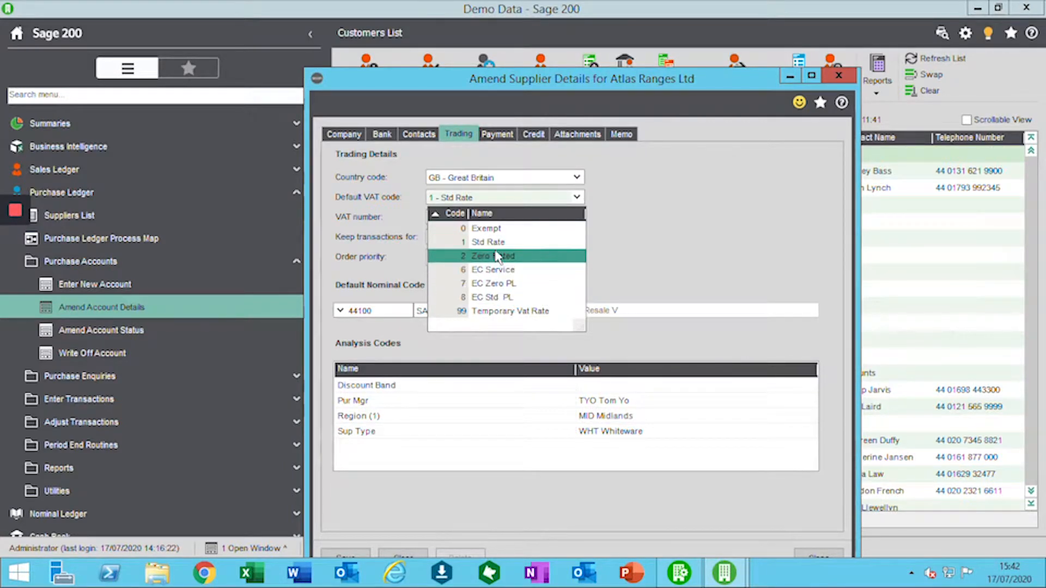
click(511, 311)
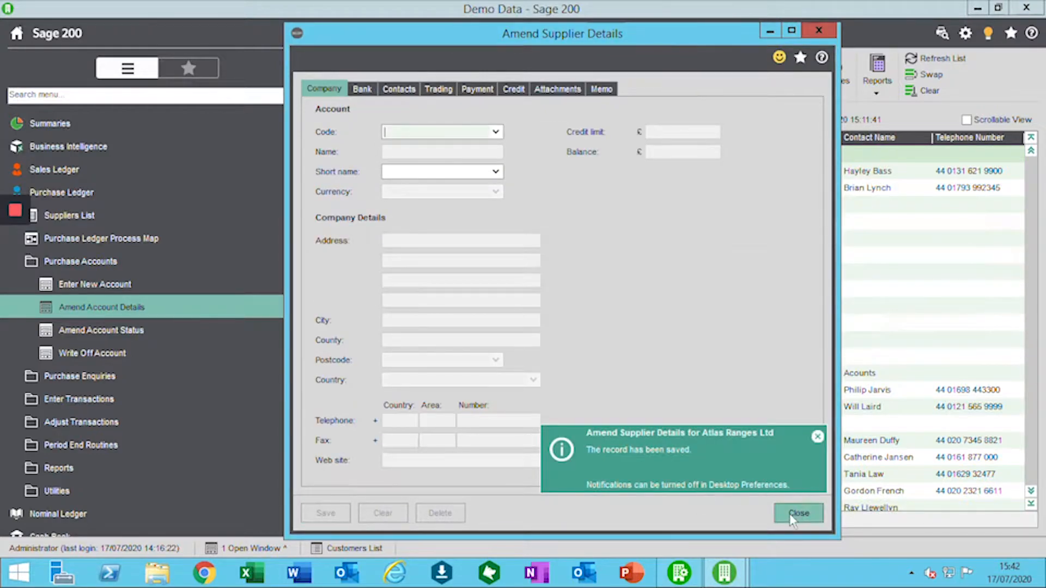
click(797, 513)
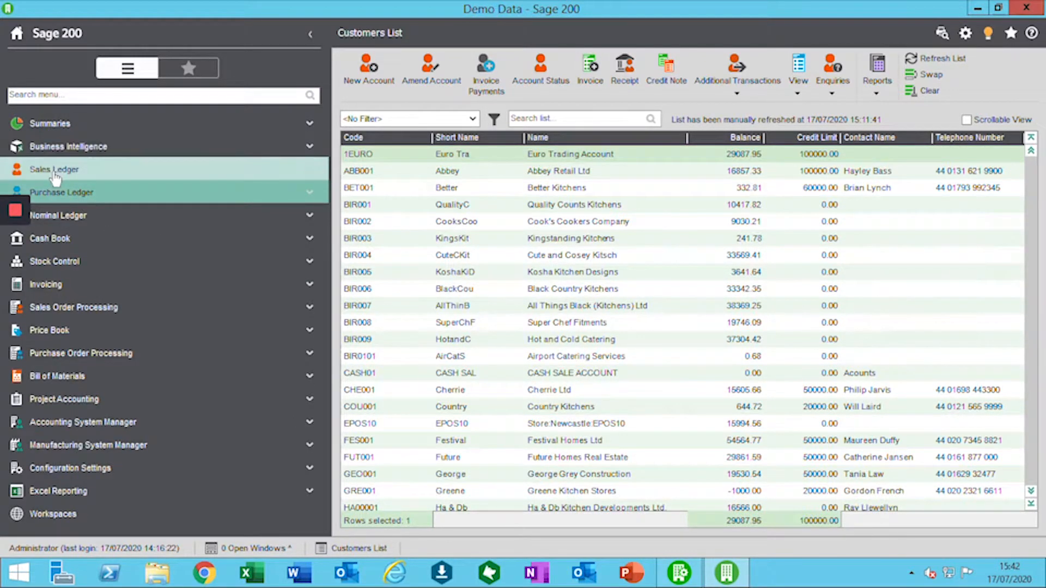
Open Export Accounts under Sales Ledger > Utilities > Import and Export.
click(53, 170)
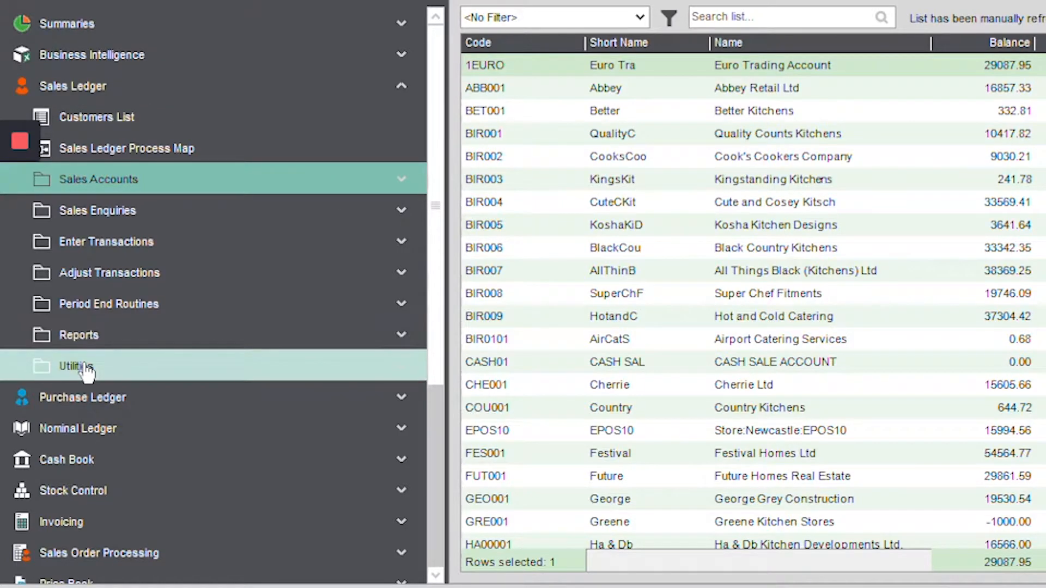
click(74, 366)
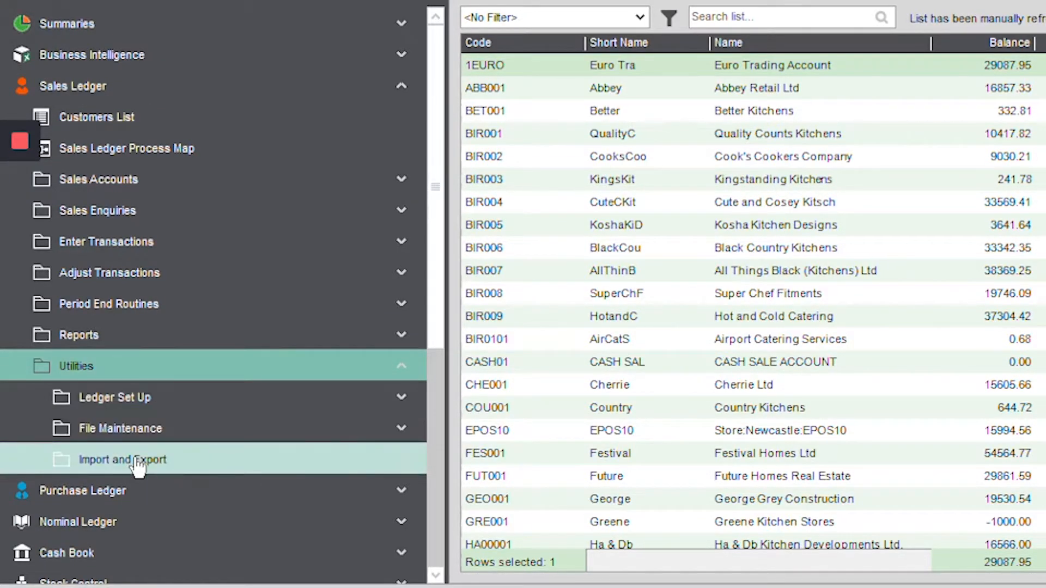
click(122, 459)
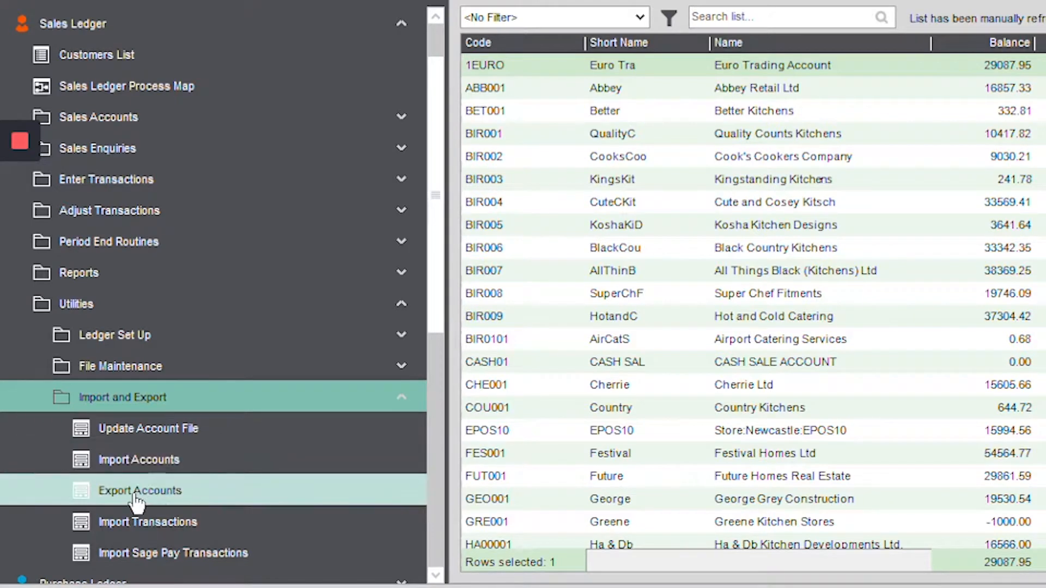
click(140, 491)
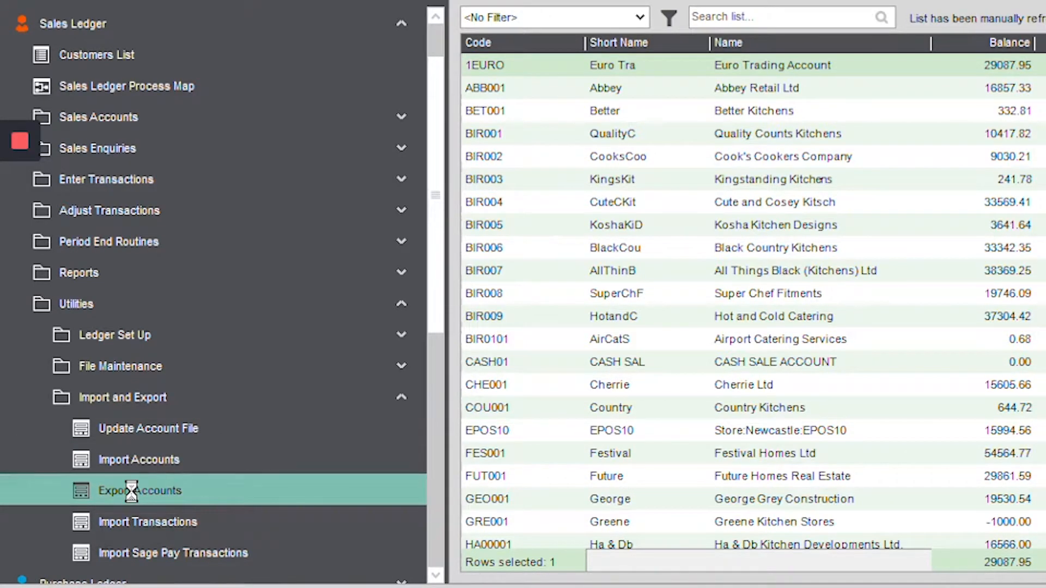
click(139, 490)
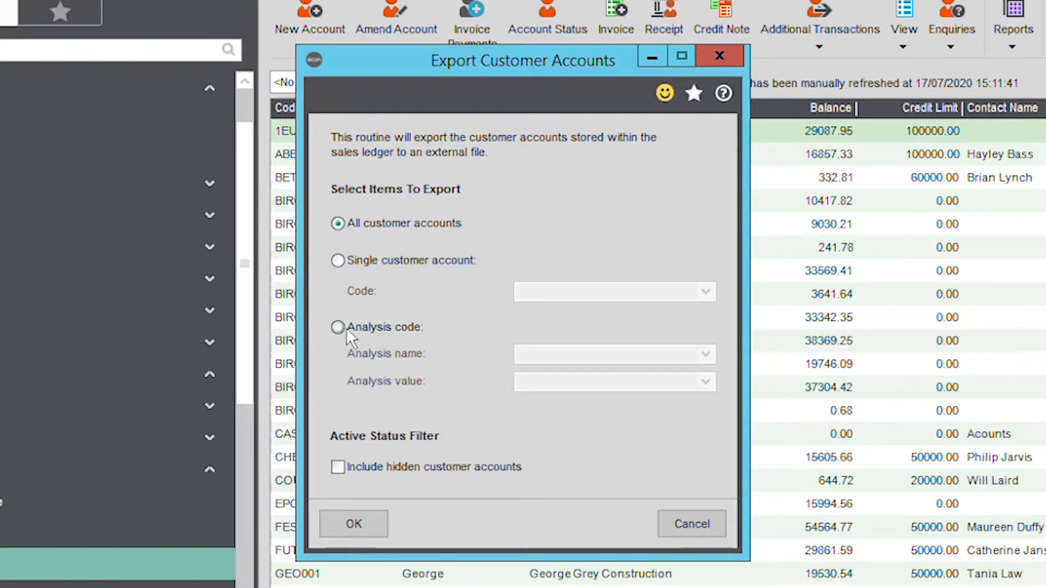
Limit the customer export to the single account ABB001.
click(338, 327)
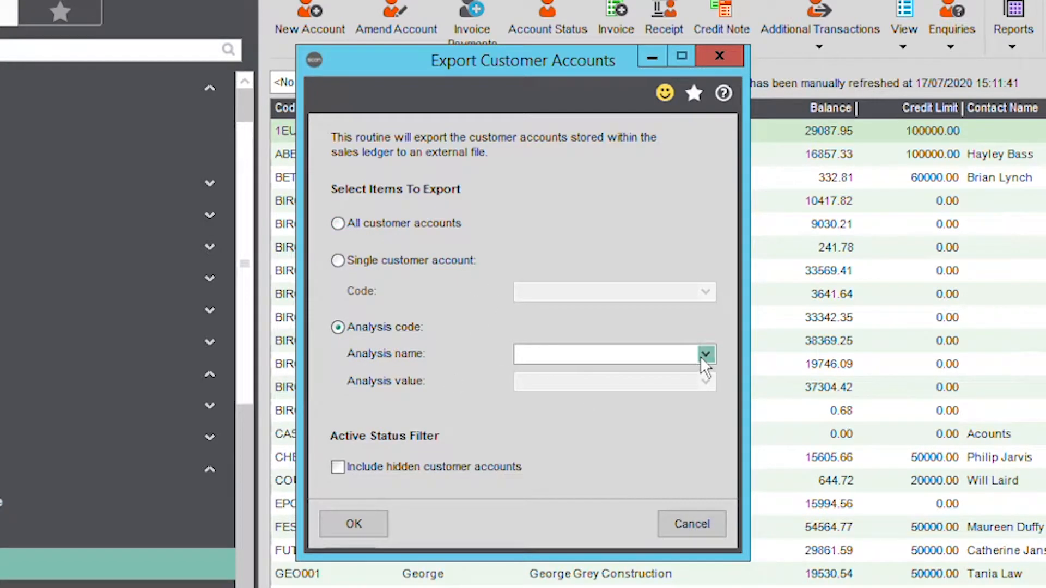
click(338, 223)
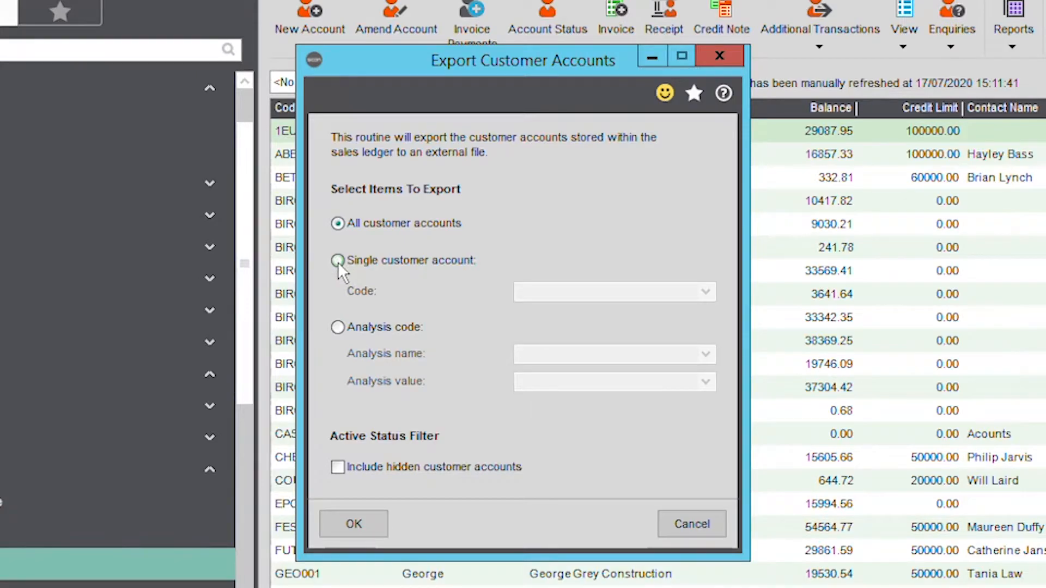
click(337, 260)
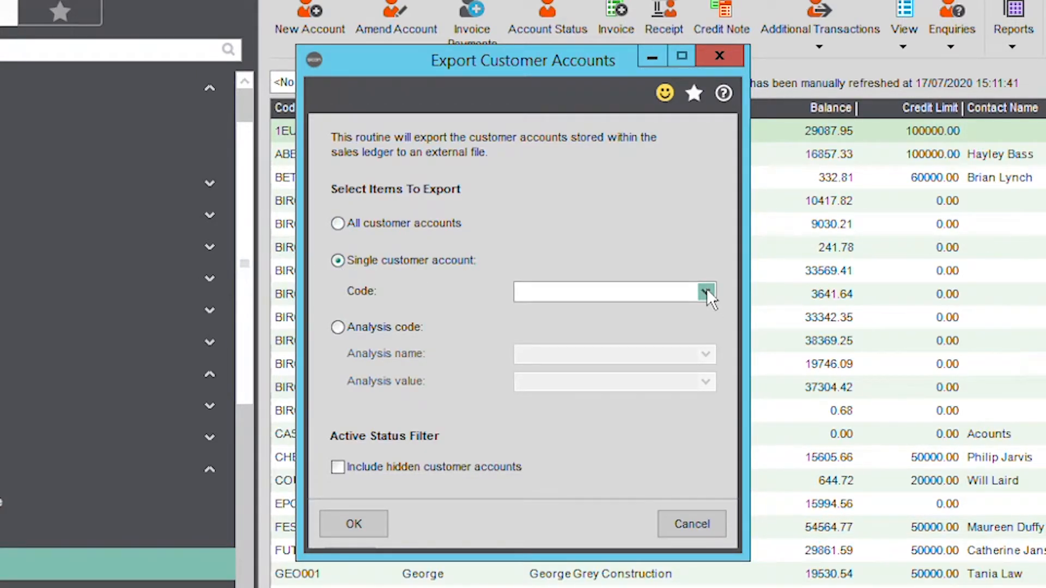
click(705, 291)
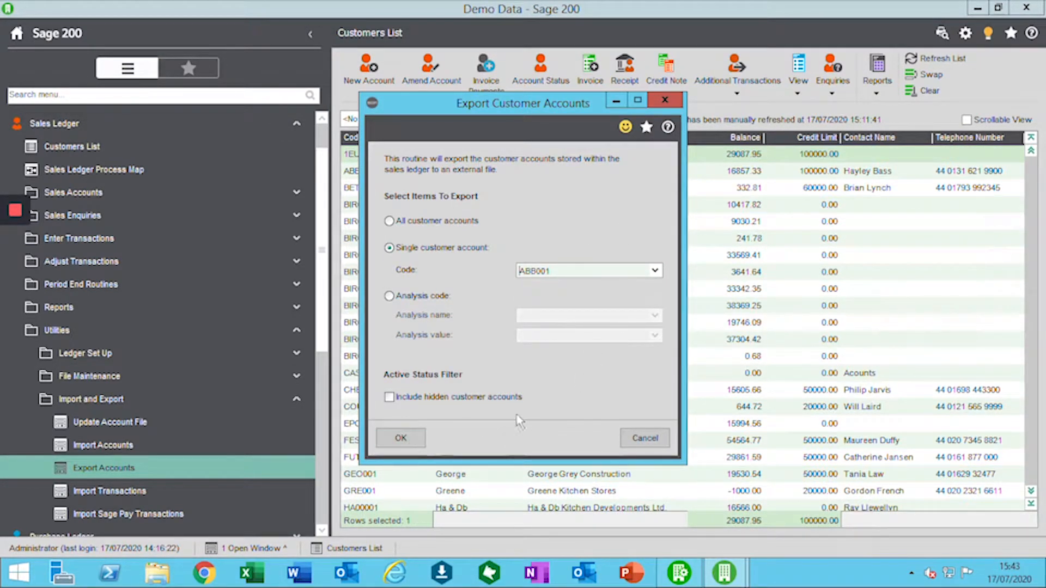
Export ABB001 to Customer Tax Codes.csv on the Desktop.
click(401, 438)
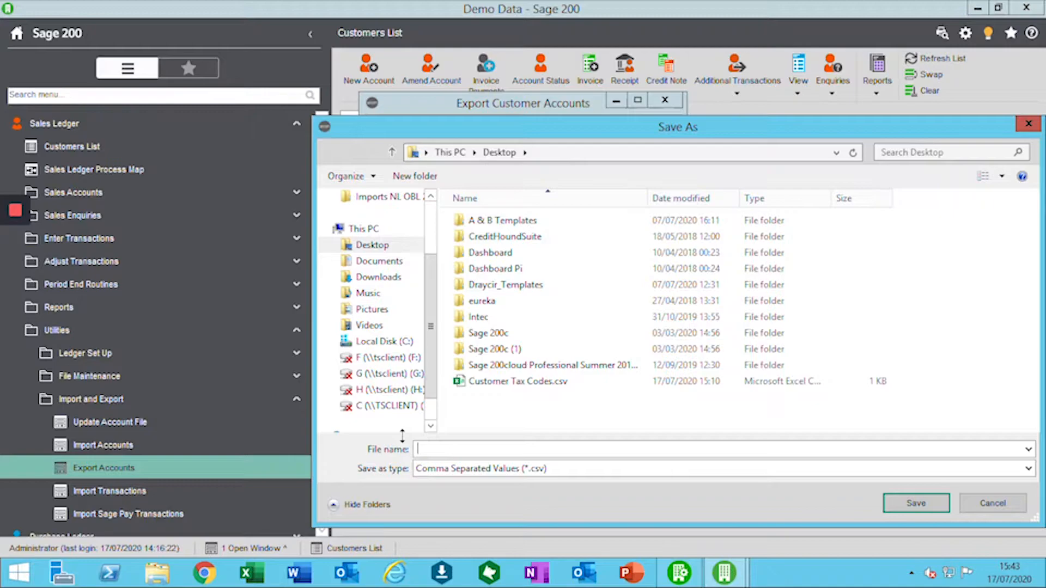
click(518, 380)
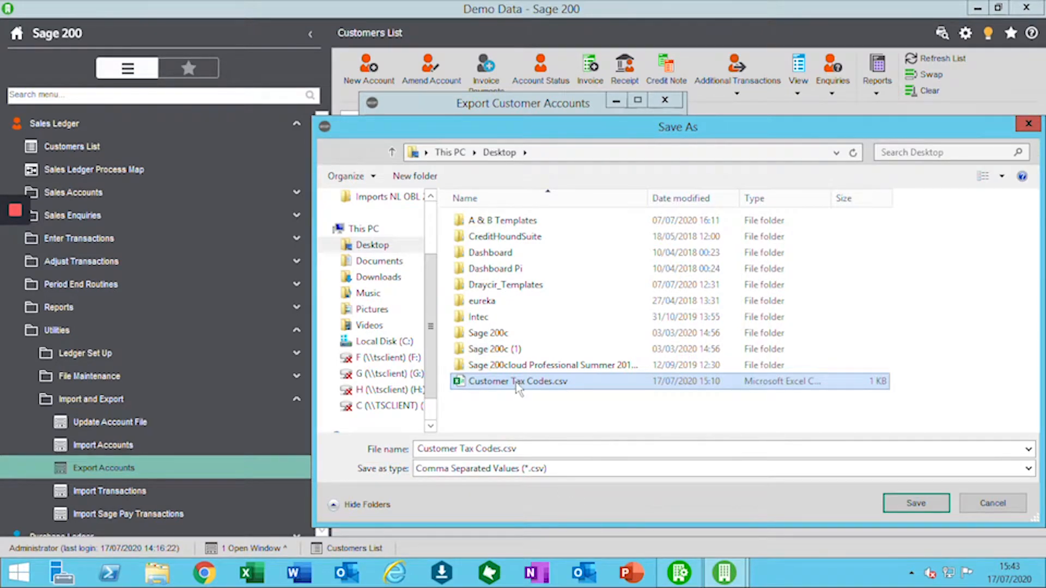
click(915, 503)
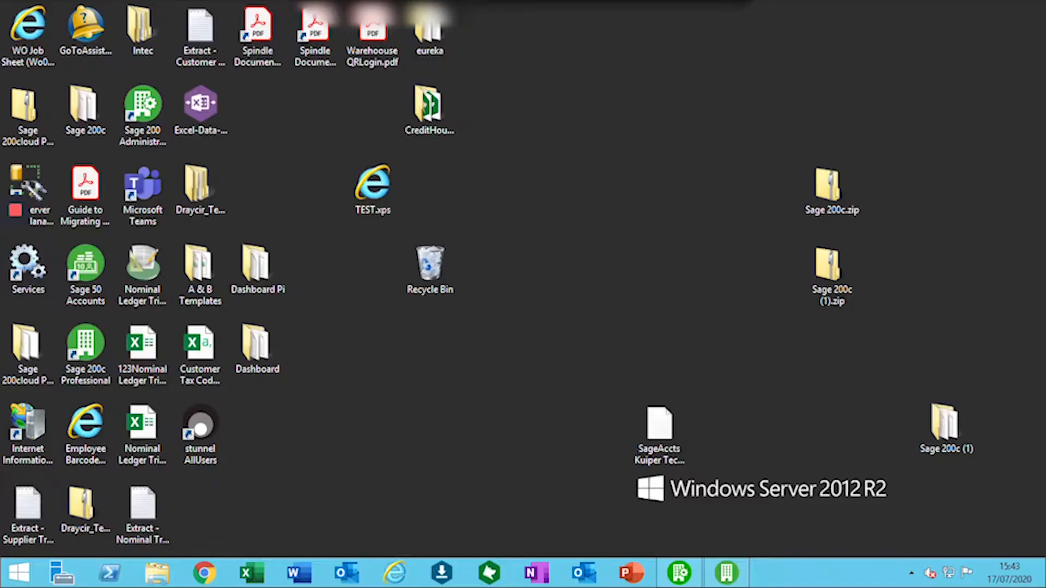
Open Customer Tax Codes.csv from the desktop in Excel.
click(199, 347)
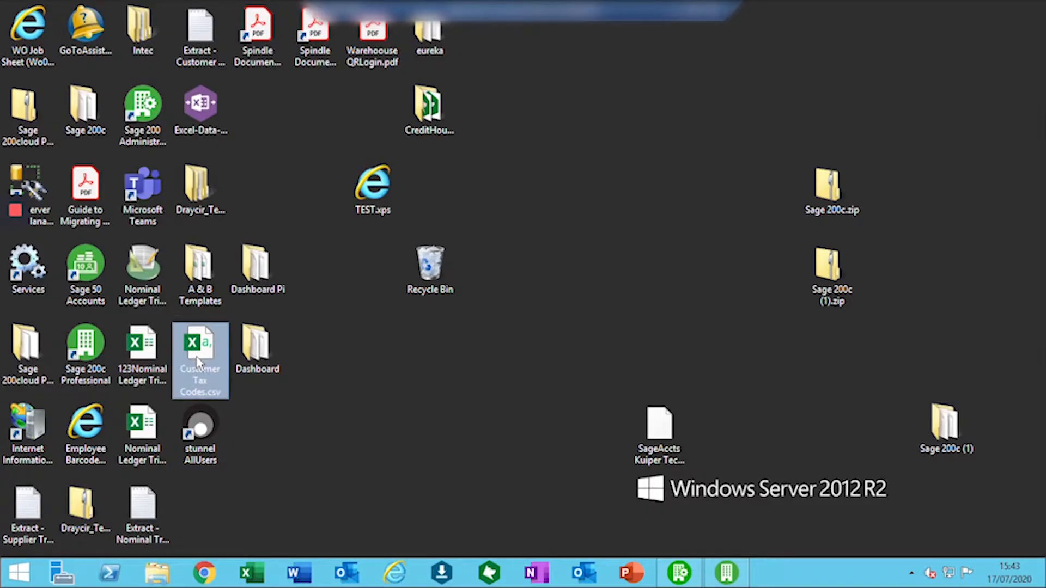
double_click(200, 347)
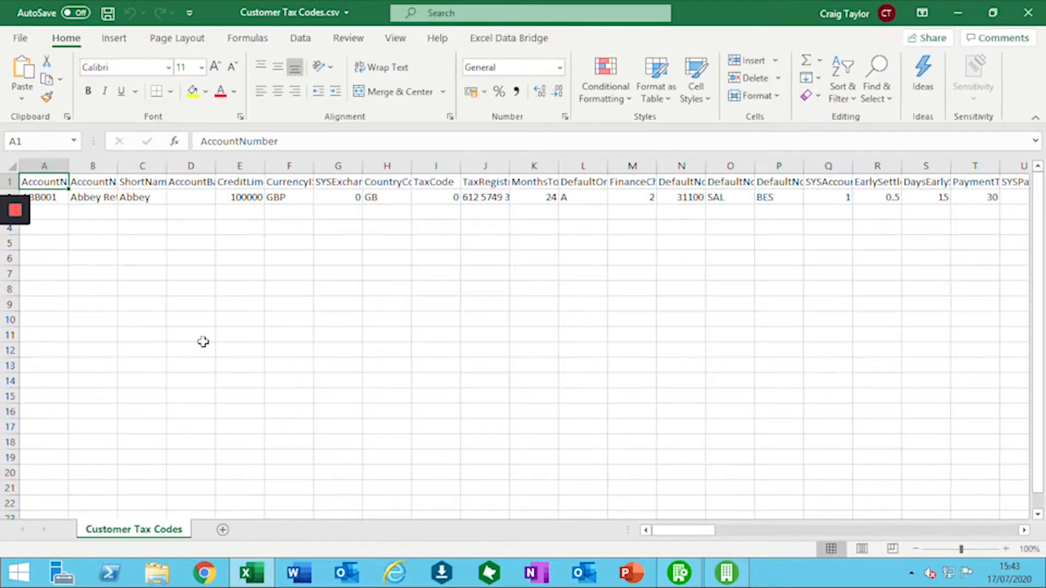
mouse_move(330, 350)
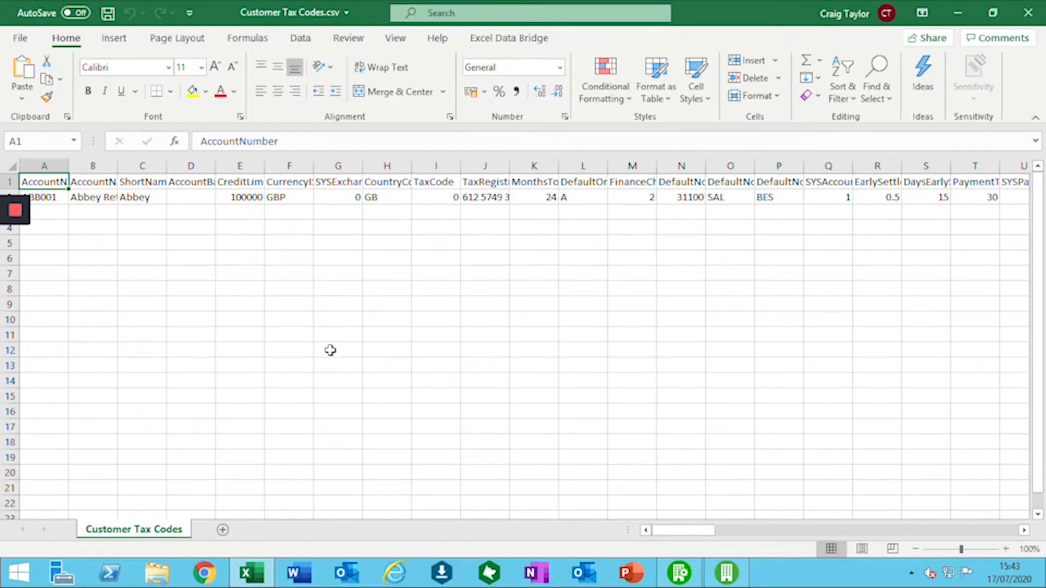
mouse_move(332, 385)
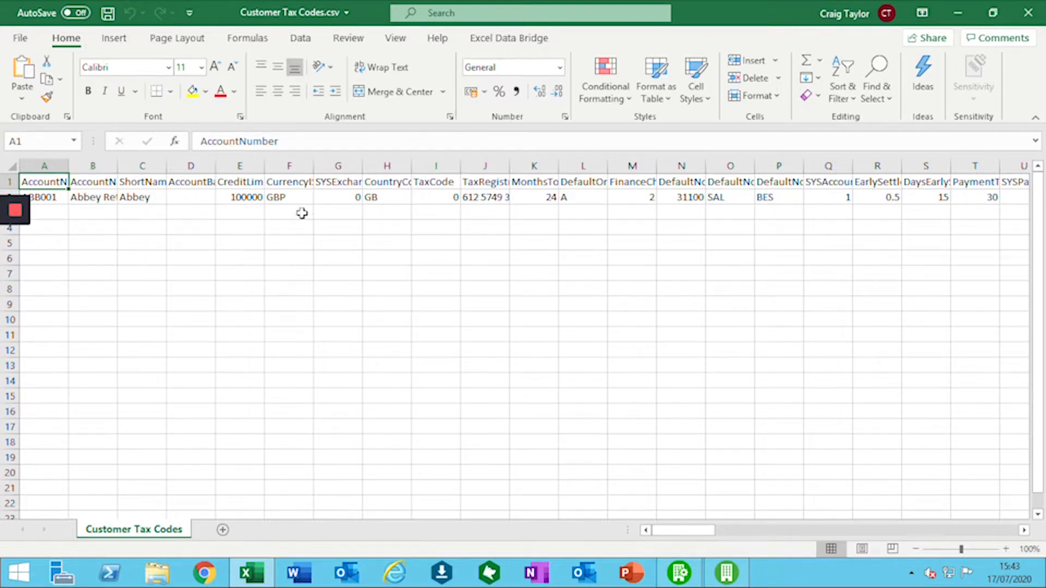
mouse_move(426, 224)
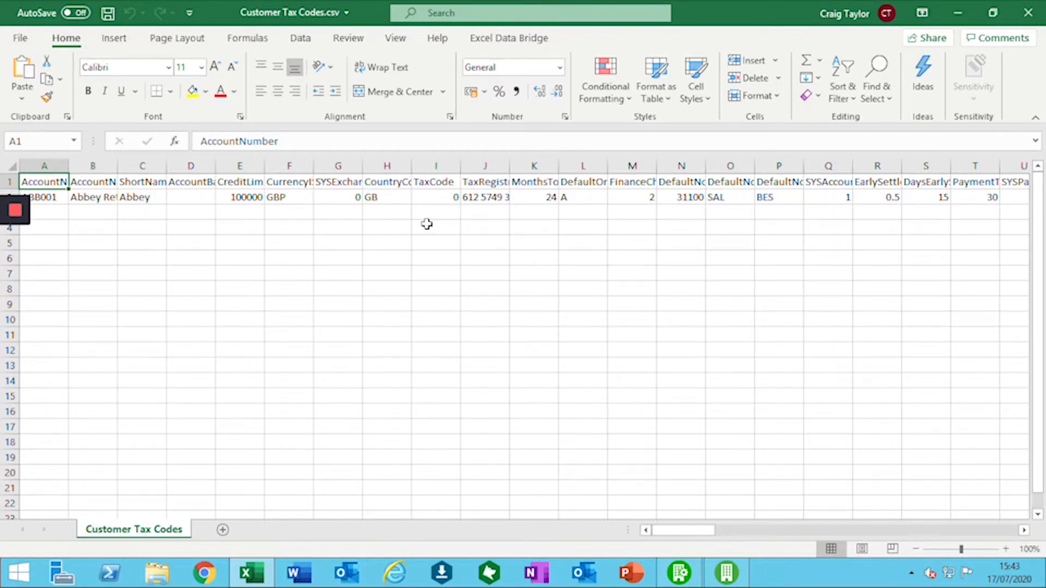
mouse_move(491, 211)
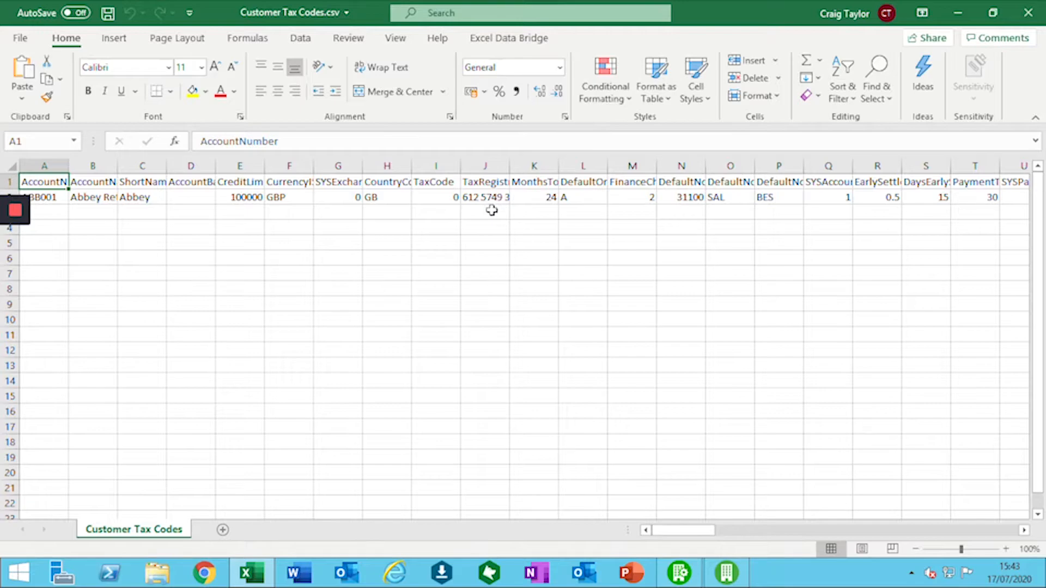
mouse_move(506, 249)
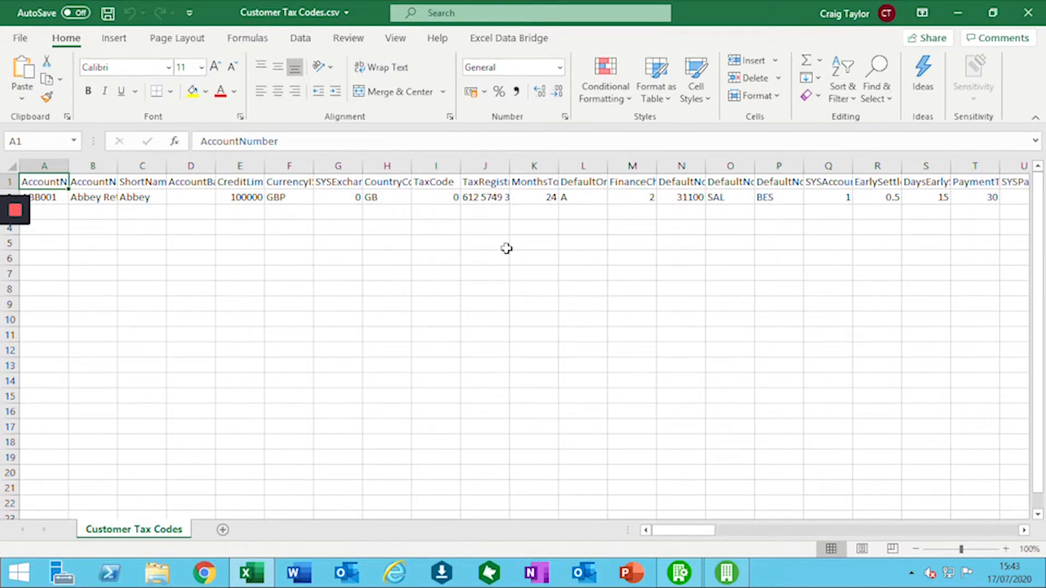
mouse_move(490, 230)
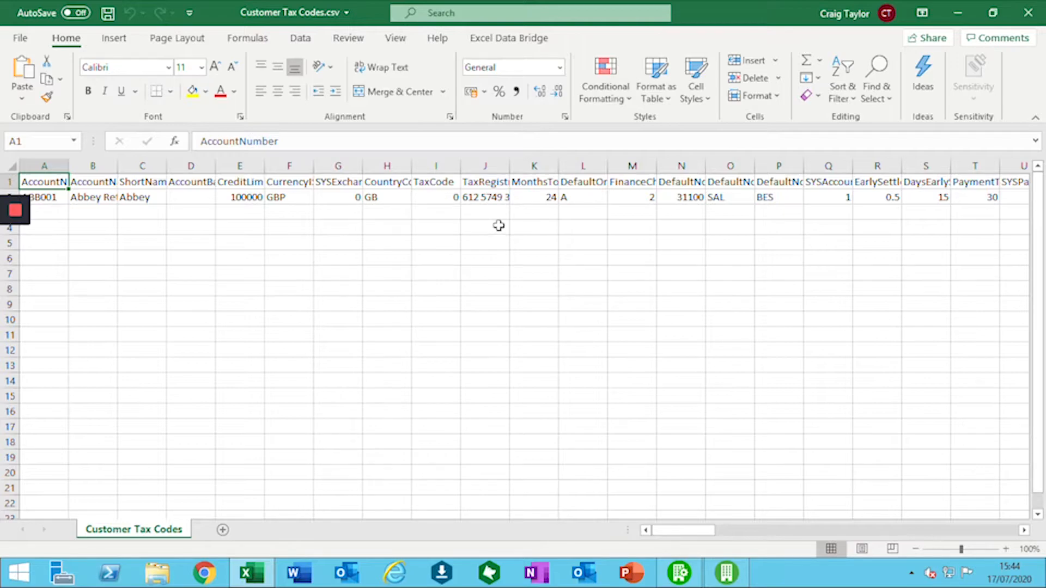
mouse_move(497, 230)
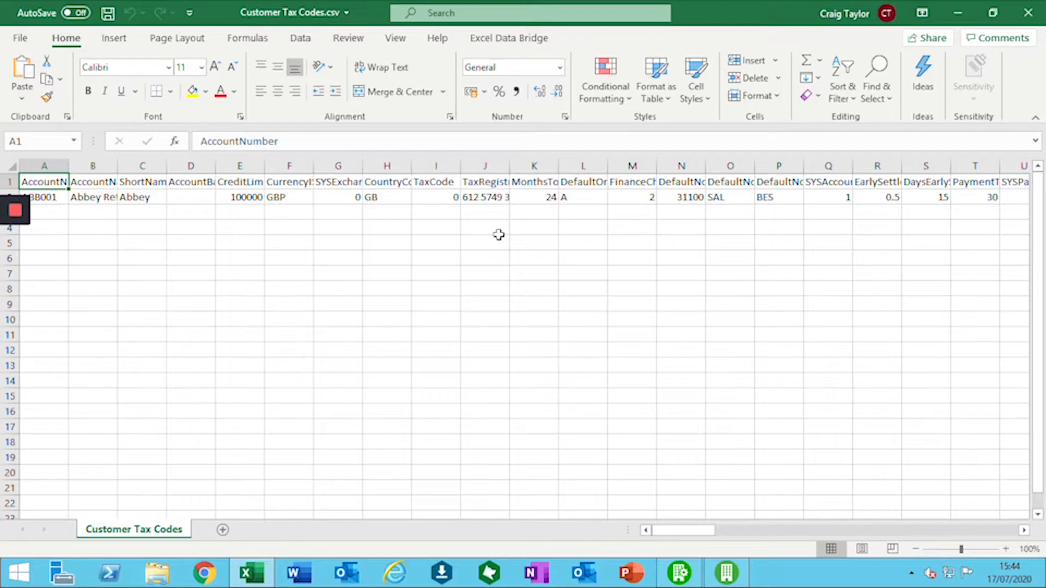
mouse_move(326, 312)
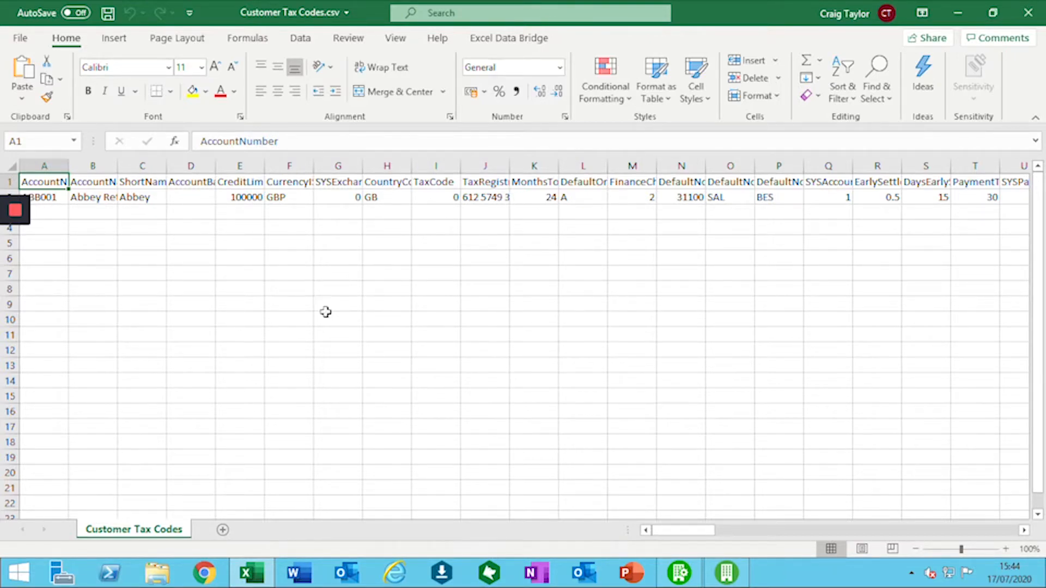
mouse_move(225, 287)
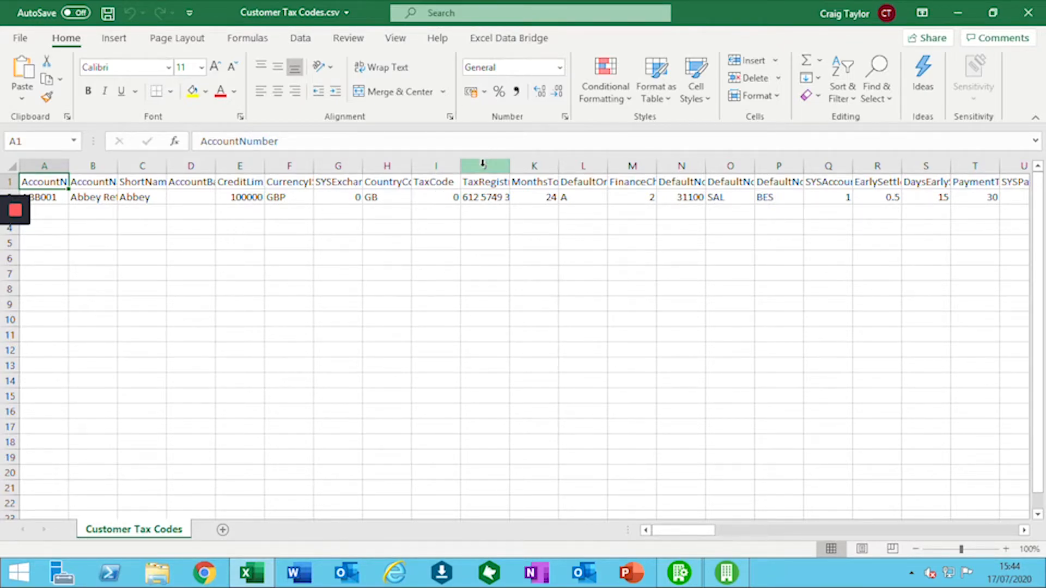
Cut the sheet down to the AccountNumber and TaxCode columns for ABB001.
click(485, 165)
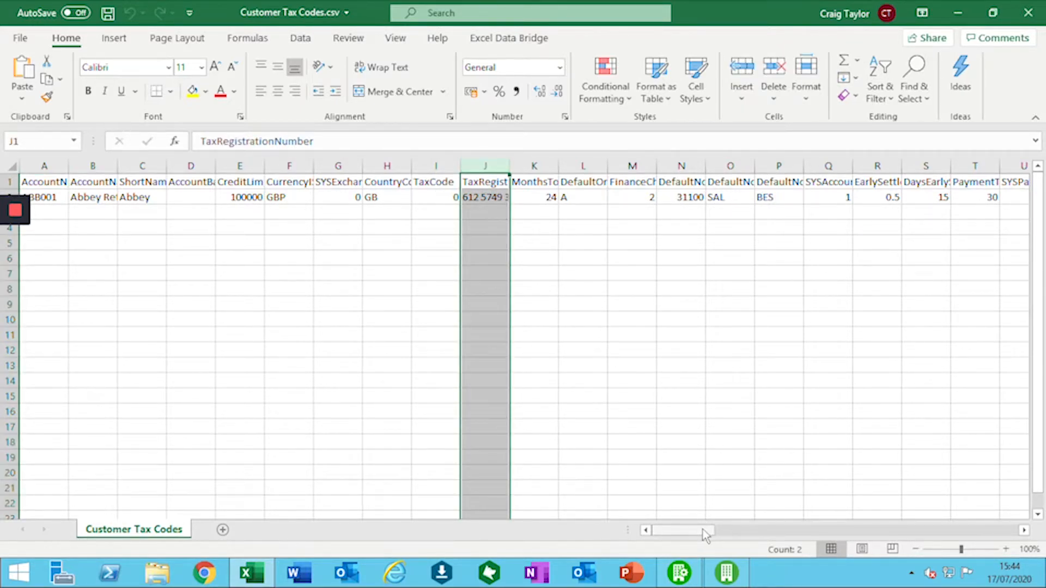
scroll(right, 3)
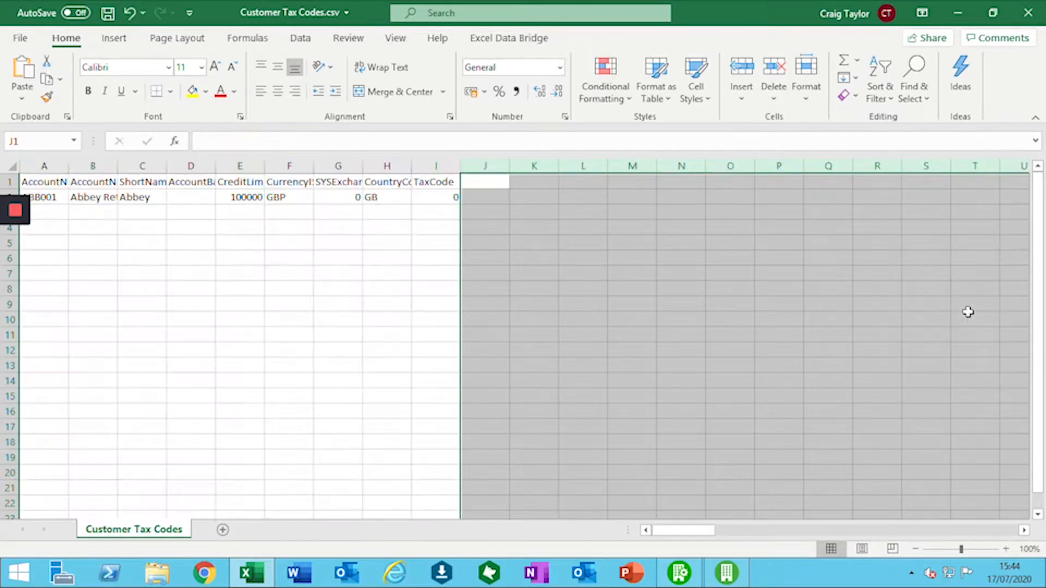
click(386, 166)
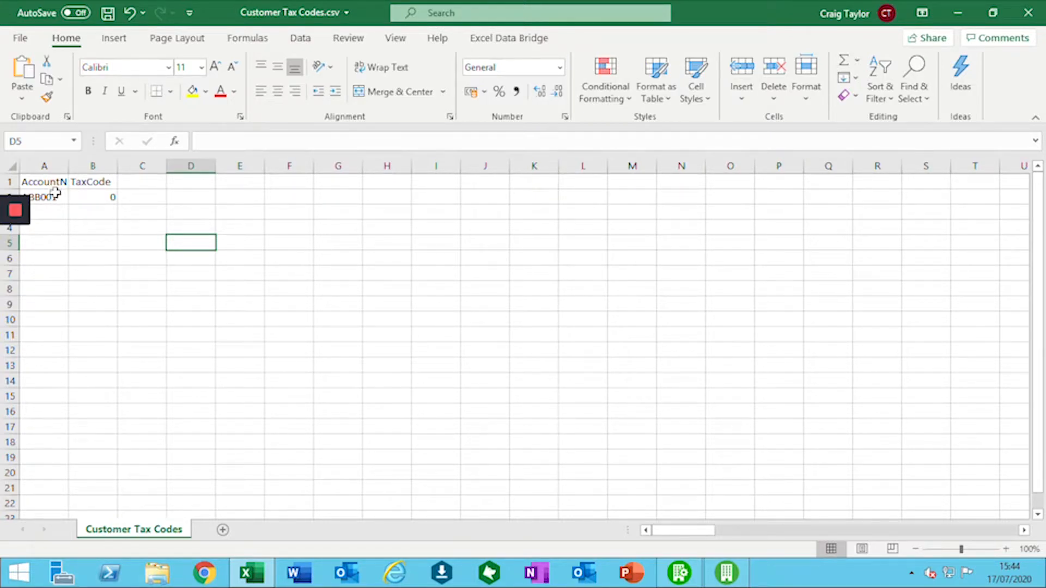
Change ABB001's TaxCode from 0 to 99 and save the CSV.
click(93, 197)
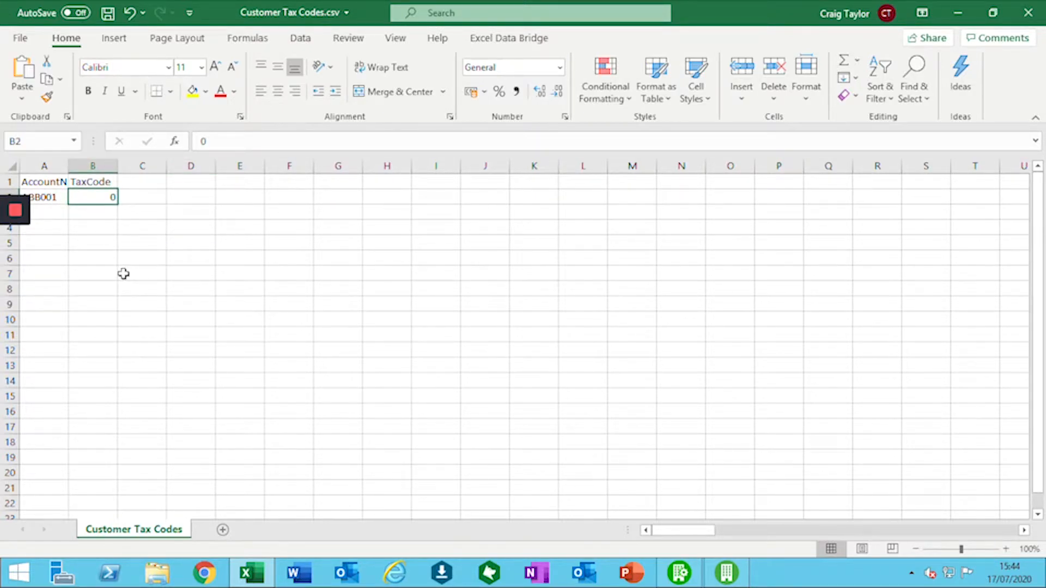
text(99)
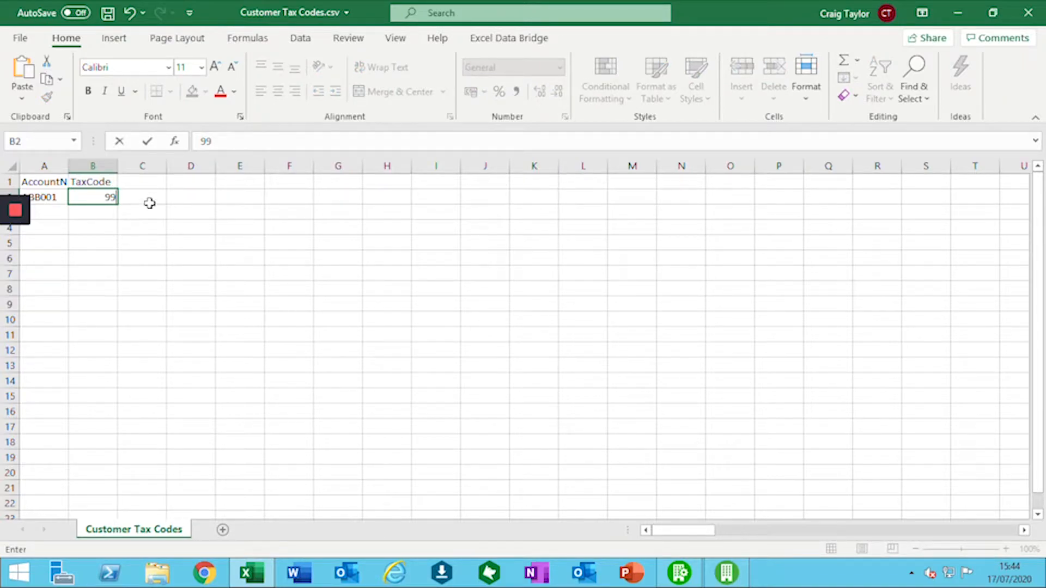
click(143, 197)
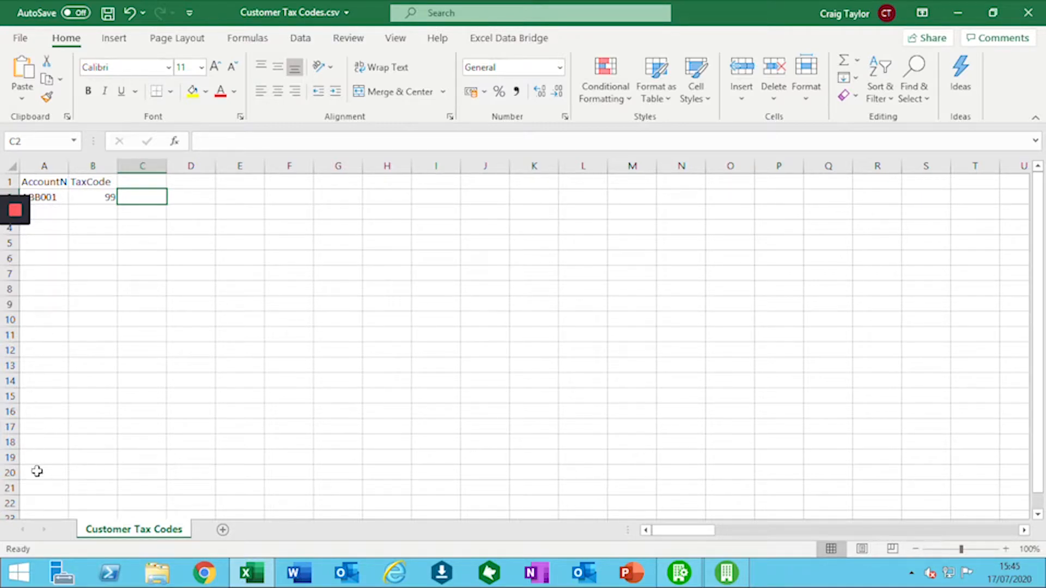
mouse_move(97, 262)
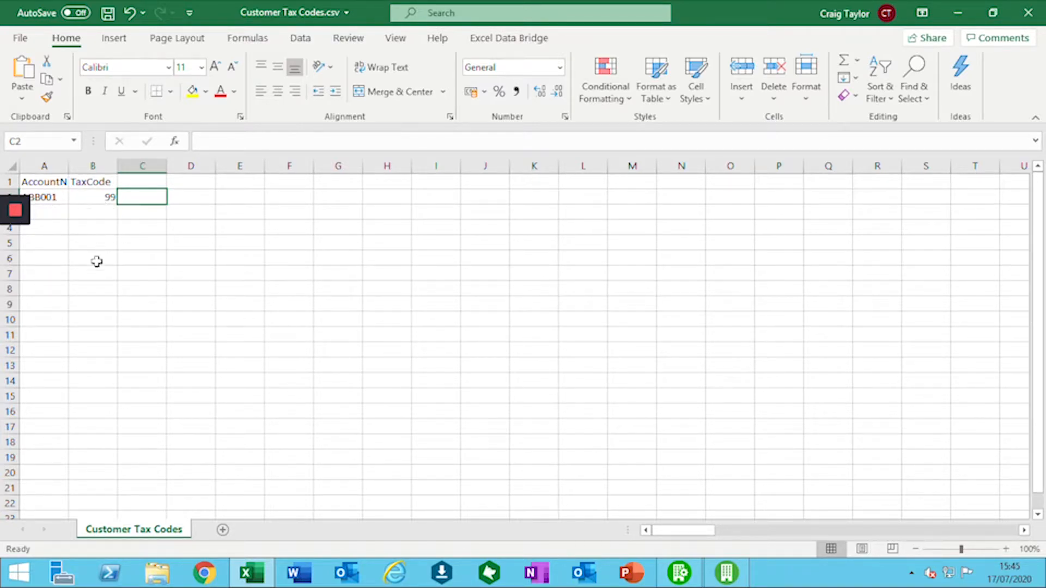
mouse_move(32, 259)
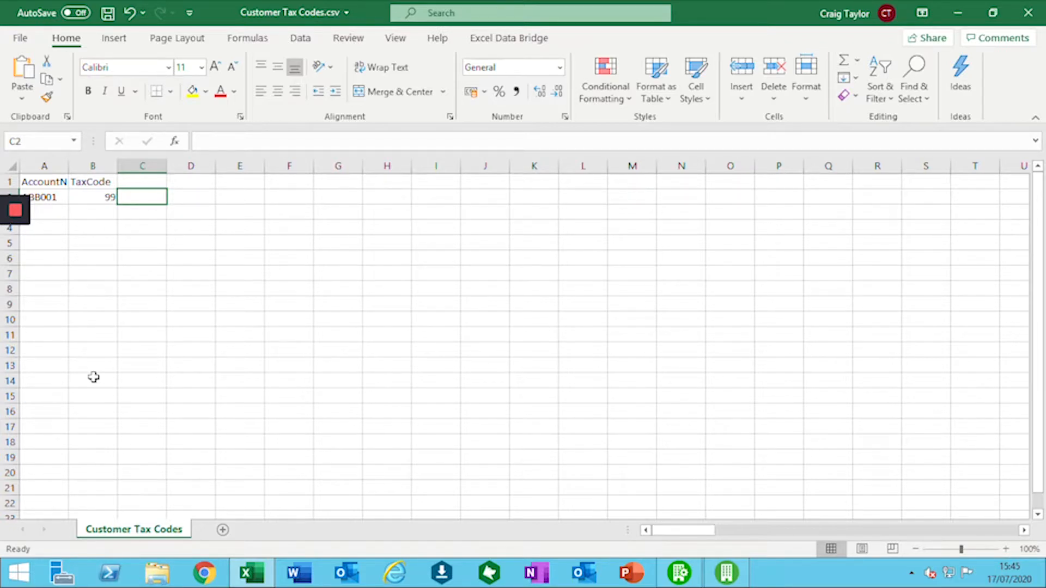
mouse_move(102, 277)
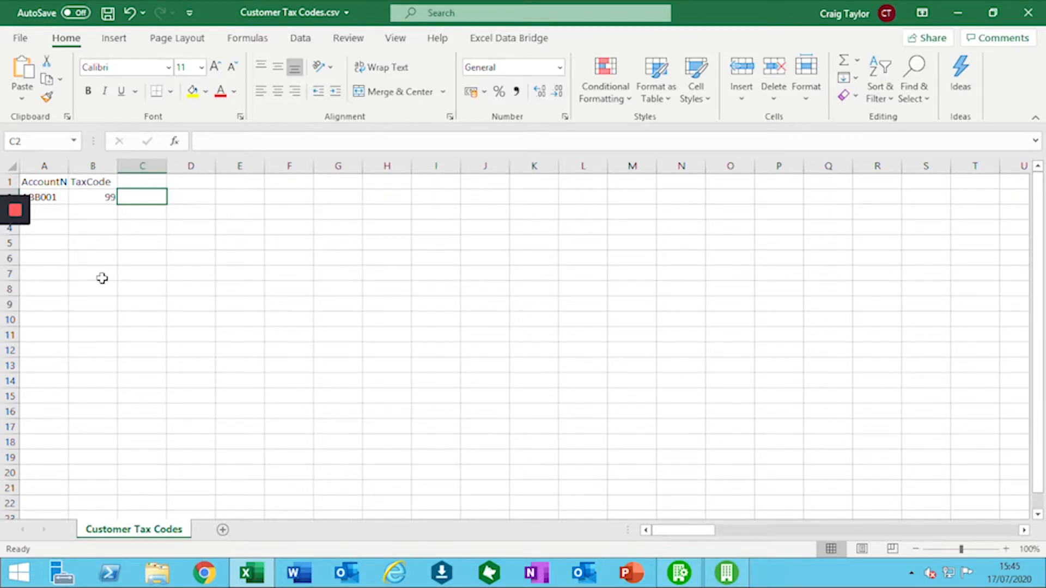
mouse_move(107, 12)
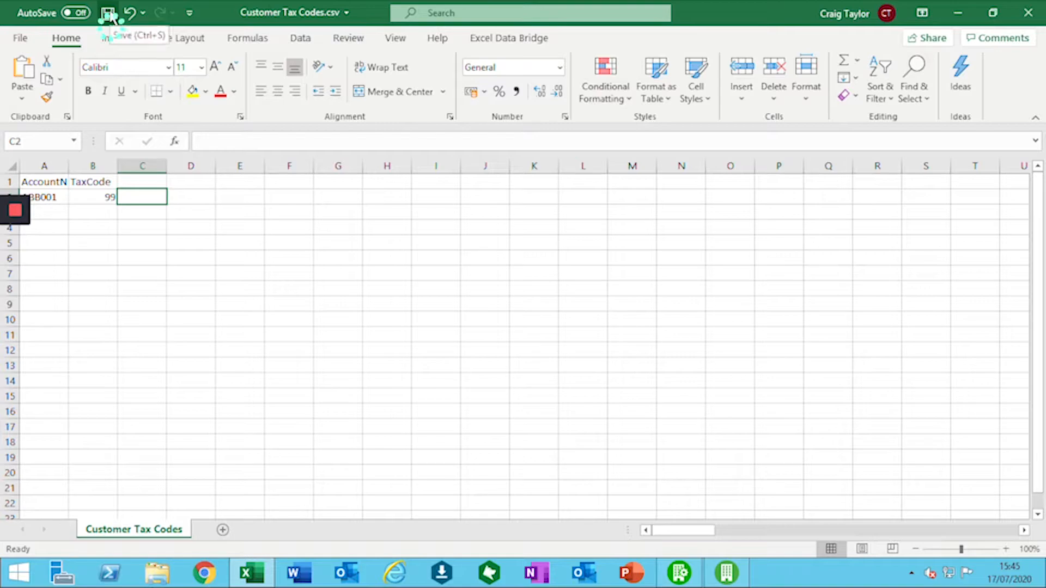
click(107, 12)
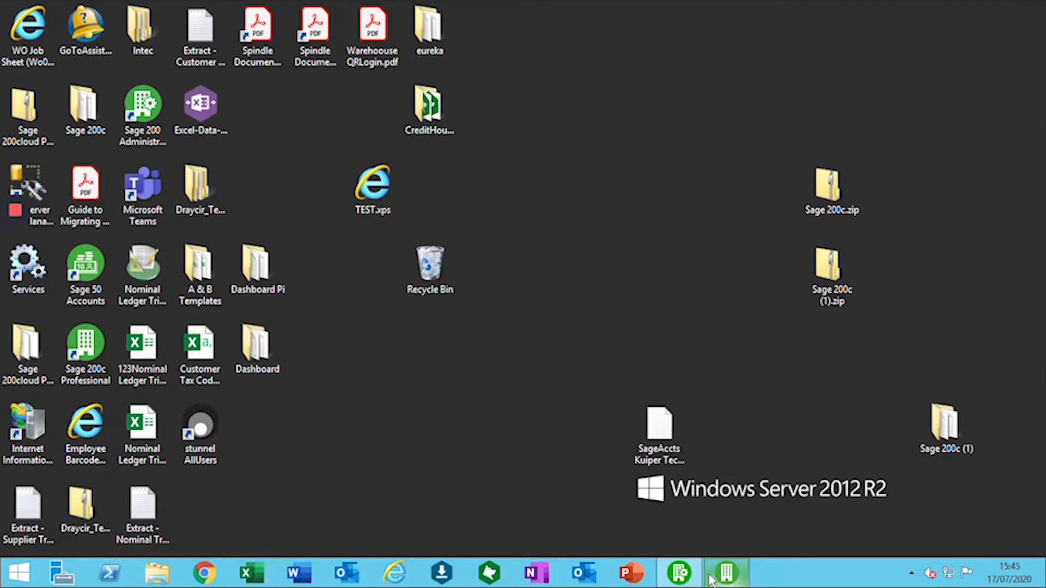
Return to Sage 200 and open Import Customer Account Records for the sales ledger.
click(725, 572)
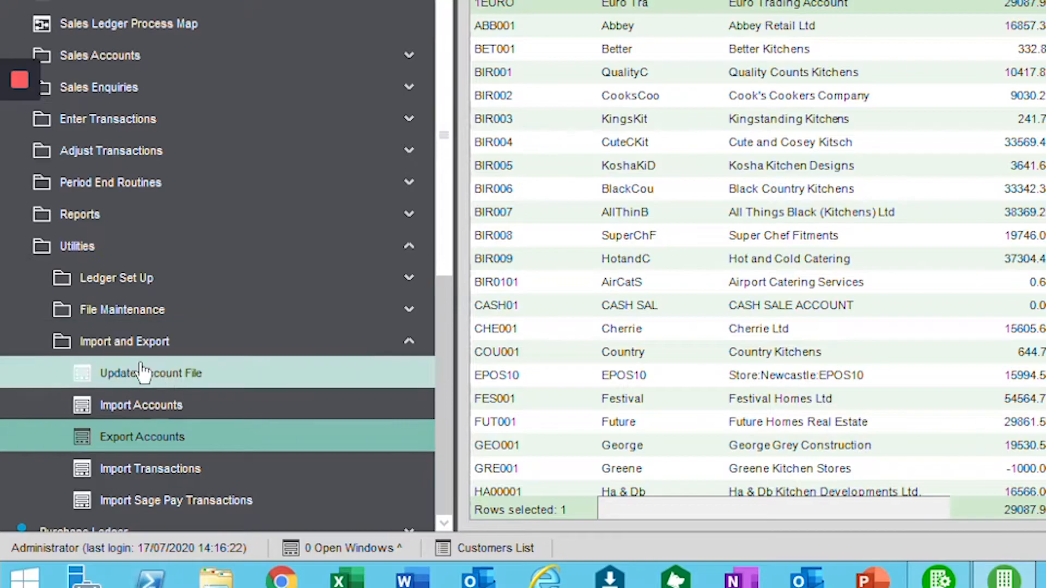
mouse_move(167, 413)
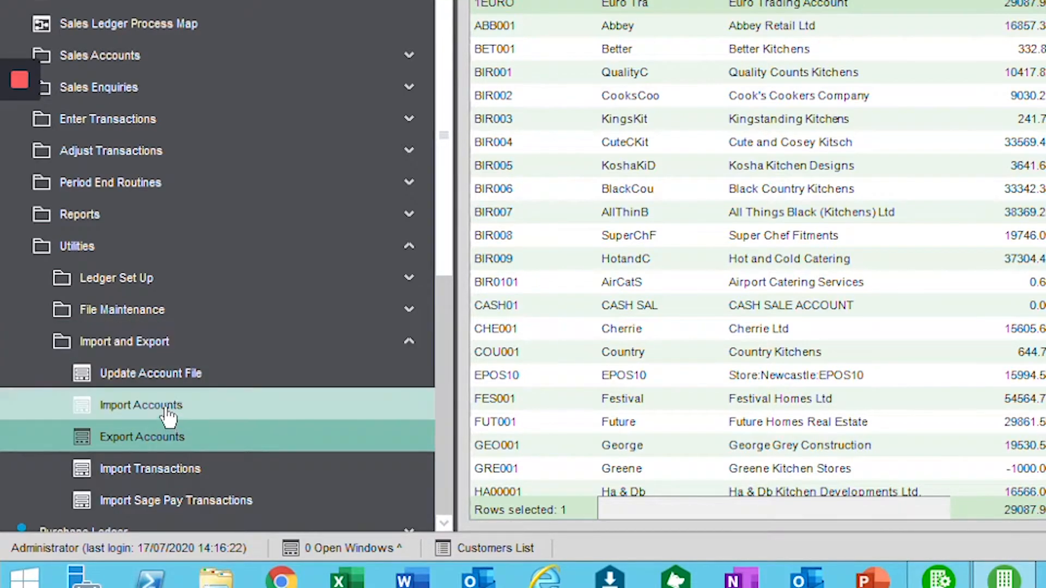
click(140, 405)
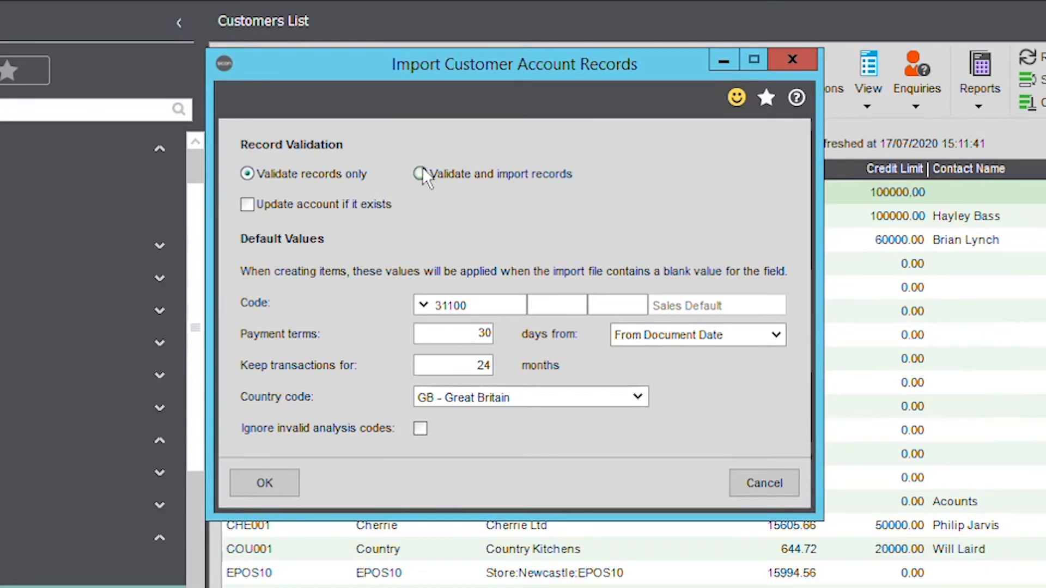
Set the import to validate and import records, updating existing accounts, and confirm.
click(419, 173)
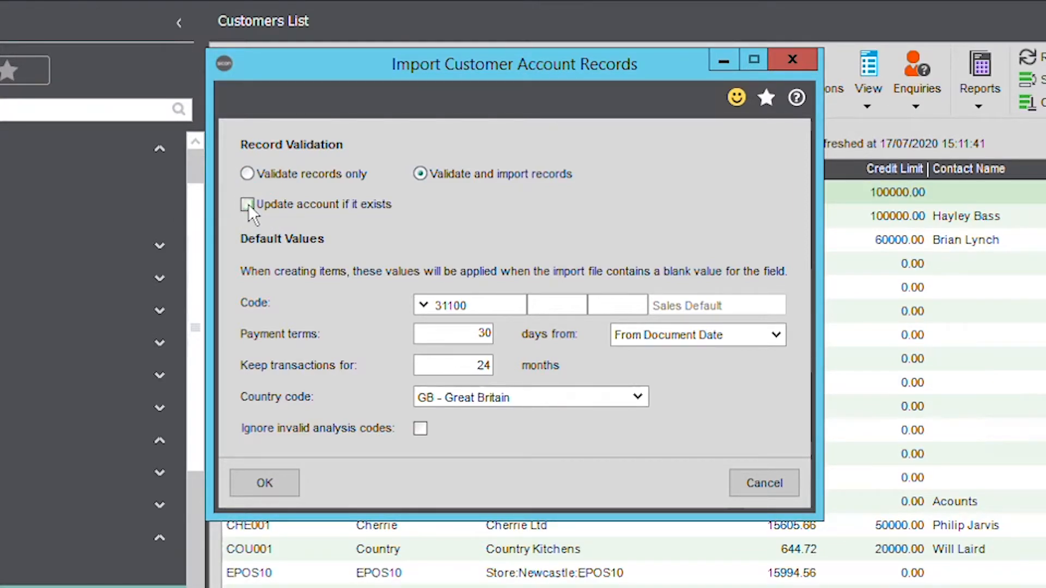
click(247, 204)
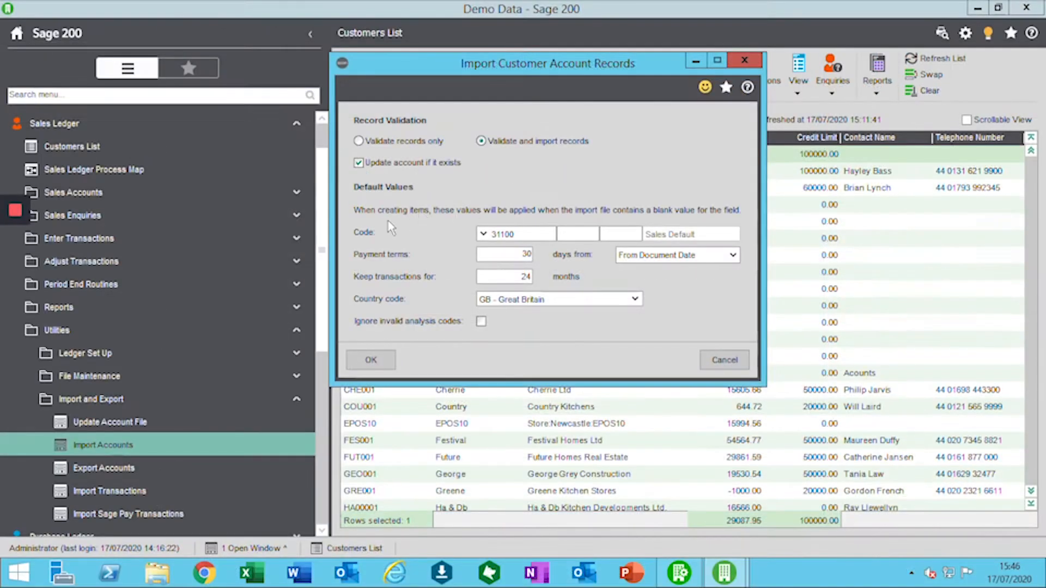
mouse_move(440, 252)
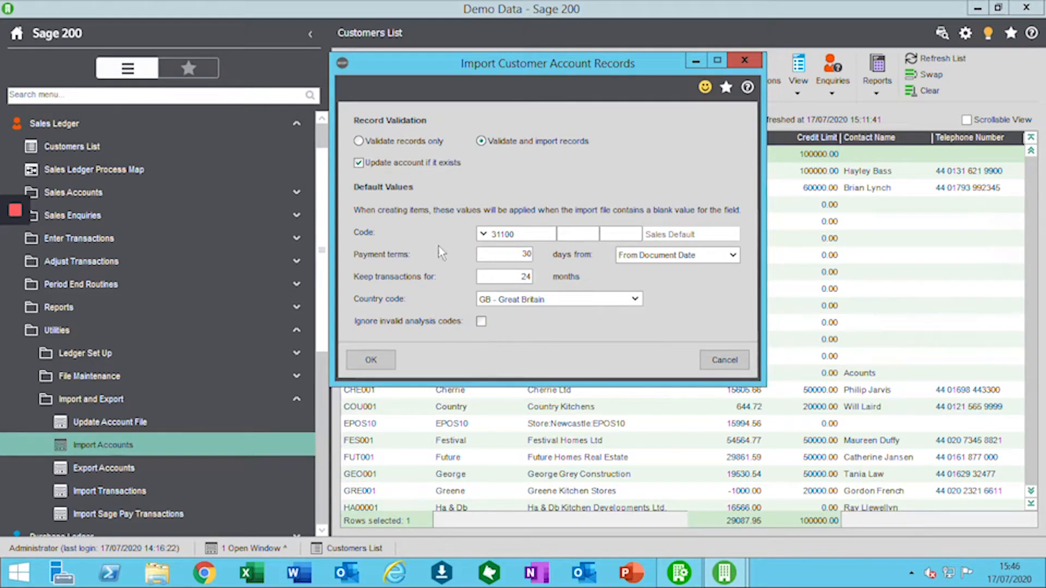
mouse_move(440, 180)
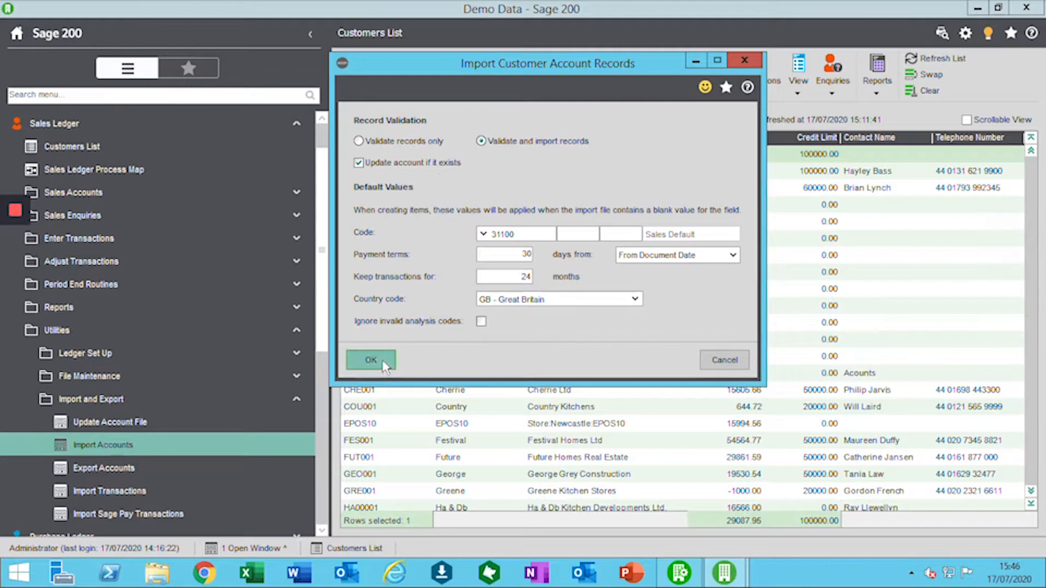
click(370, 359)
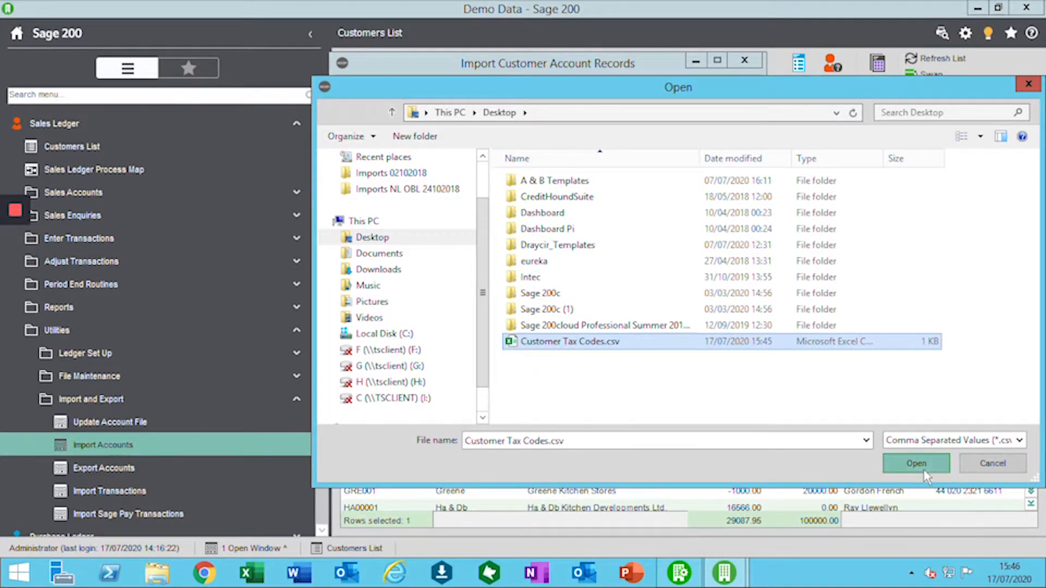
Import Customer Tax Codes.csv and acknowledge completion to see ABB001's update report.
click(915, 463)
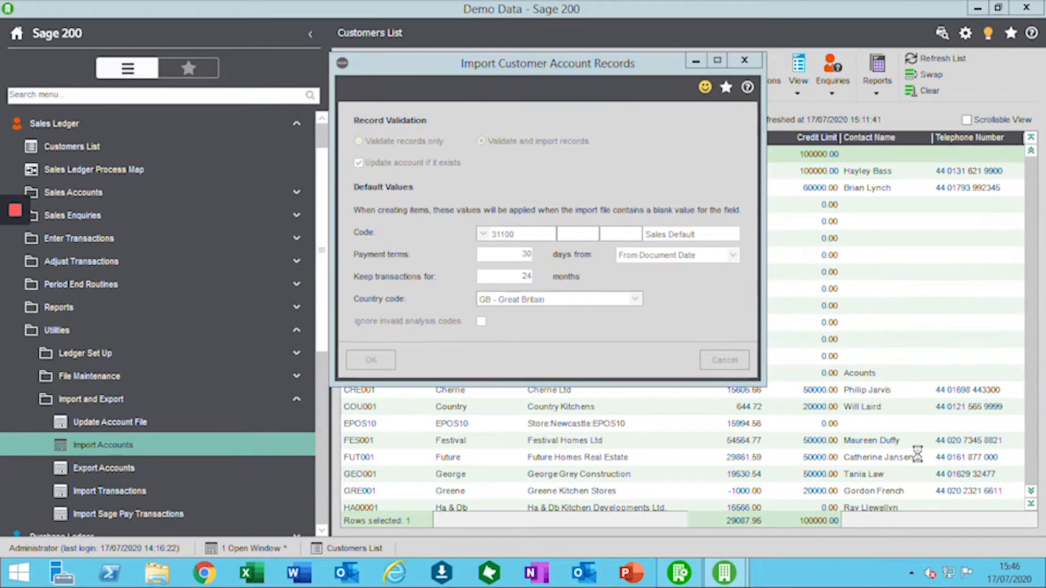
click(369, 359)
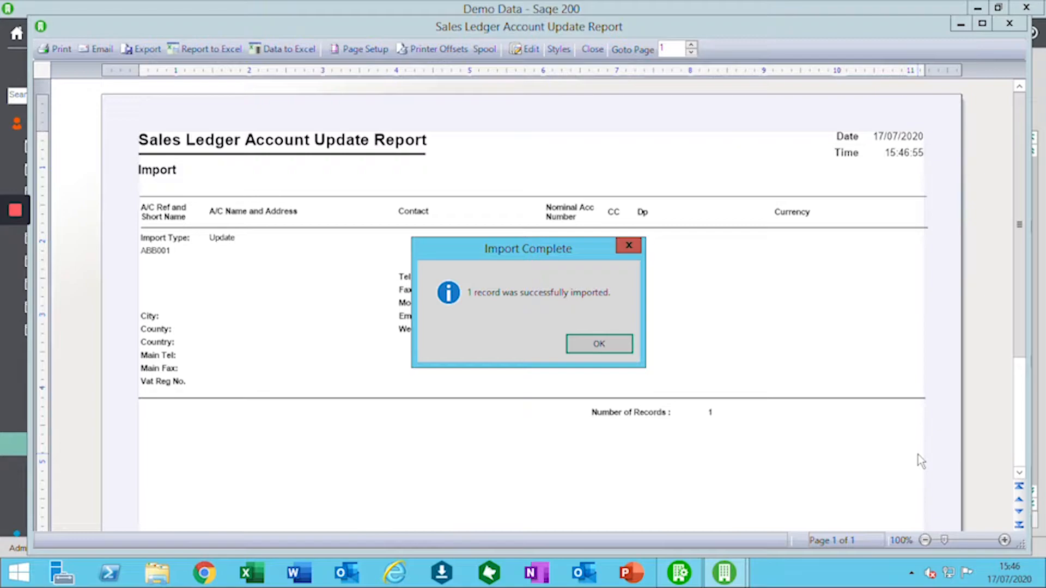
mouse_move(522, 317)
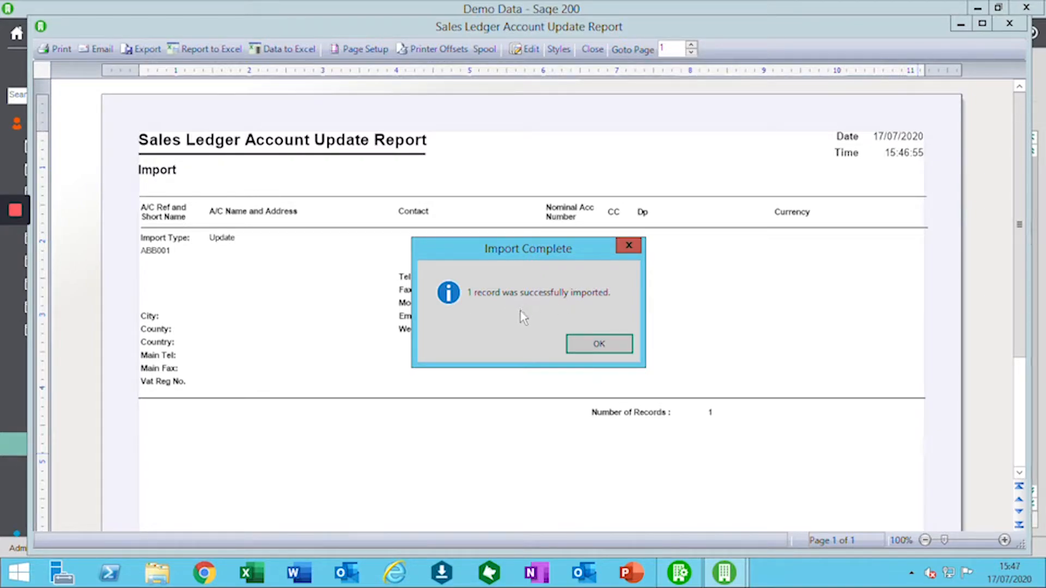
click(598, 344)
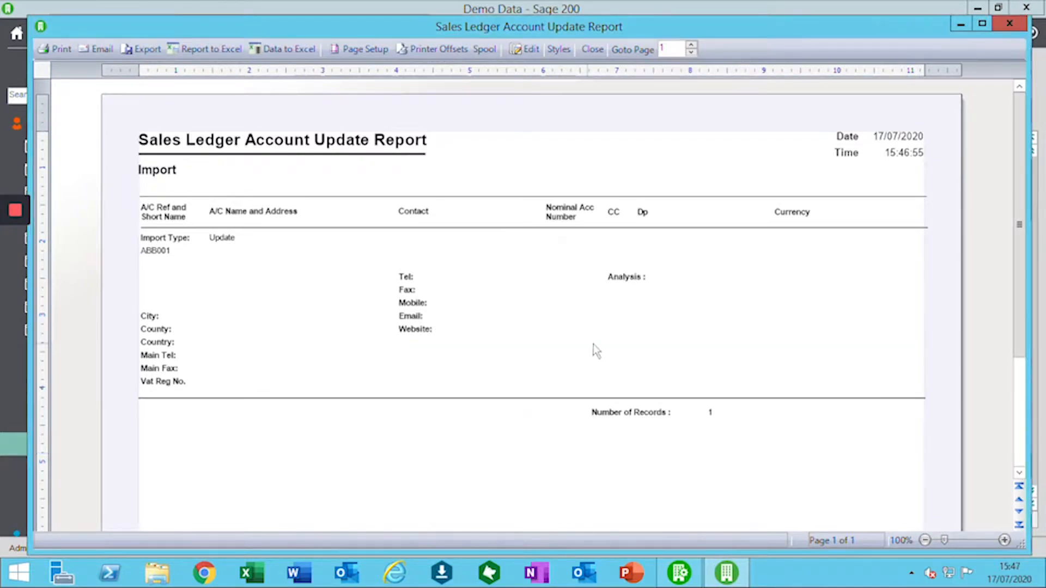
mouse_move(414, 302)
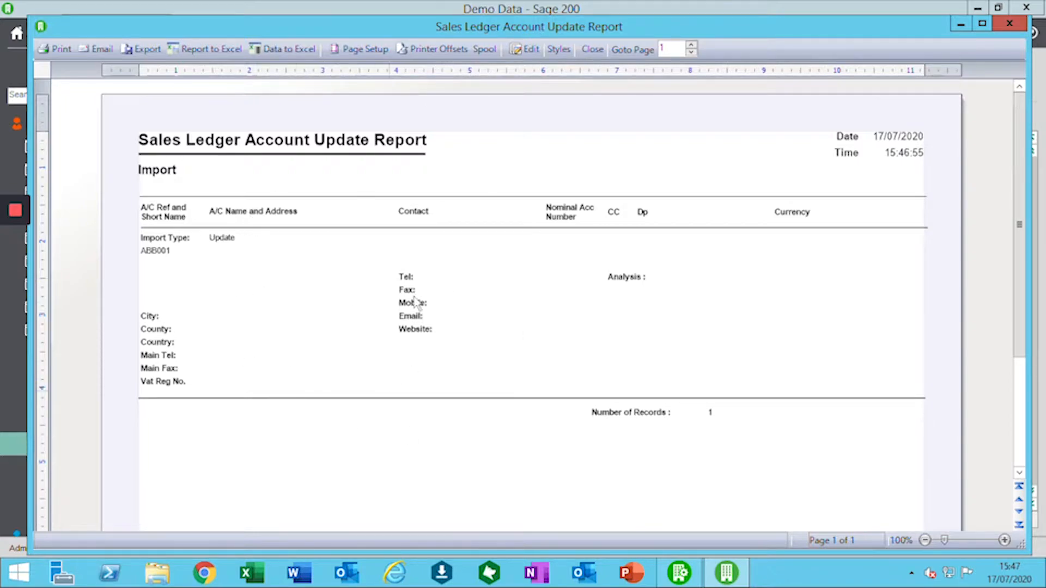
mouse_move(225, 295)
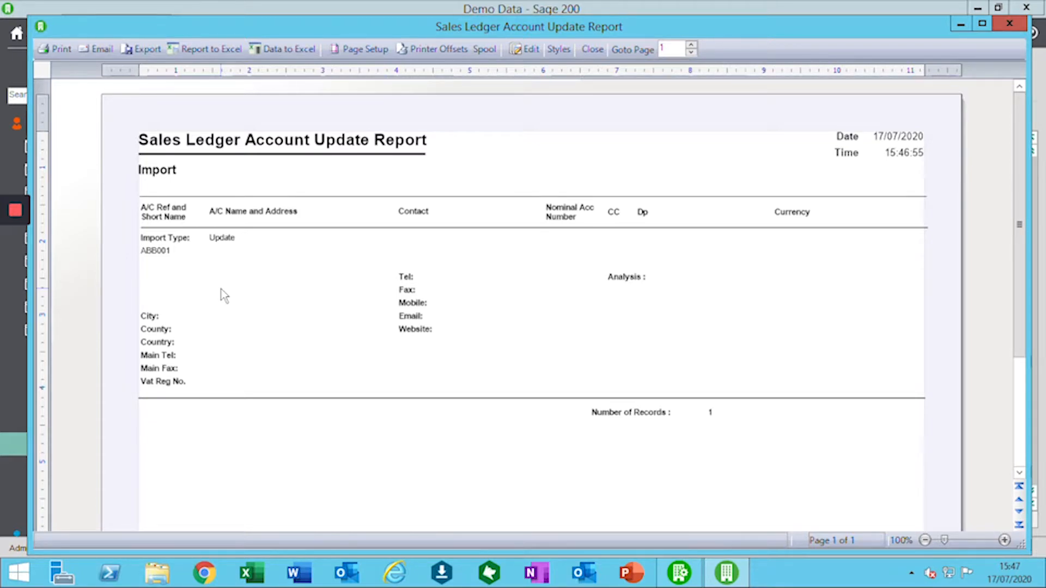
mouse_move(479, 204)
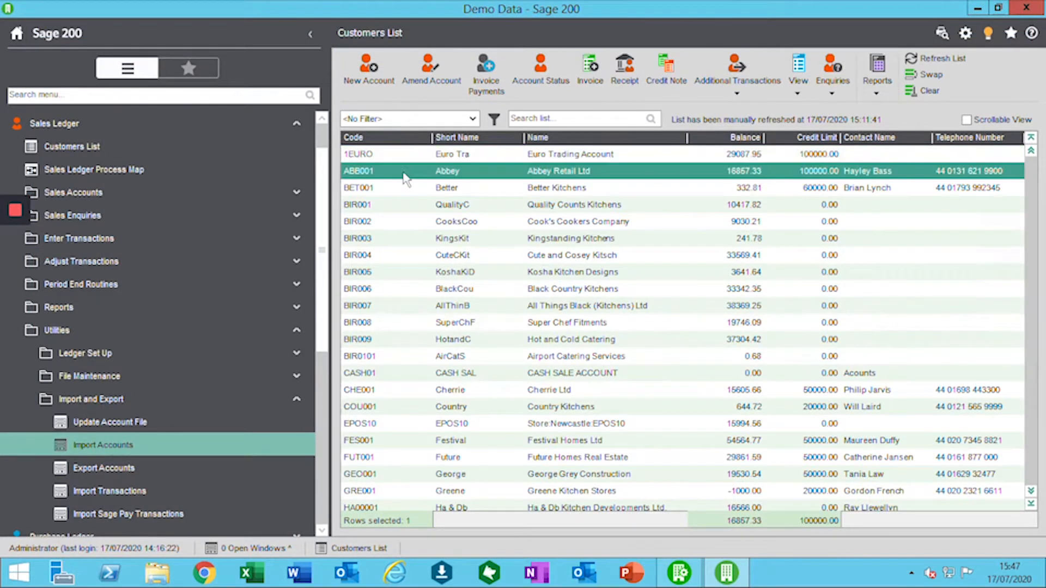
mouse_move(437, 178)
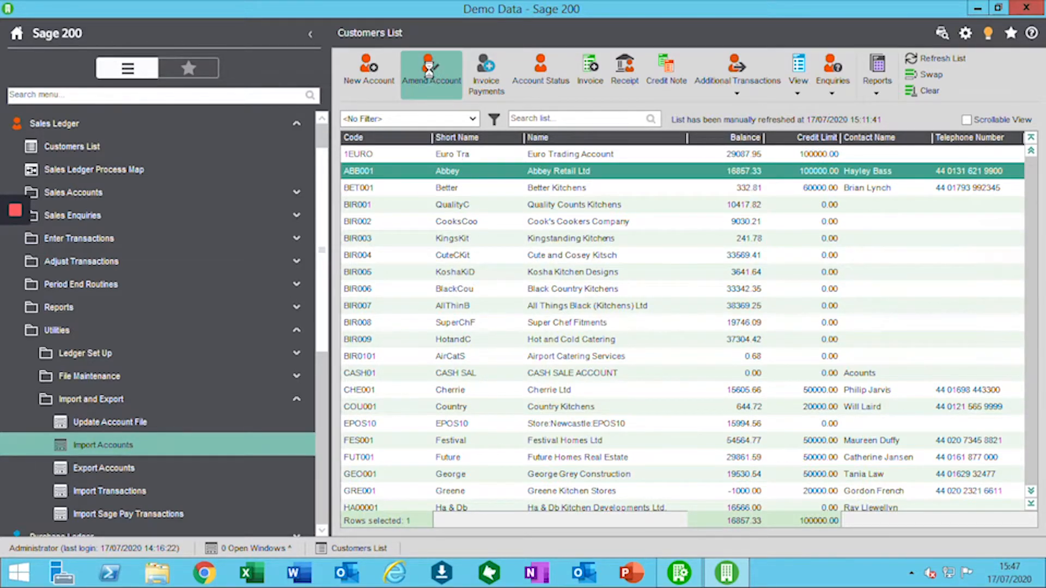
Open Abbey Retail Ltd's Amend Customer Details, then close it to return to Customers List.
click(430, 71)
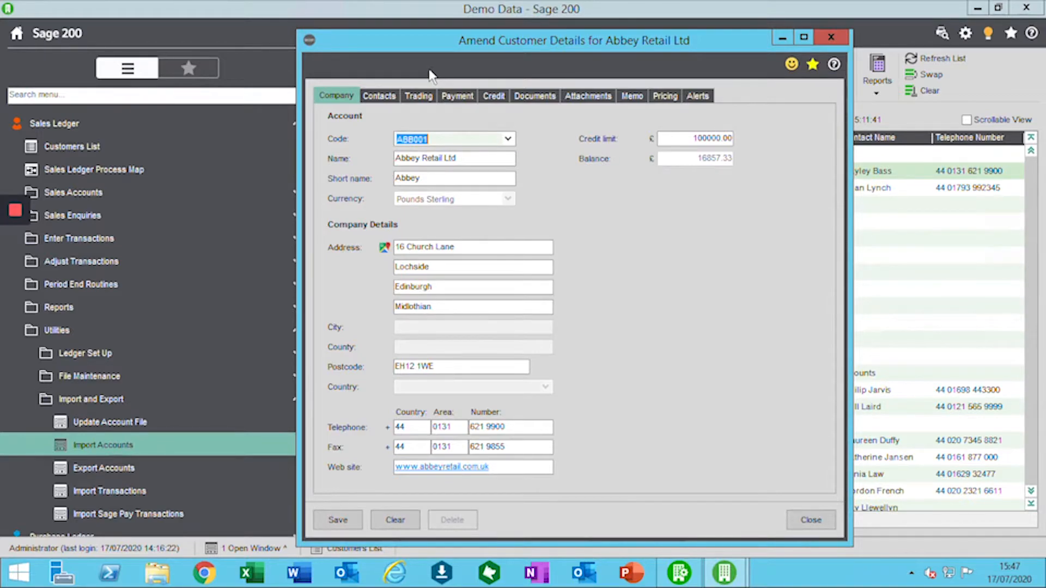
click(418, 95)
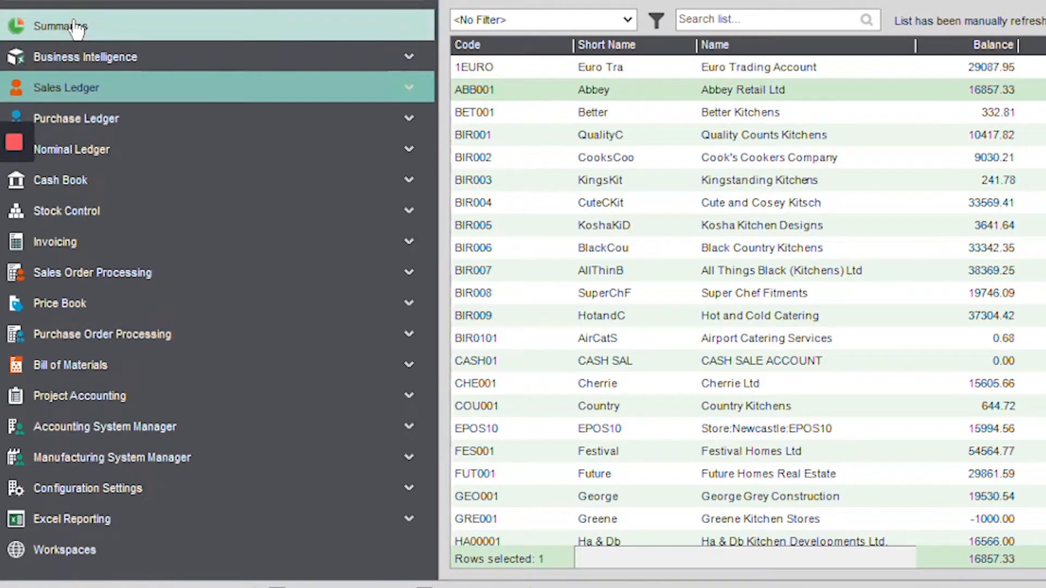
click(77, 119)
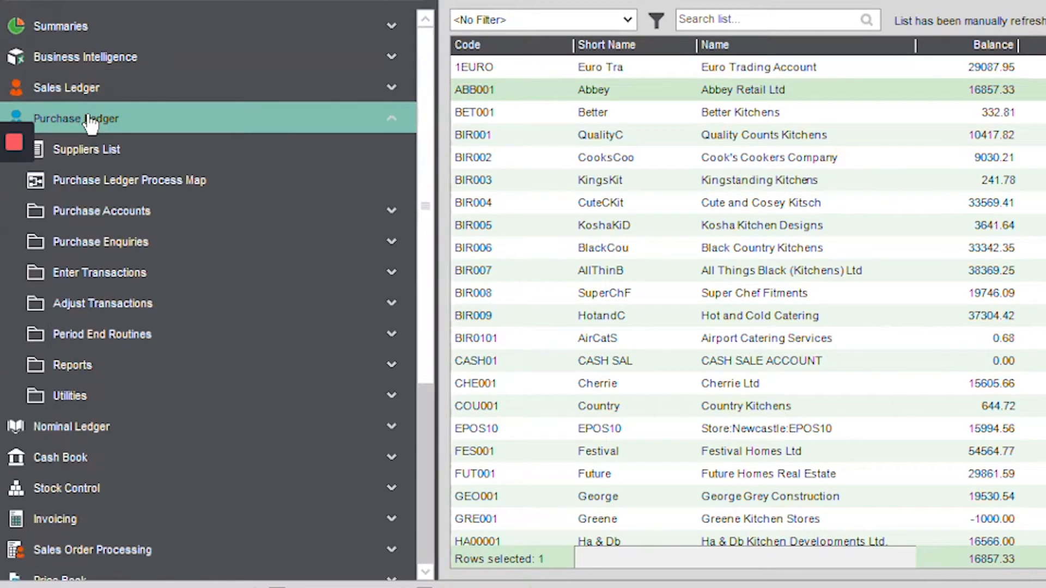
click(69, 396)
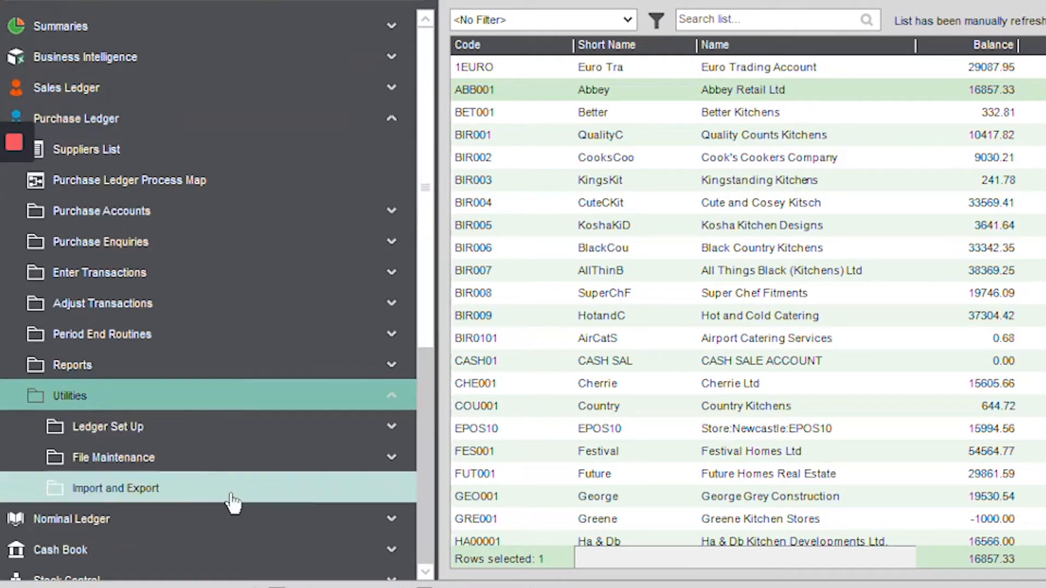
click(115, 488)
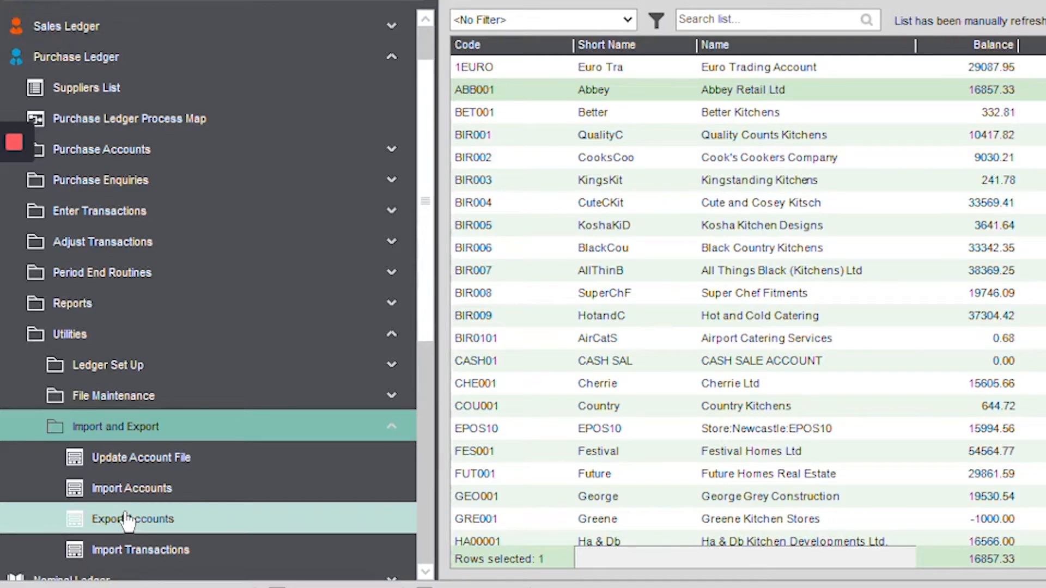
mouse_move(131, 487)
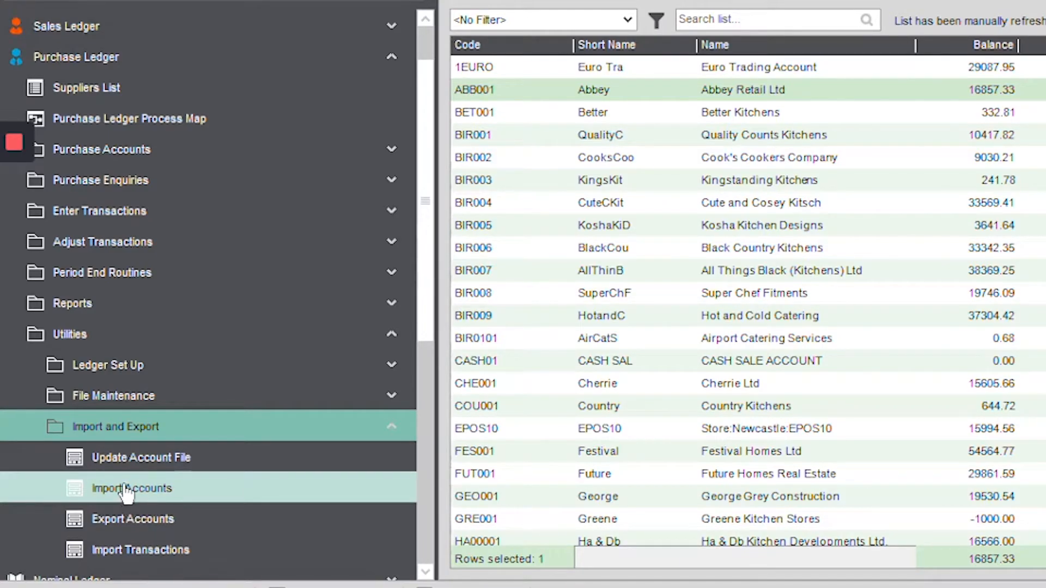
click(131, 488)
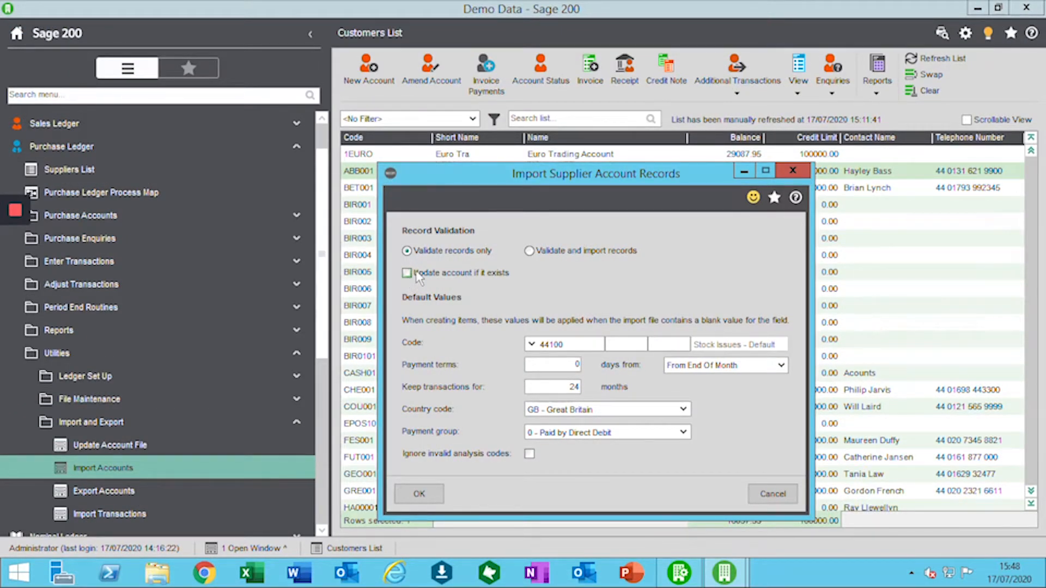
mouse_move(612, 260)
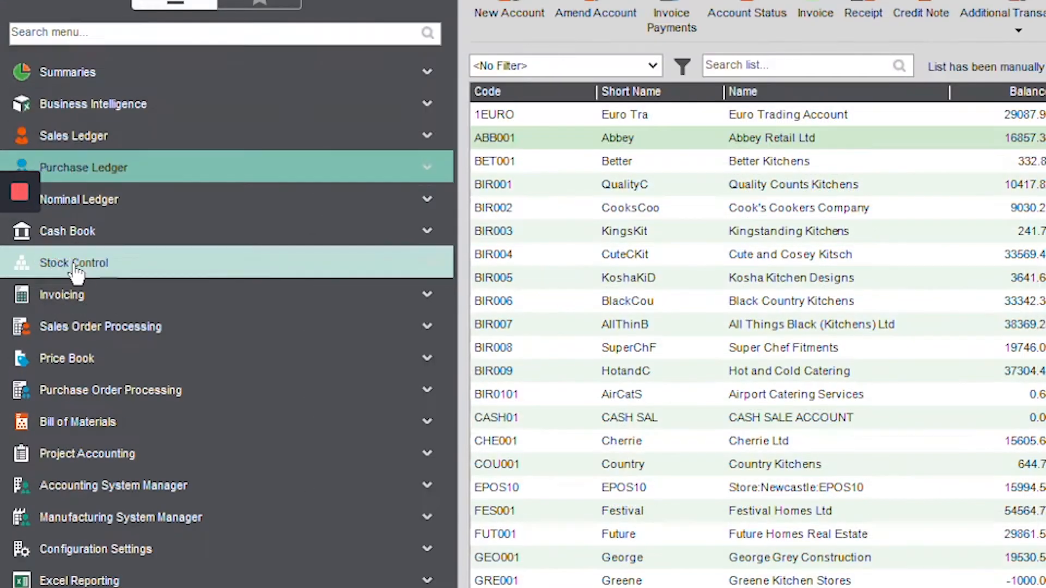
Amend stock item ABBuiltIn/15/0/2 to VAT rate 99 - Temporary Vat Rate and save.
click(73, 262)
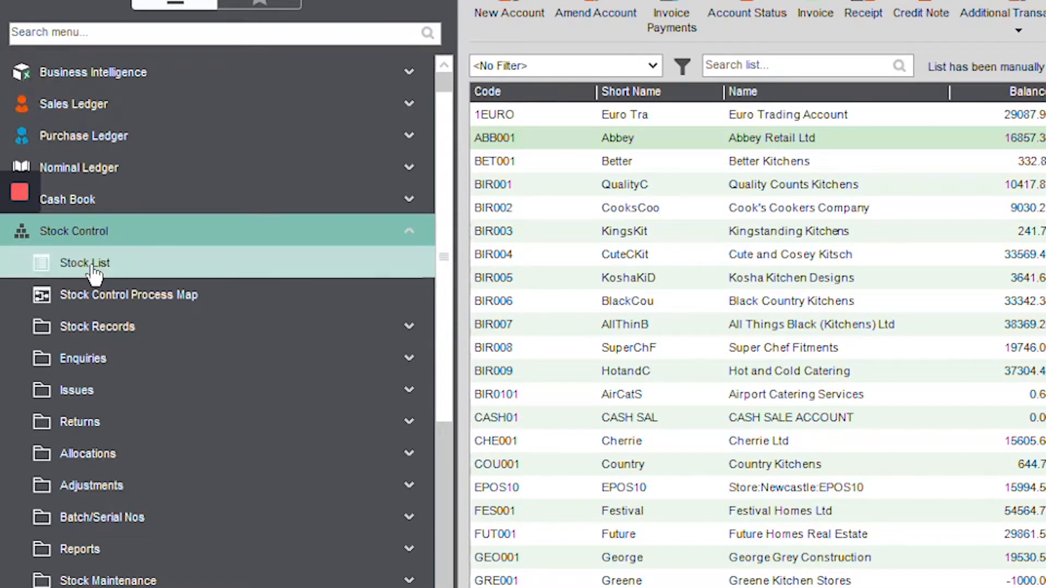
click(85, 262)
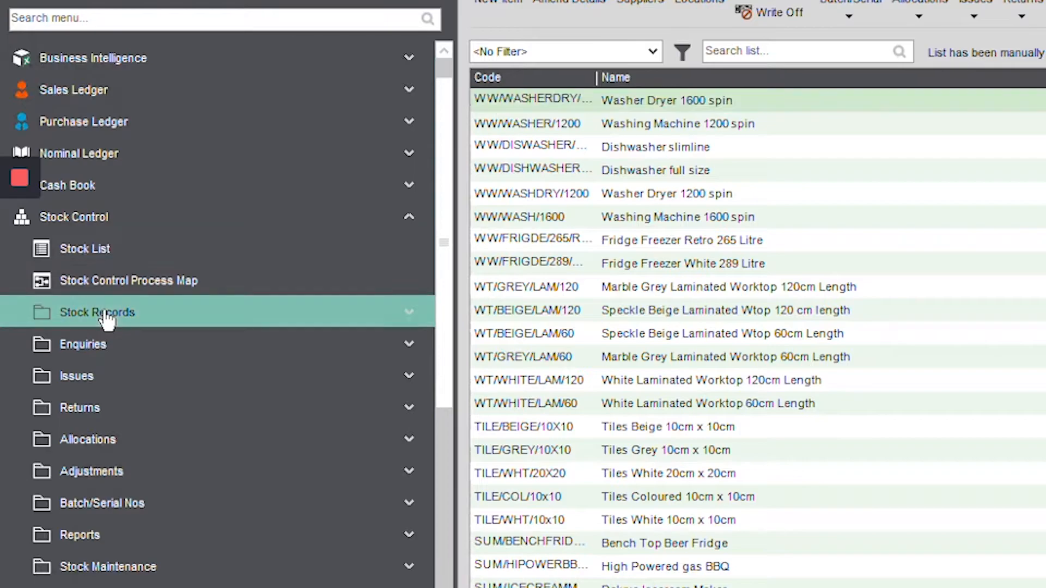
click(97, 313)
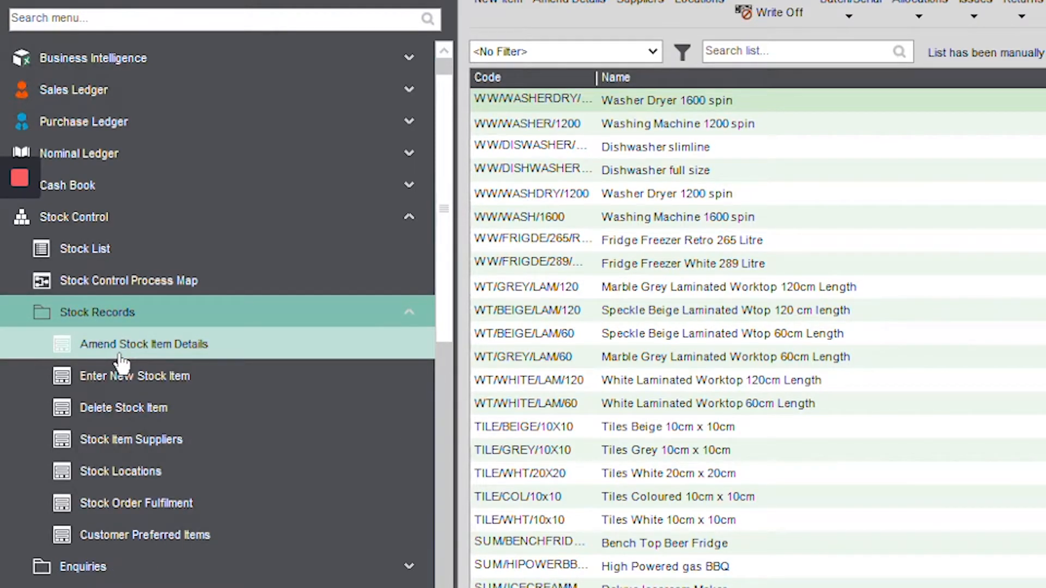
click(143, 344)
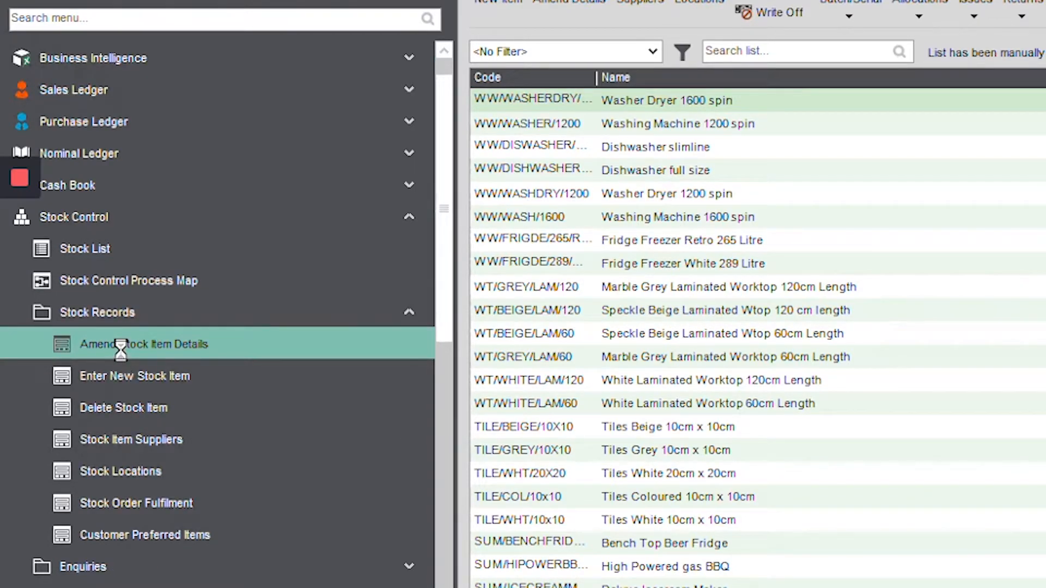
click(142, 345)
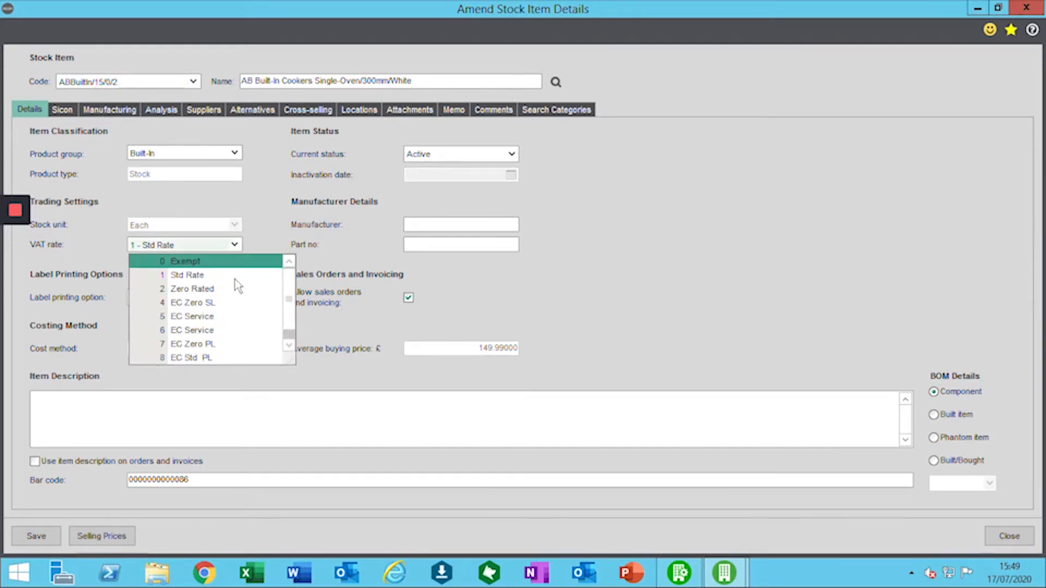
scroll(down, 3)
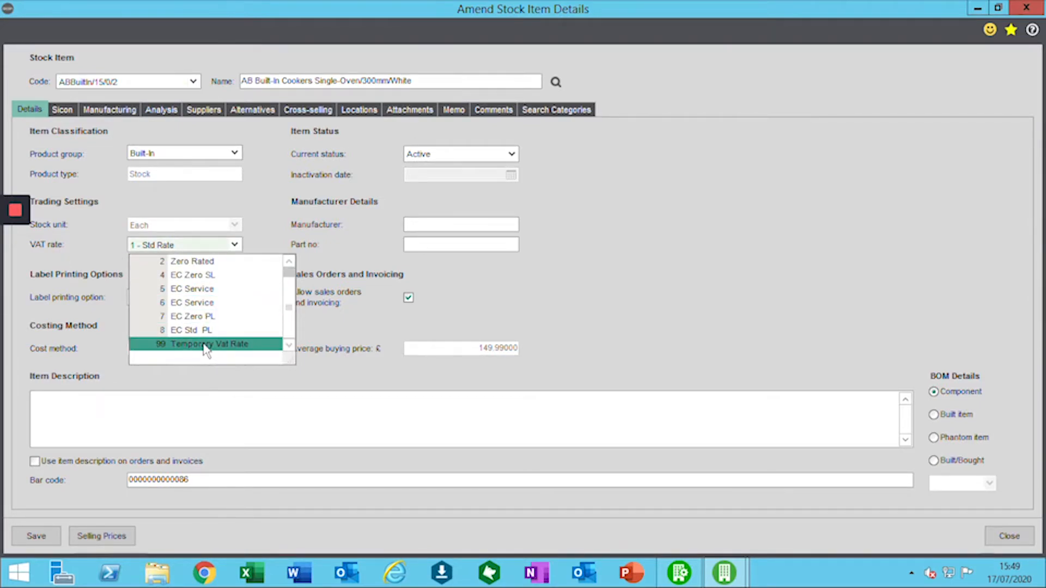
click(209, 345)
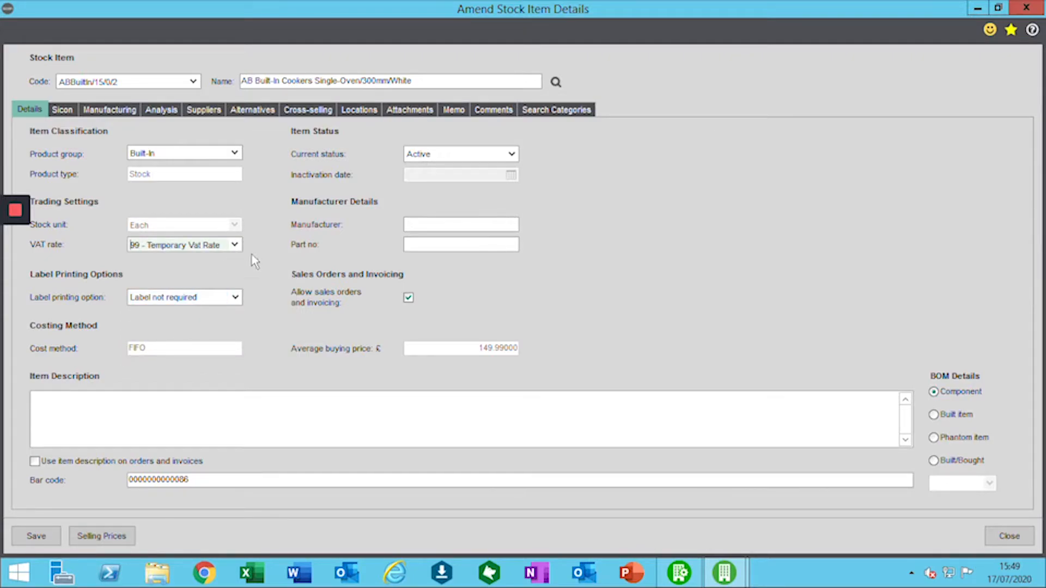
click(35, 535)
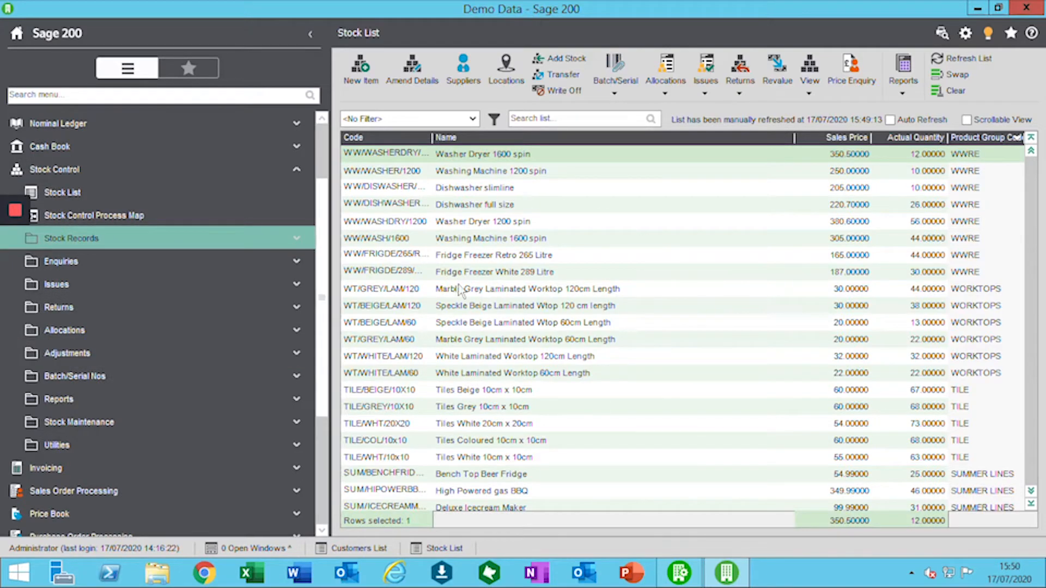
mouse_move(478, 360)
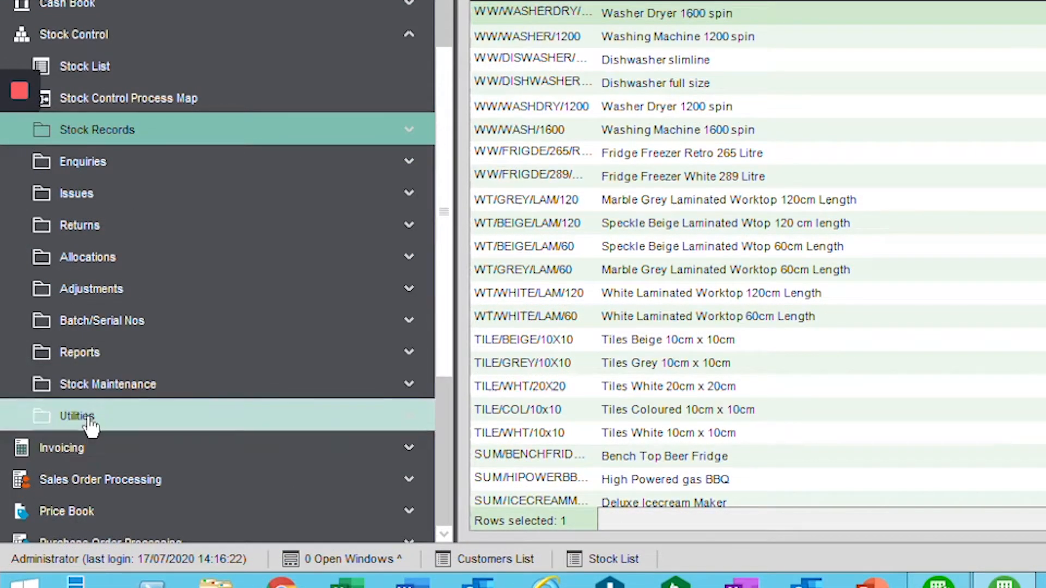
Expand Stock Control's Import and Export utilities without running anything.
click(77, 415)
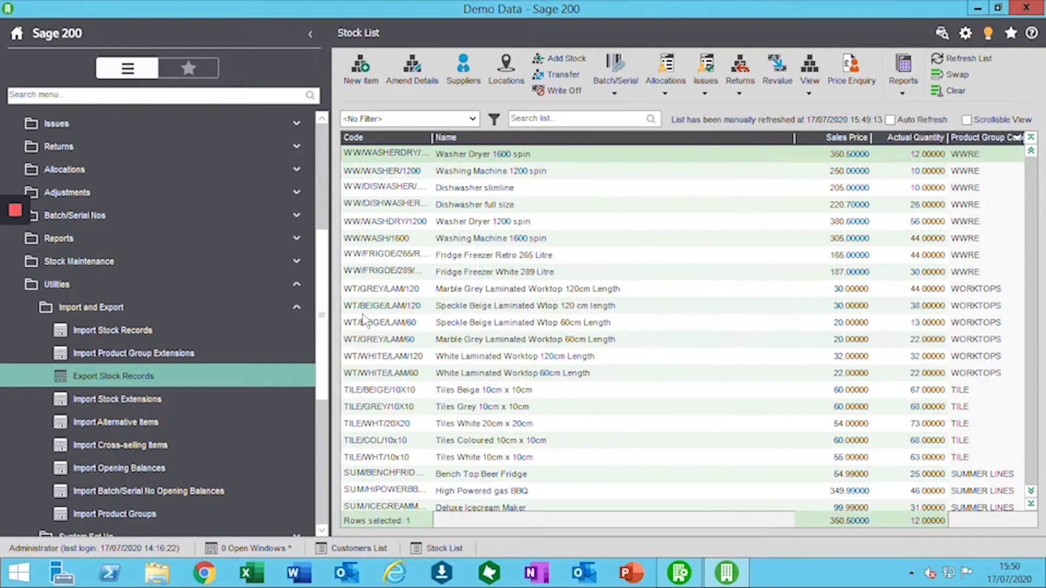
mouse_move(337, 276)
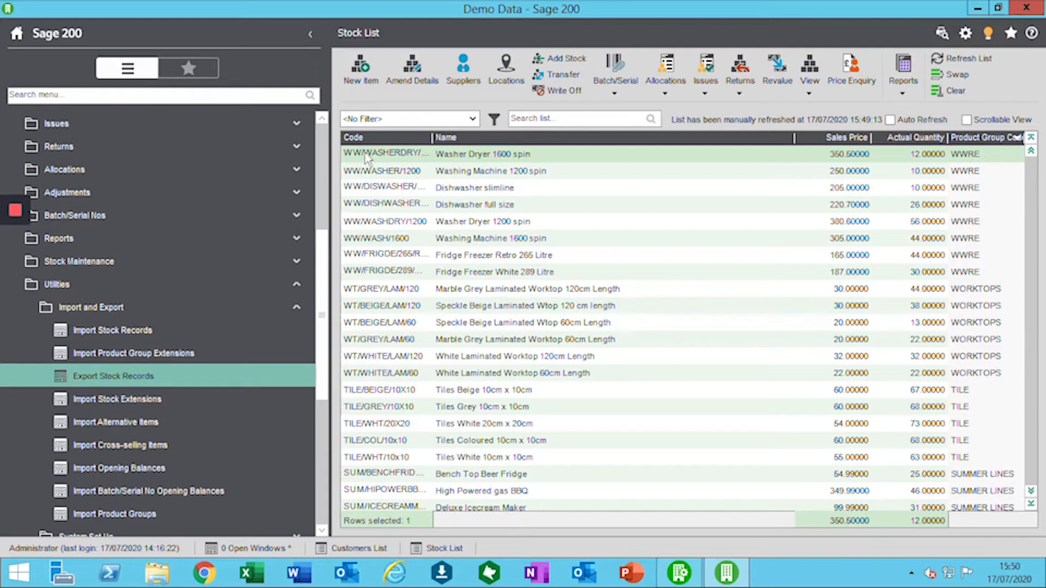
mouse_move(354, 159)
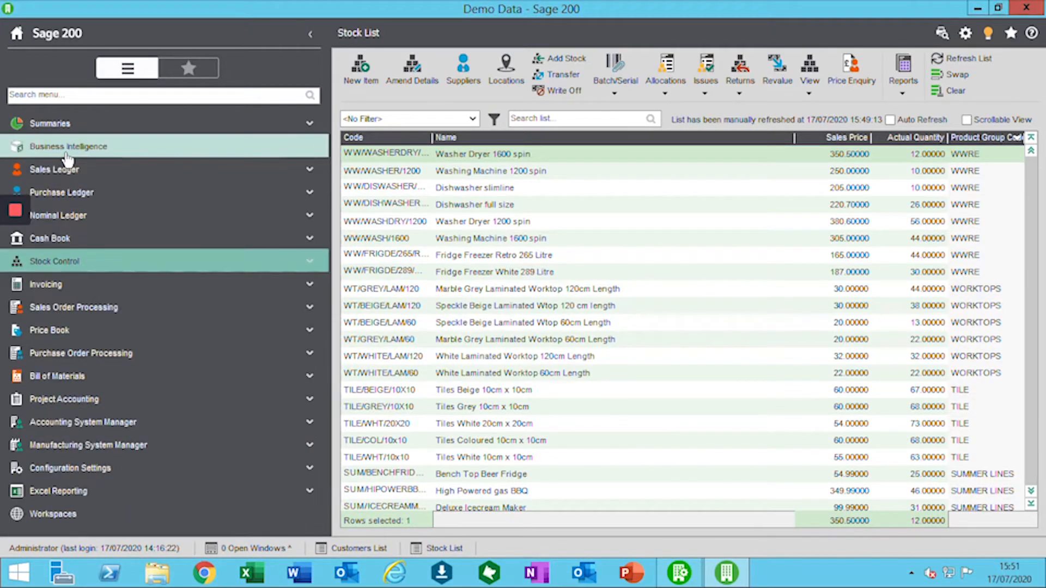
mouse_move(158, 271)
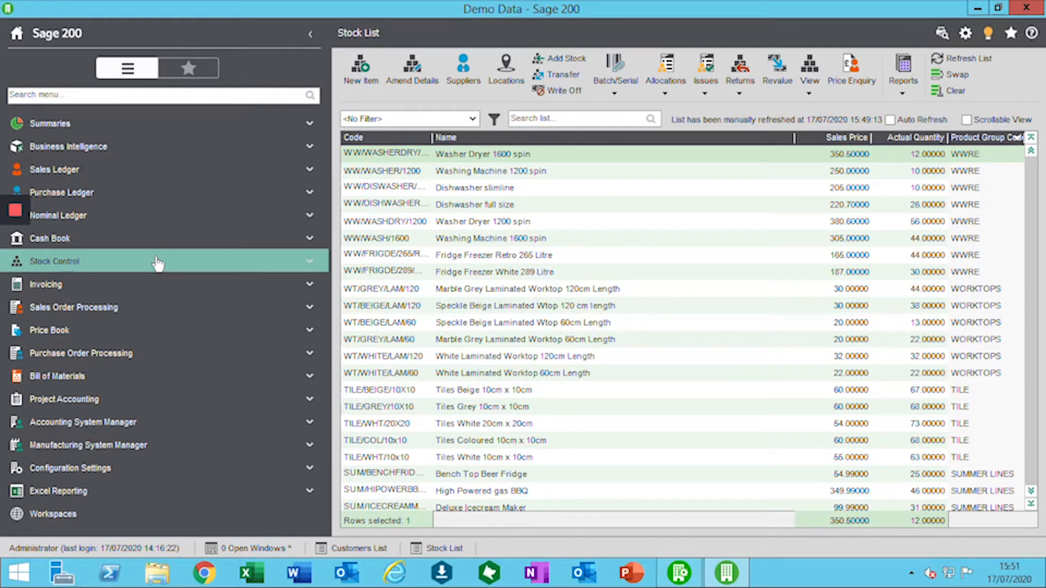
mouse_move(86, 261)
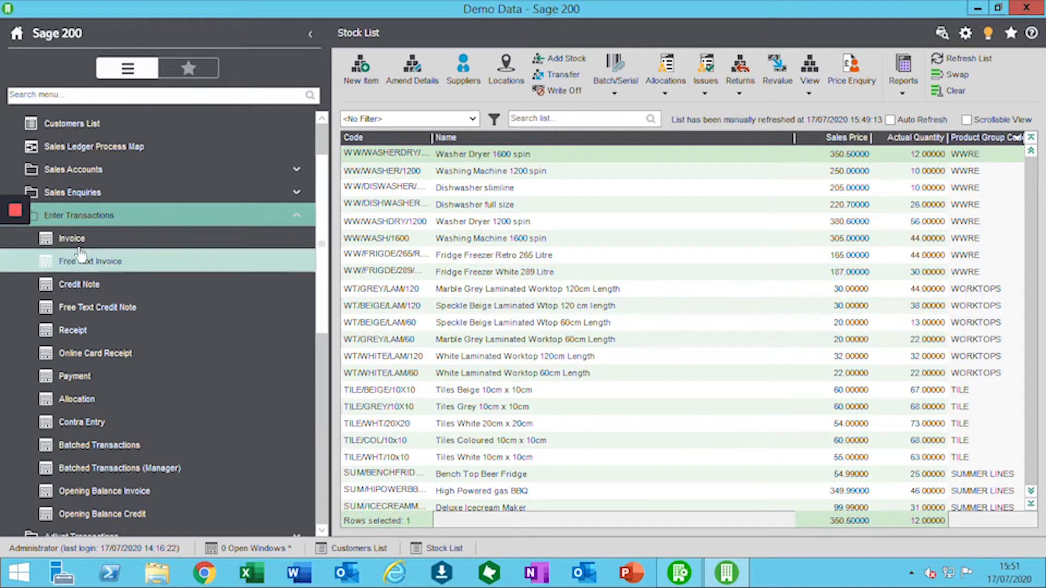
mouse_move(80, 220)
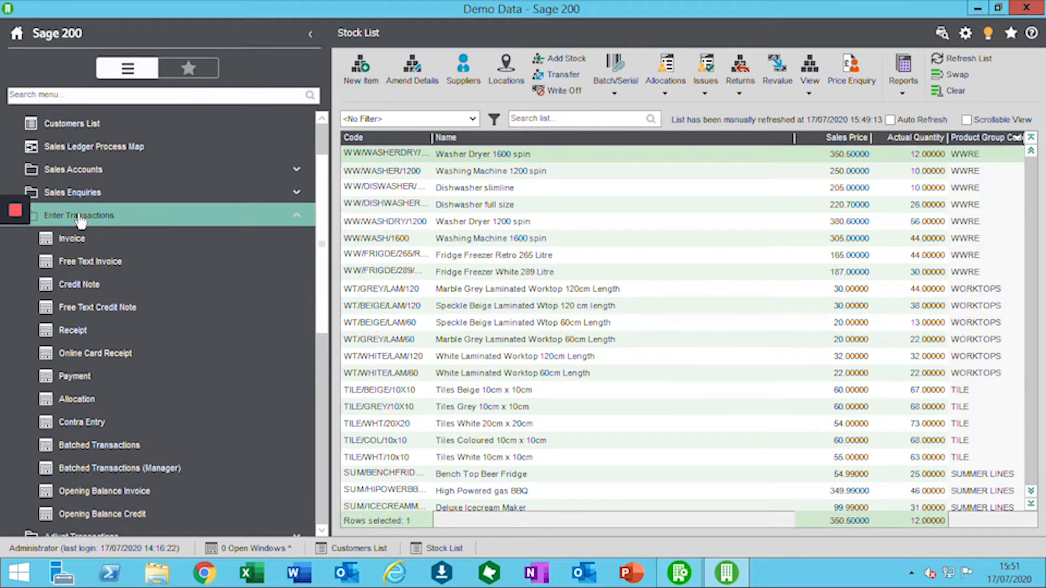
click(71, 192)
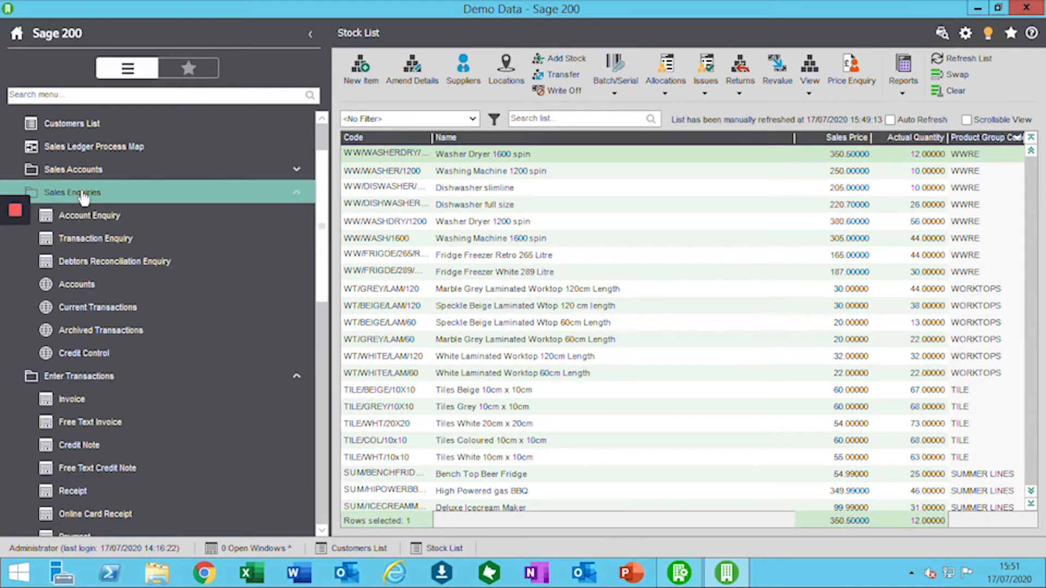
click(71, 192)
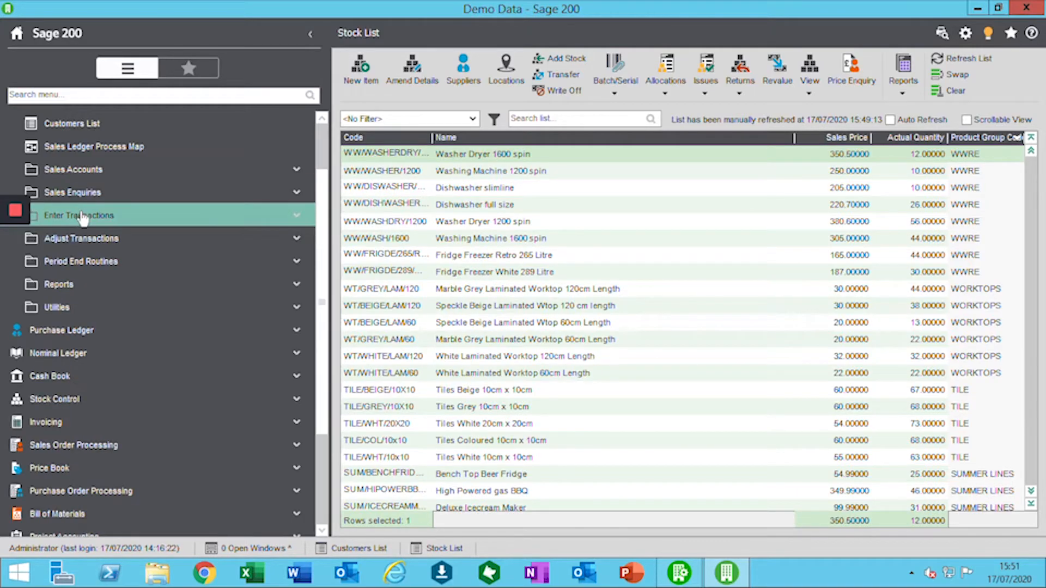
mouse_move(83, 220)
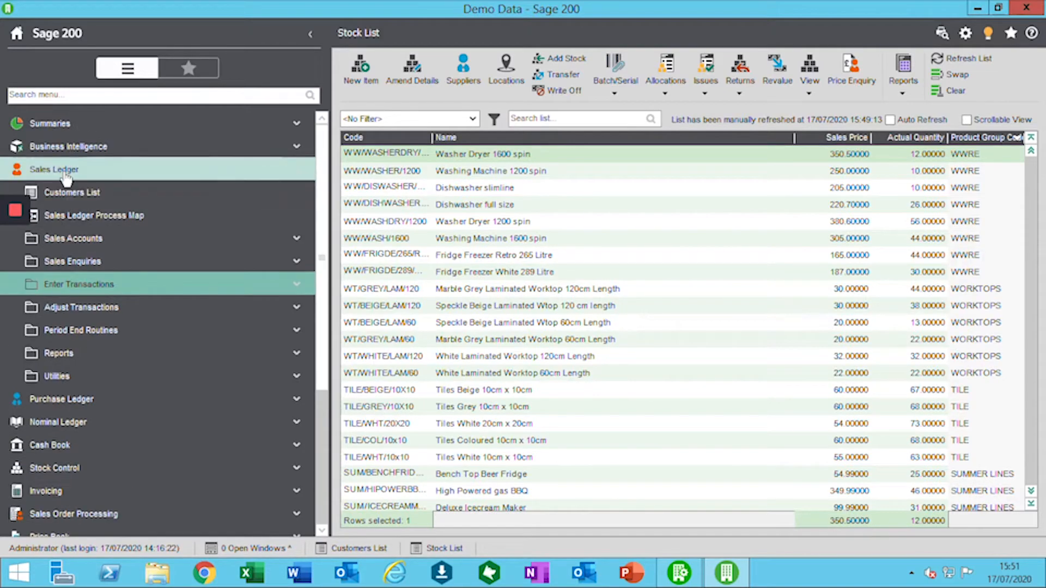
click(54, 169)
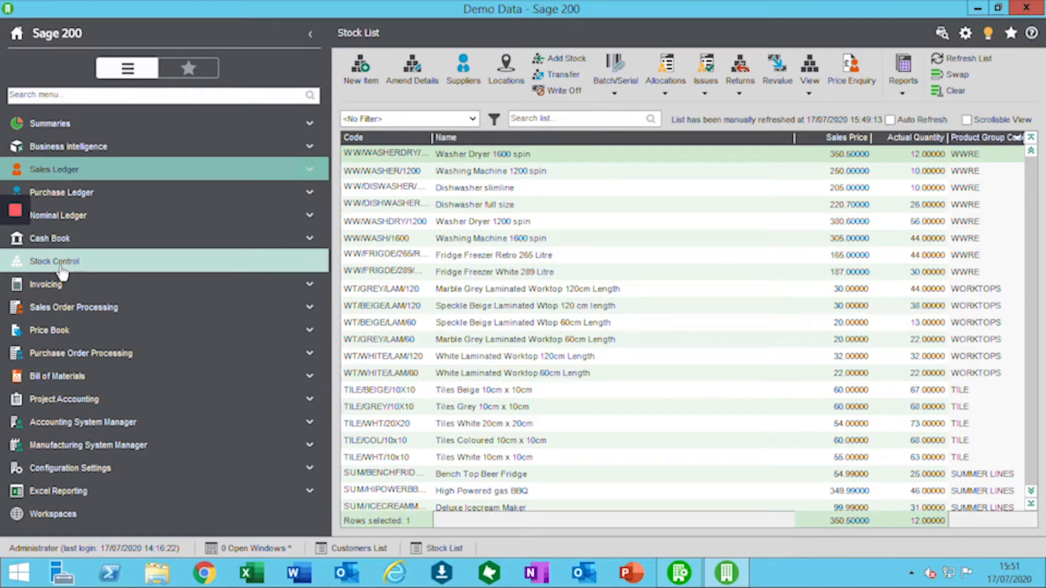
click(73, 306)
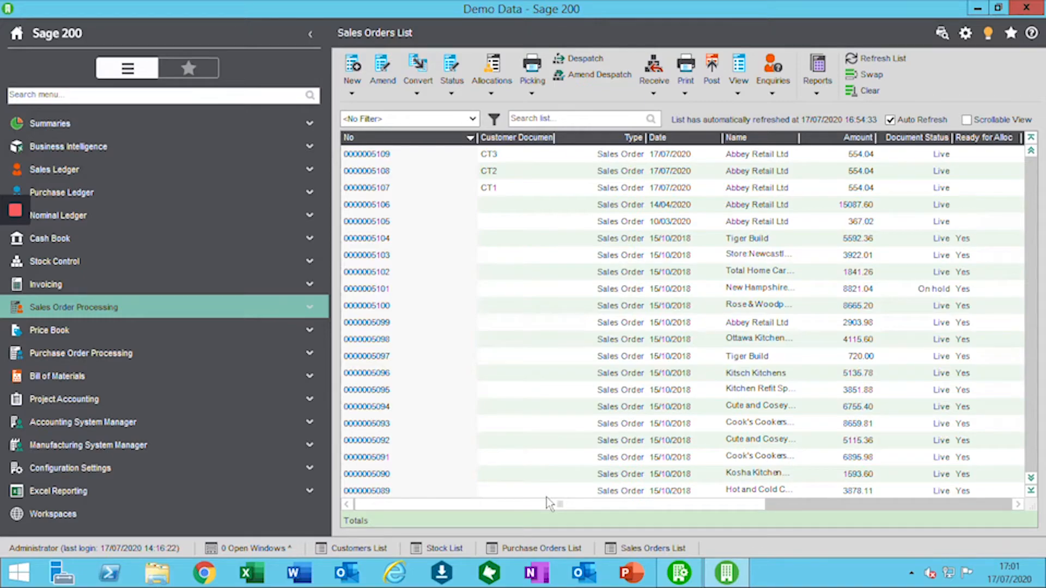
mouse_move(387, 194)
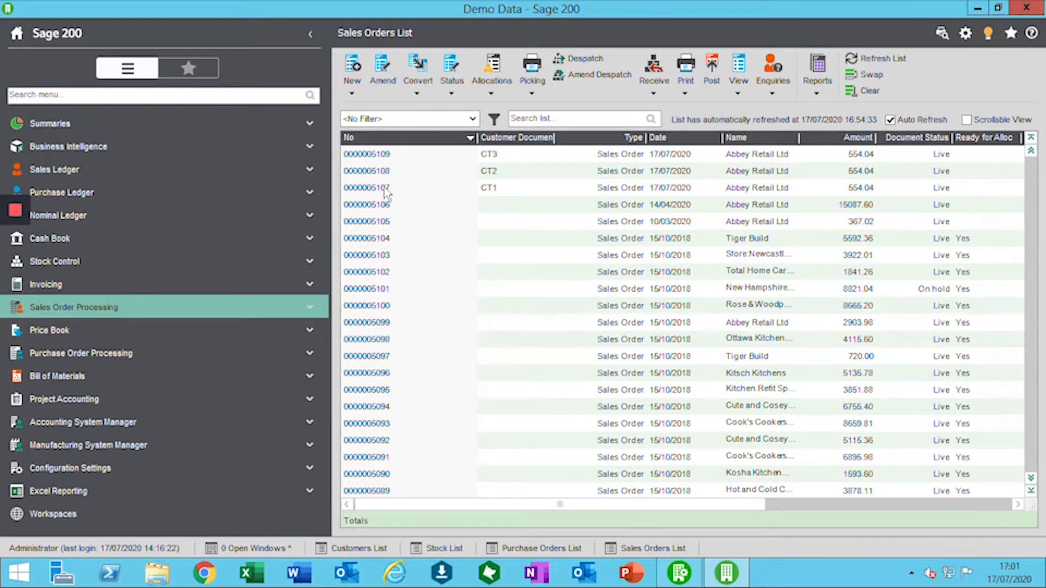
click(365, 188)
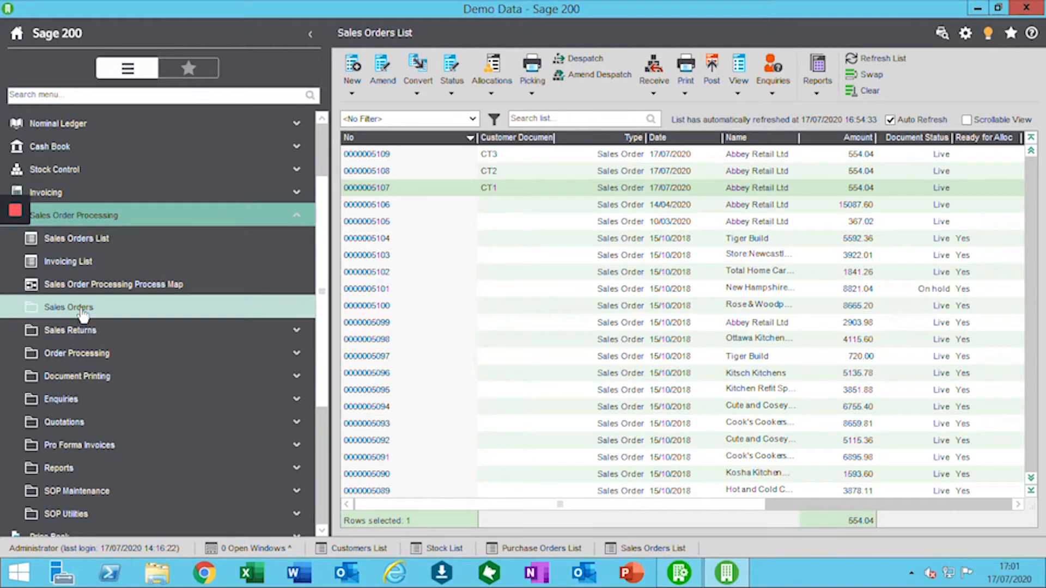
click(69, 307)
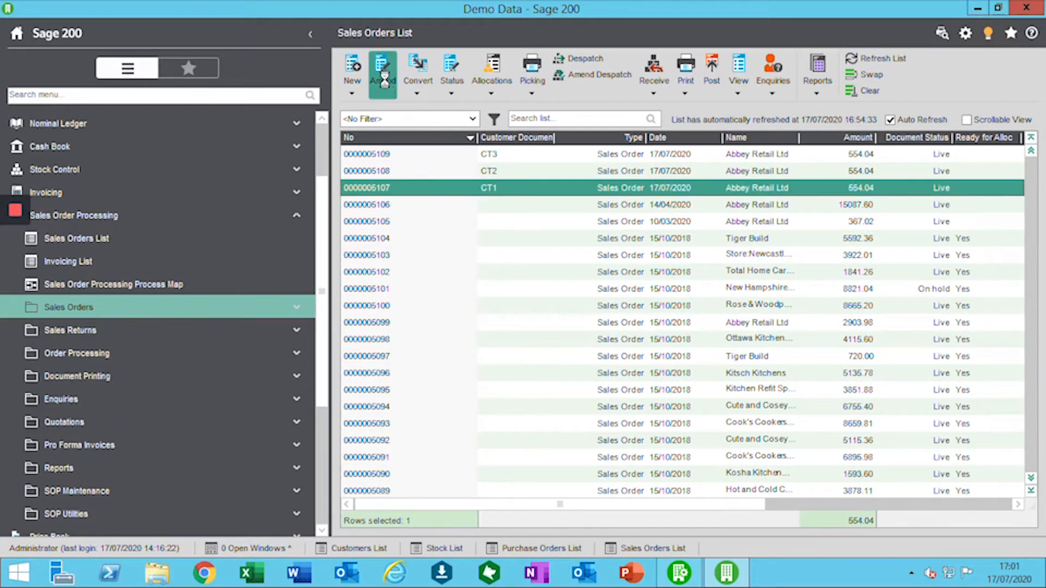
click(382, 70)
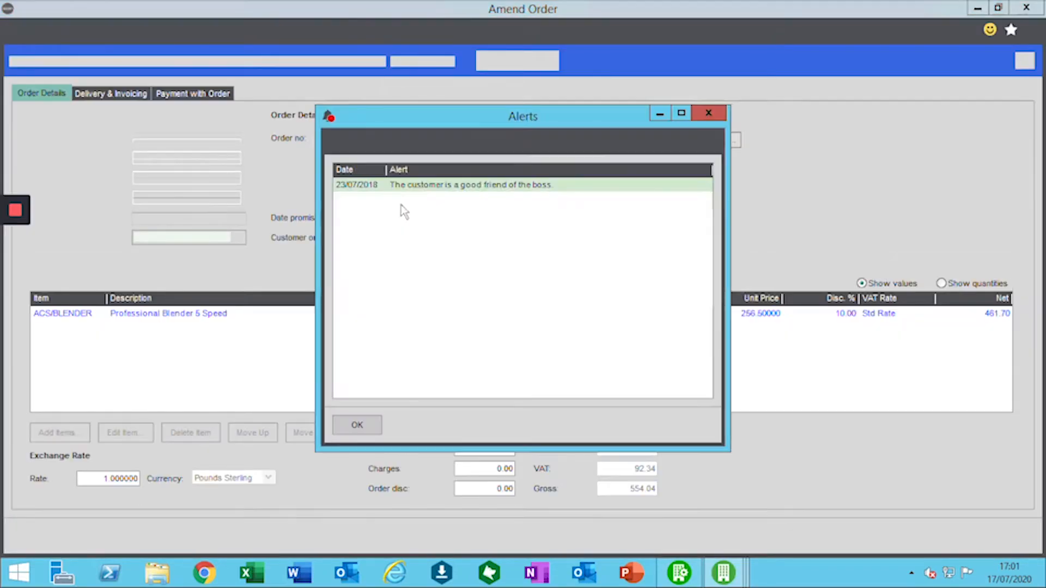
click(356, 425)
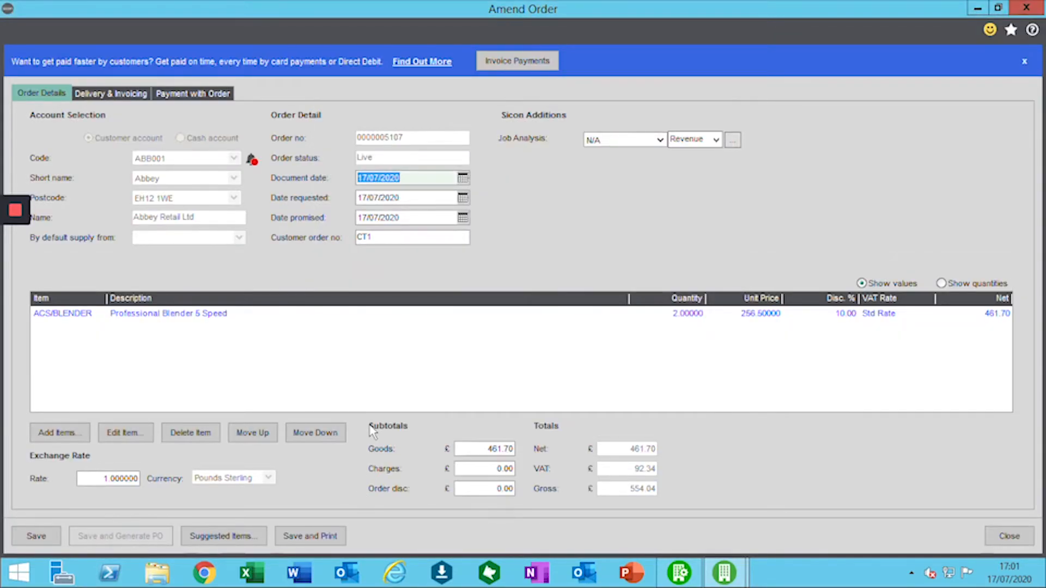
mouse_move(941, 283)
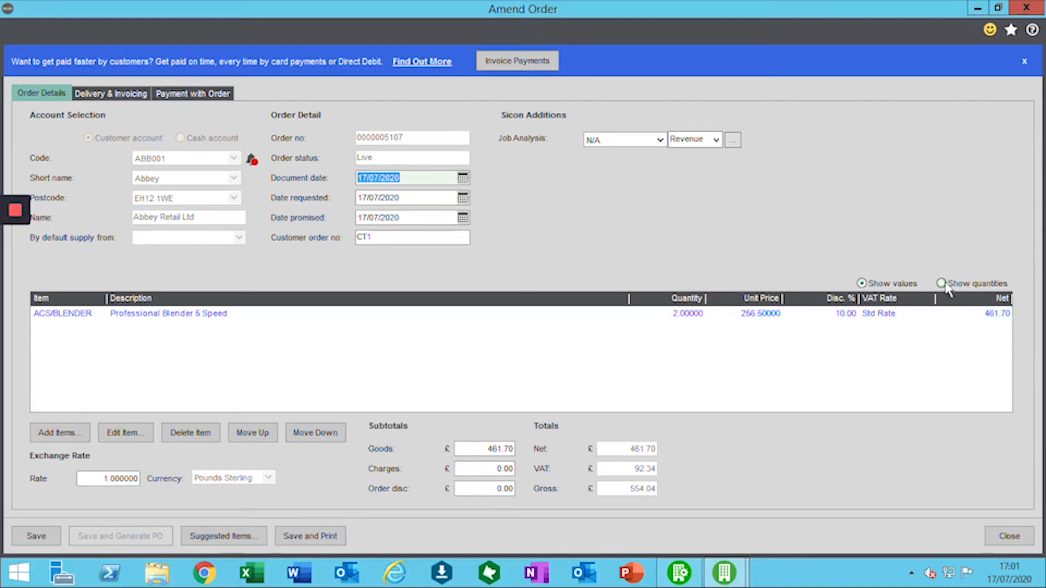
Show quantities and open the Professional Blender 5 Speed line for editing.
click(941, 283)
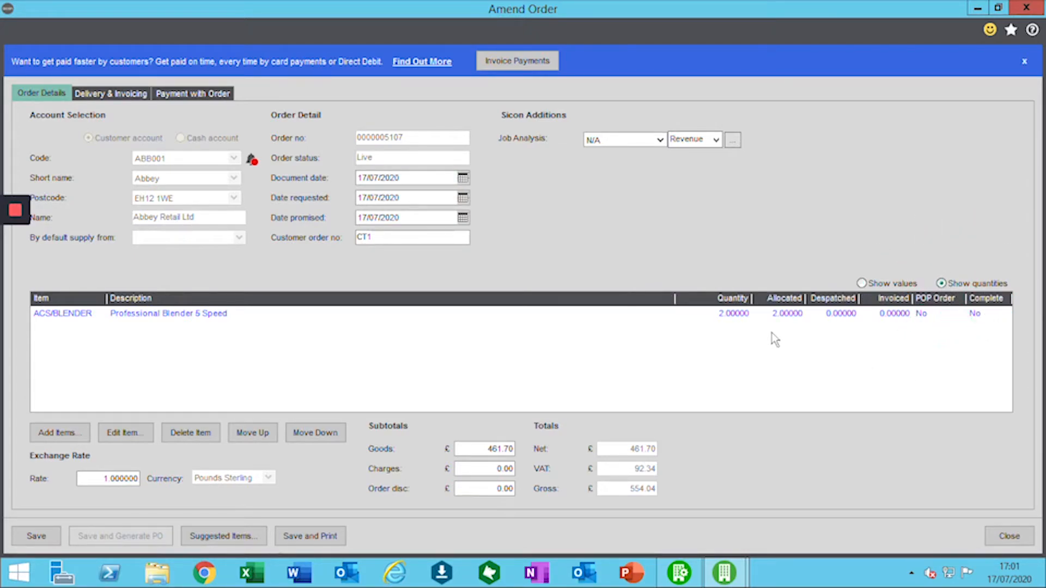
mouse_move(783, 326)
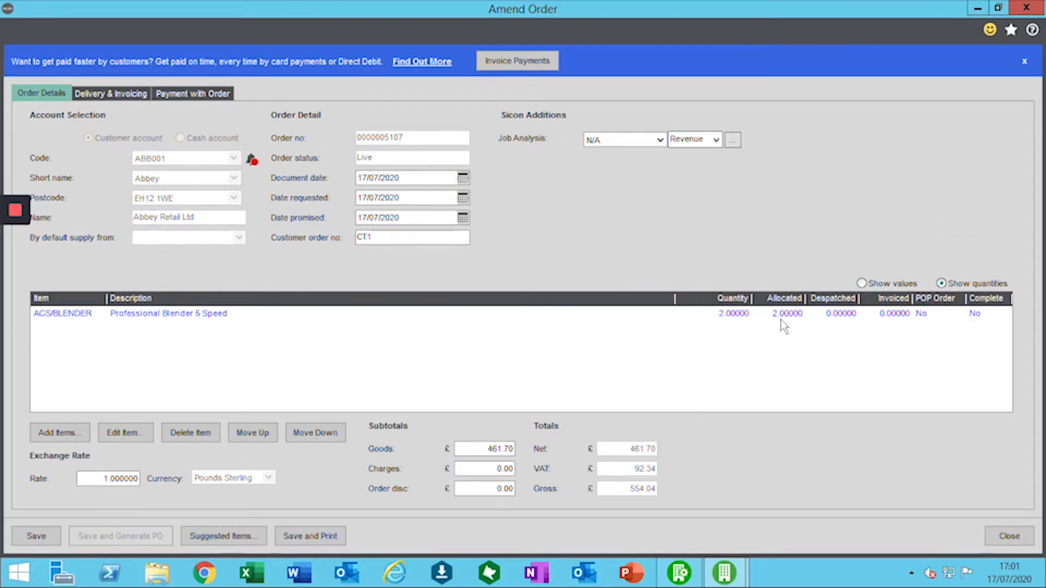
mouse_move(779, 326)
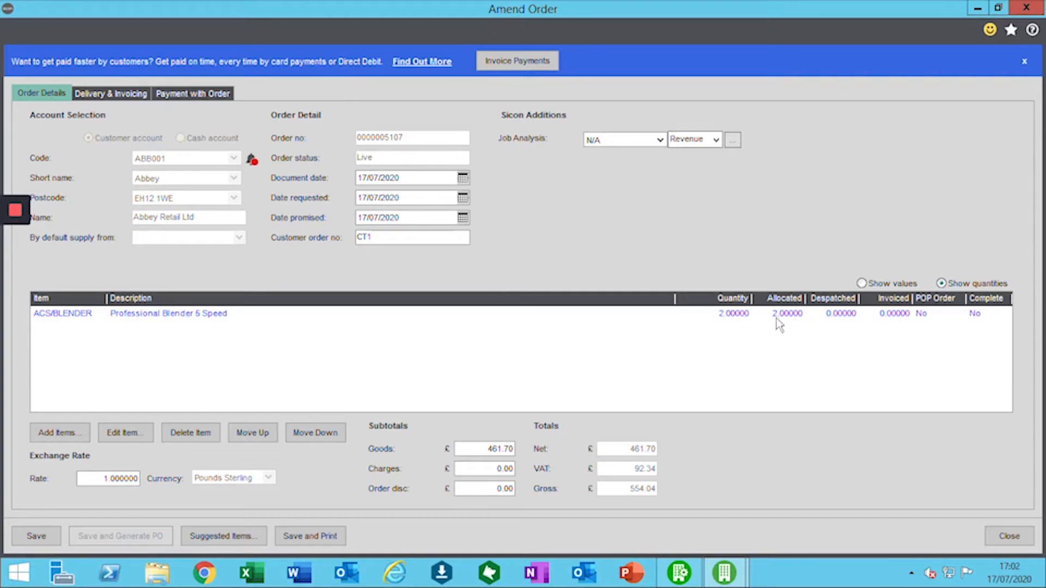
mouse_move(873, 325)
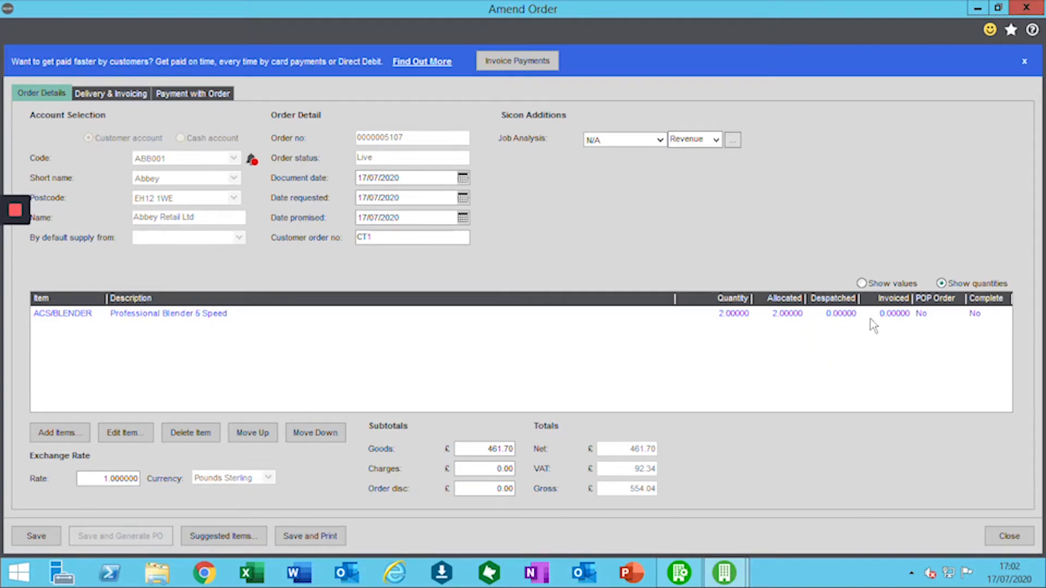
mouse_move(888, 324)
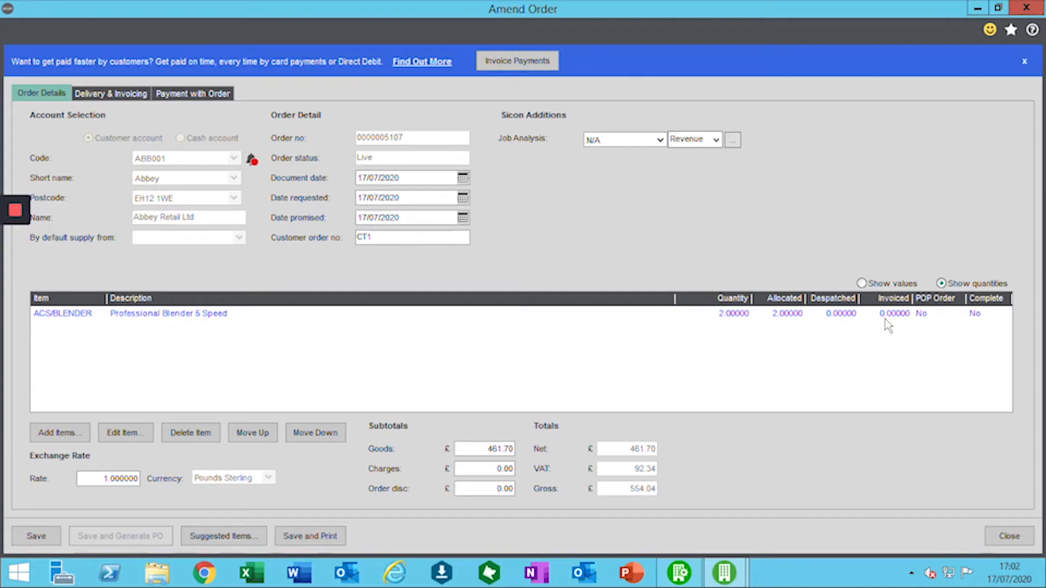
click(62, 314)
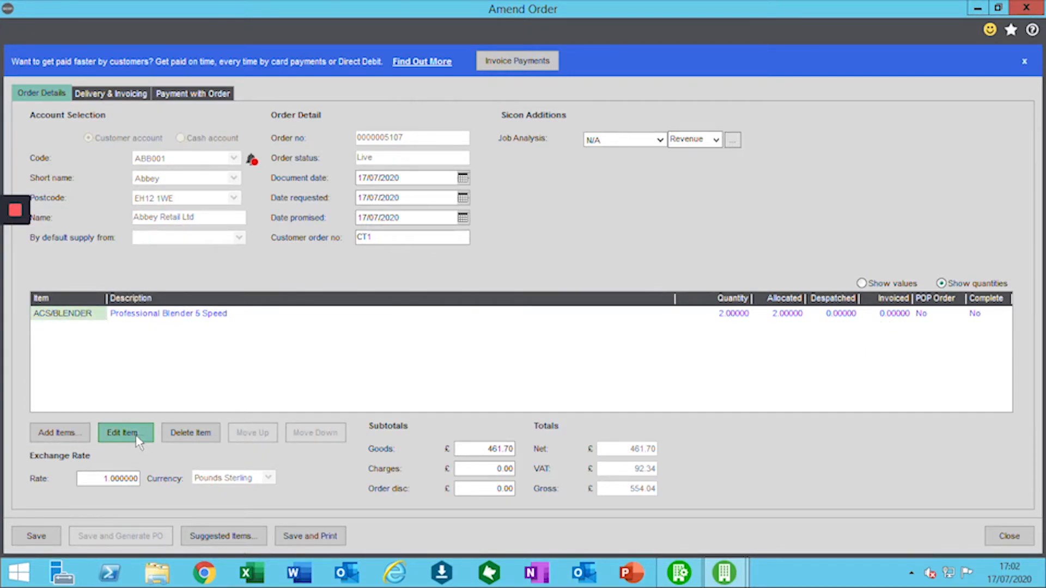
click(125, 432)
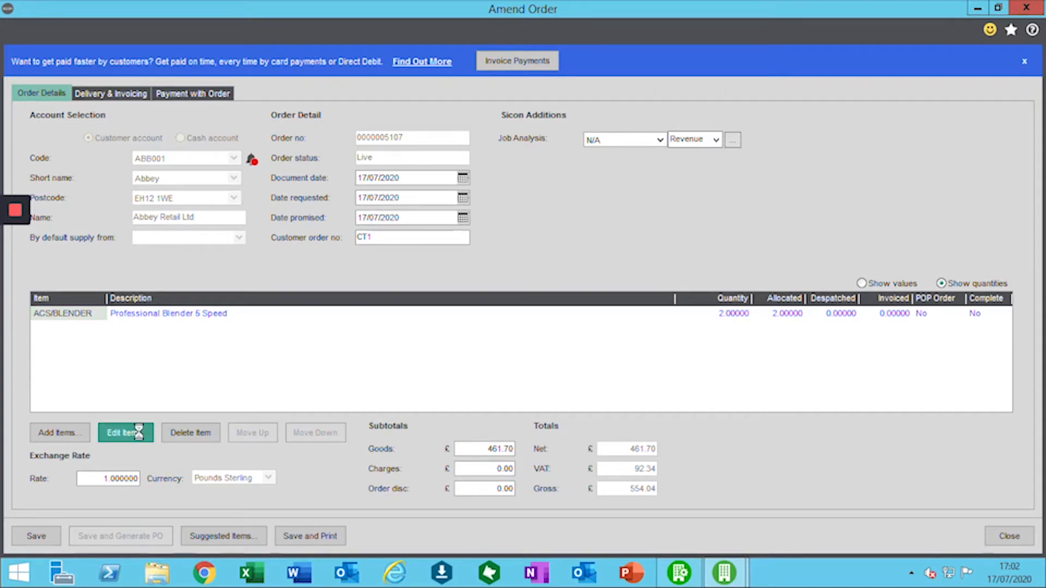
click(125, 432)
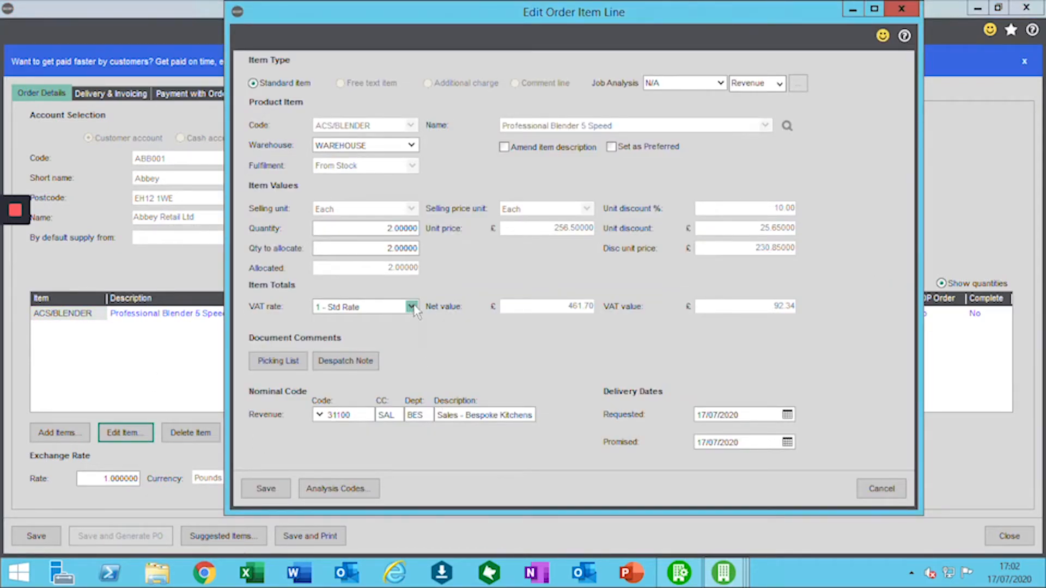
Set the blender line to VAT rate 99 Temporary, then save the line and order.
click(412, 306)
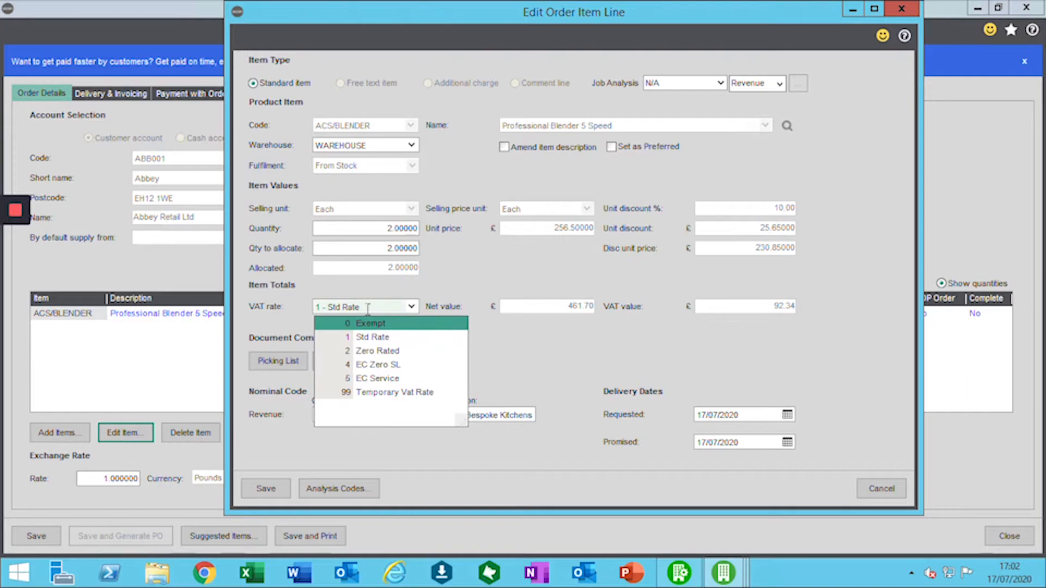
click(394, 392)
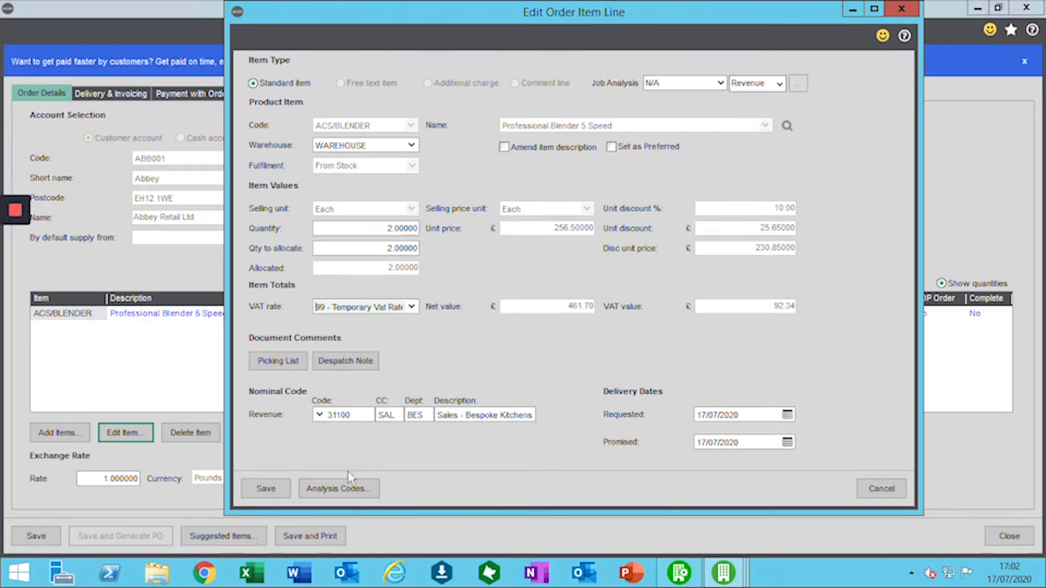
click(265, 488)
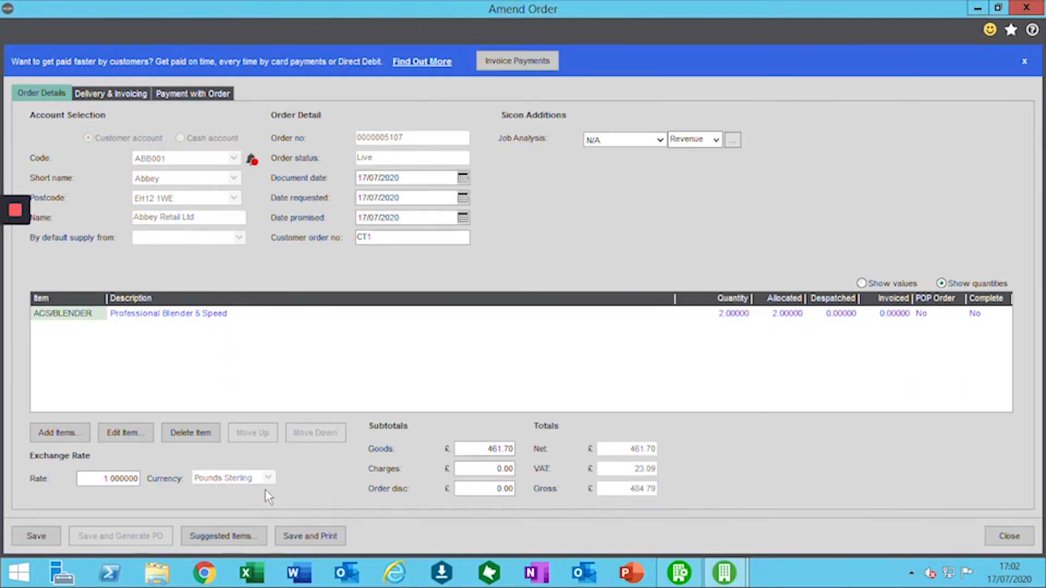
click(35, 535)
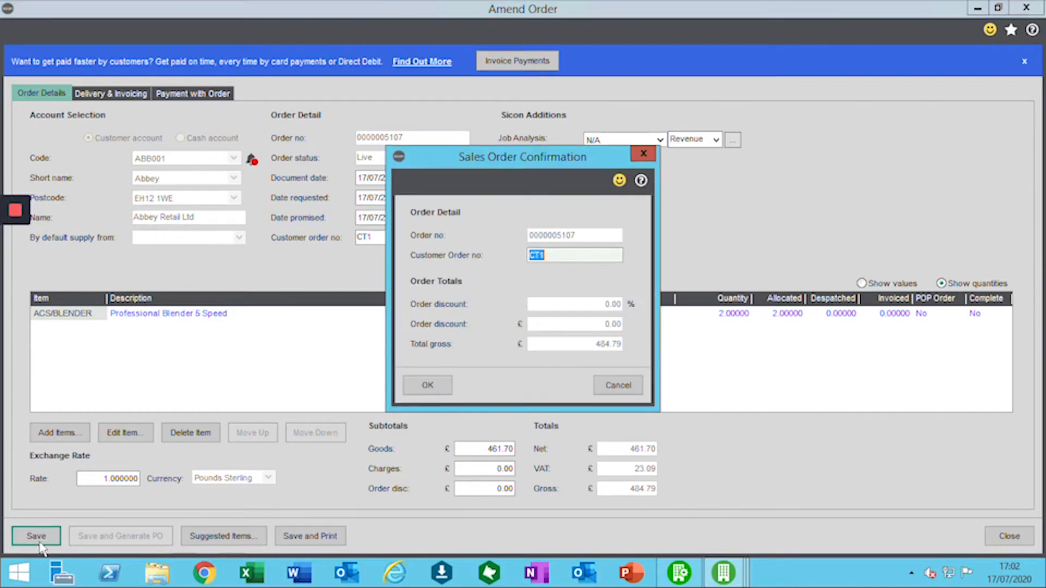
click(427, 386)
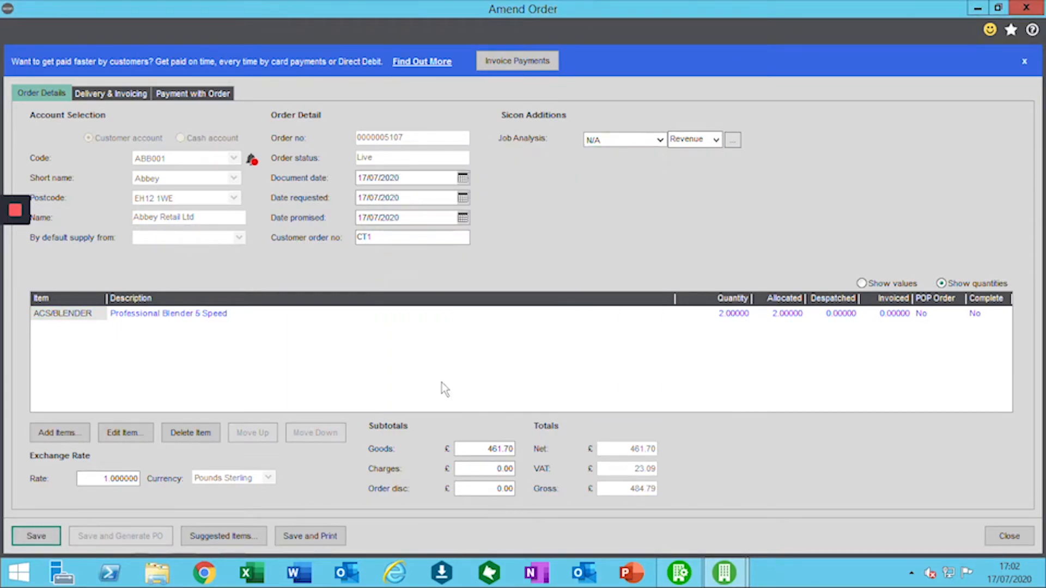
click(1008, 536)
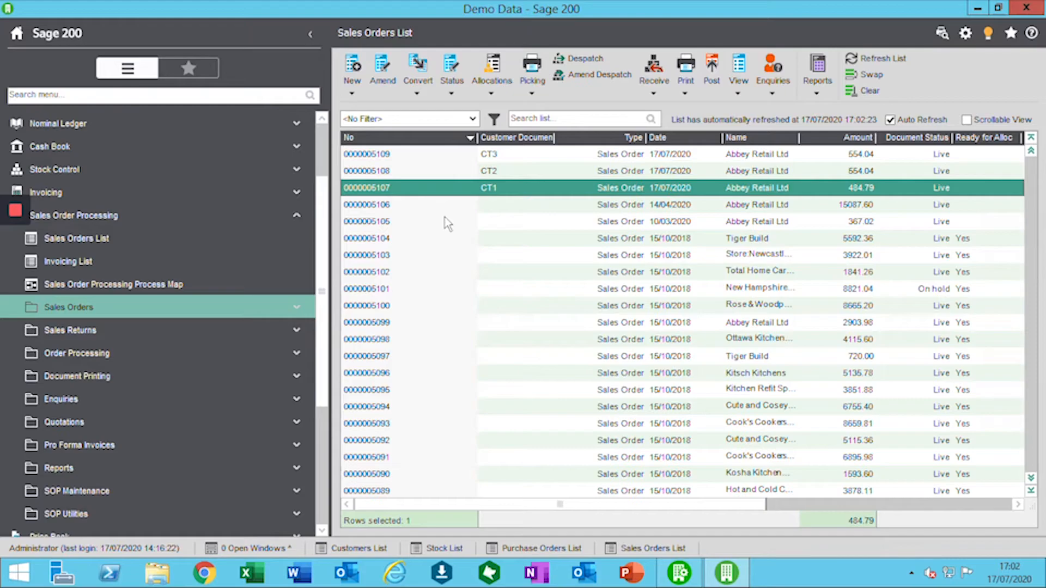
mouse_move(389, 173)
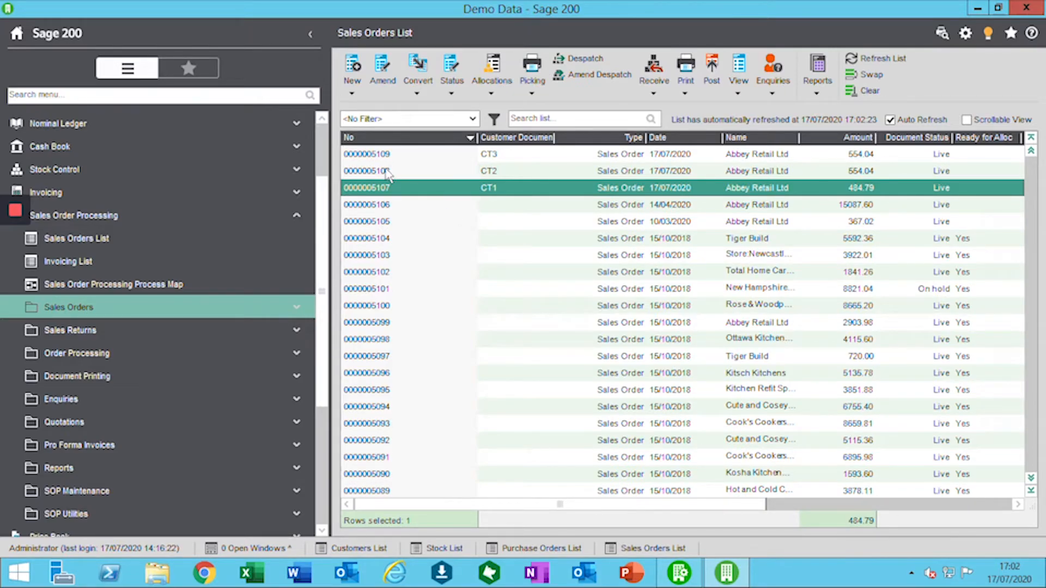
click(365, 170)
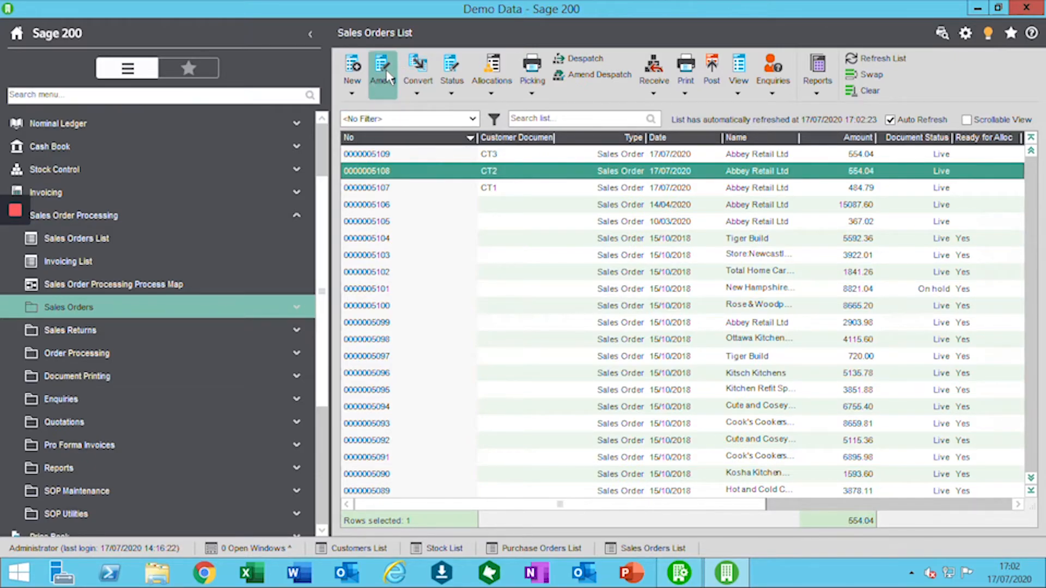
click(381, 70)
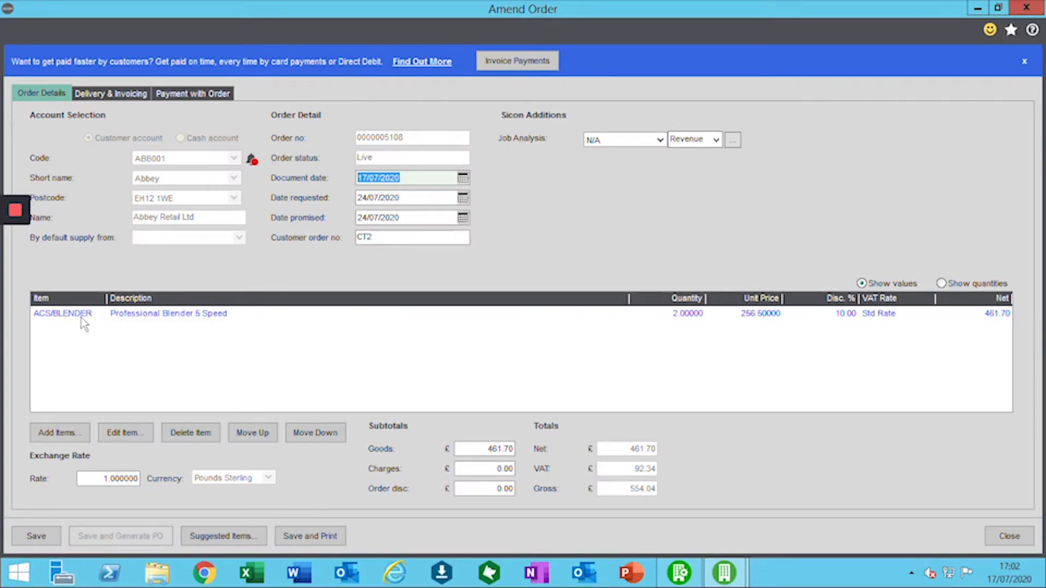
click(940, 282)
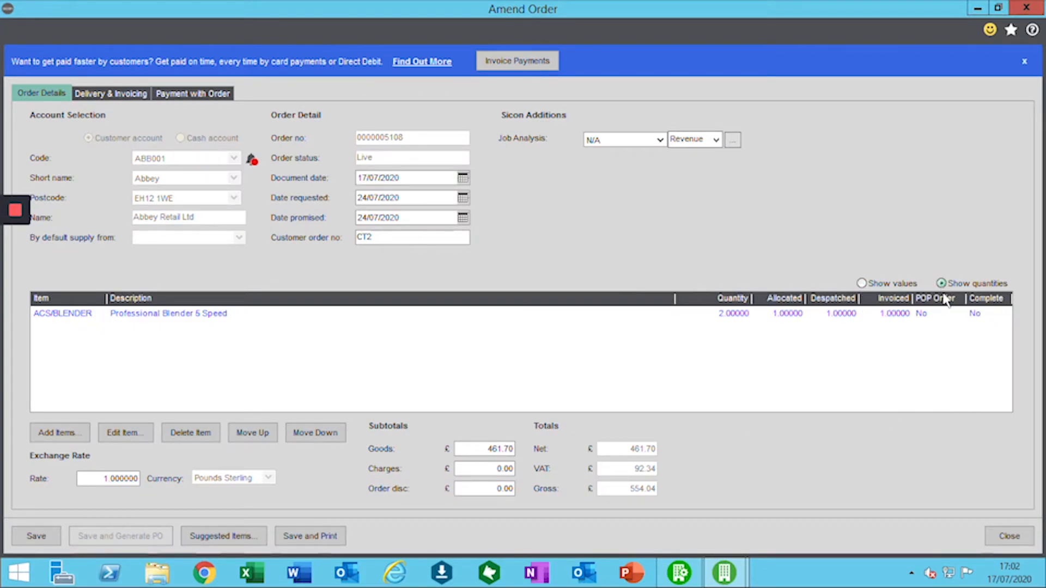
mouse_move(726, 336)
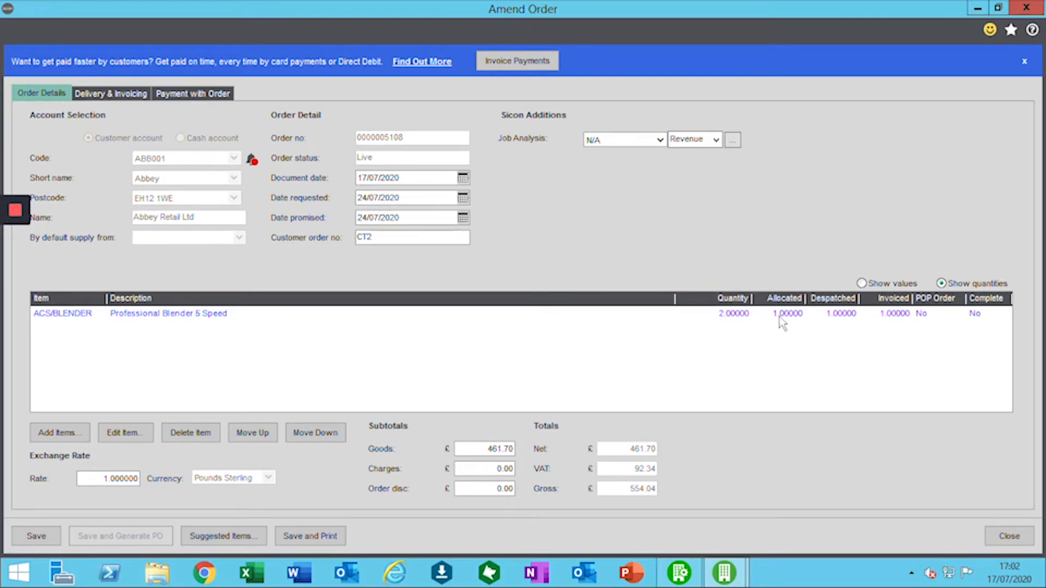
mouse_move(842, 319)
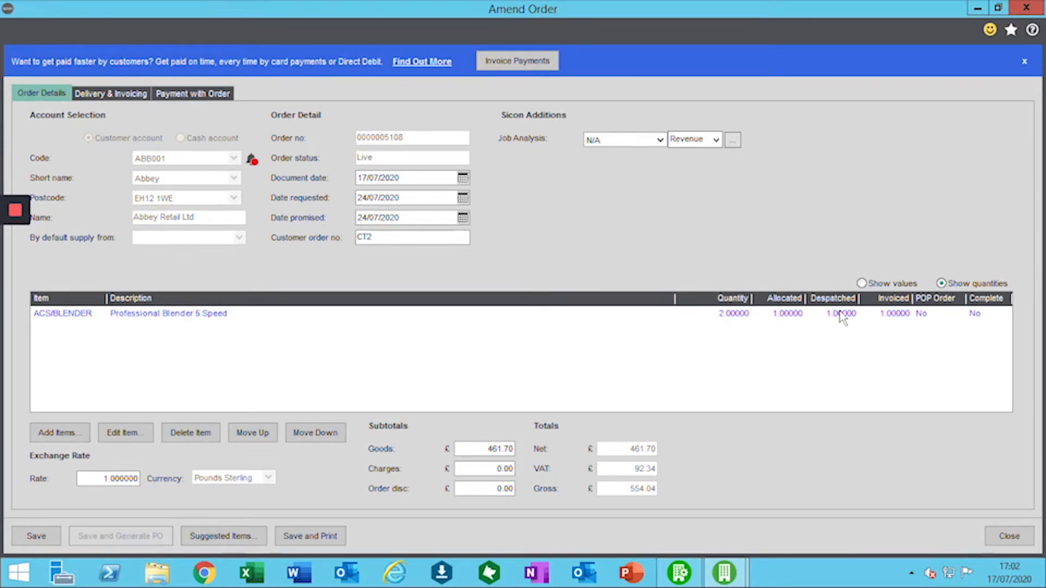
mouse_move(834, 332)
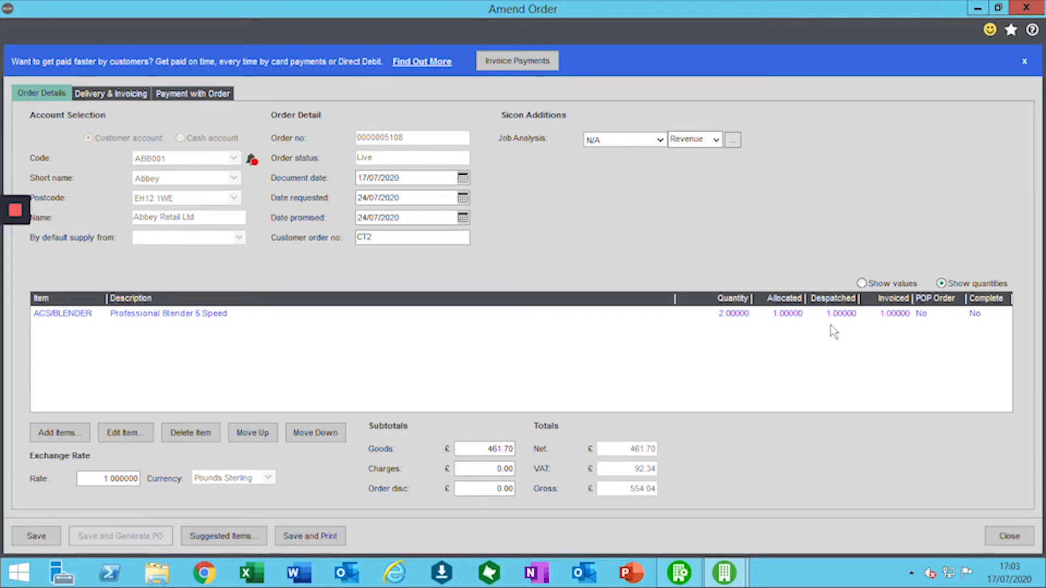
mouse_move(899, 317)
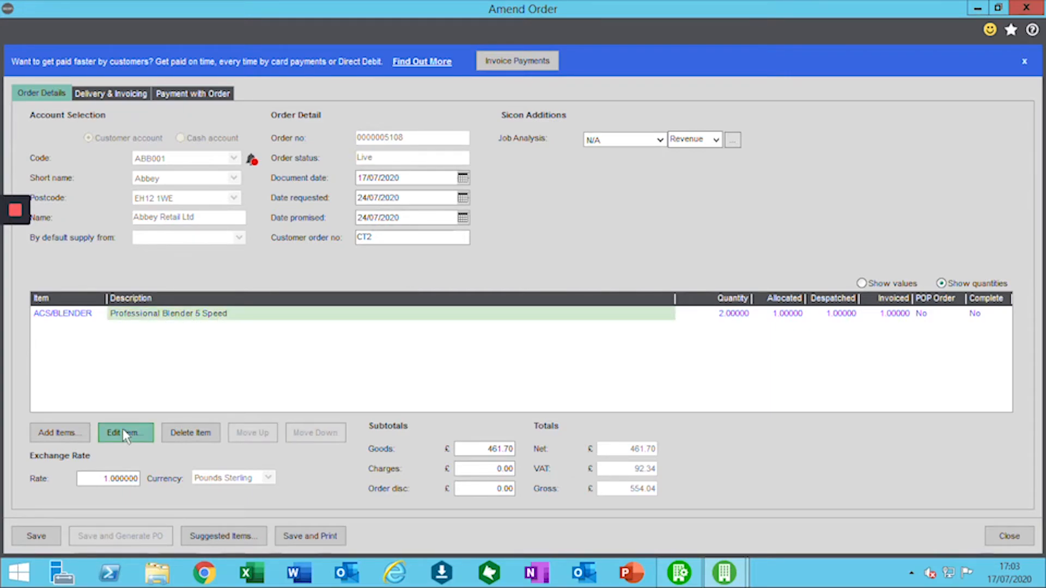
click(125, 433)
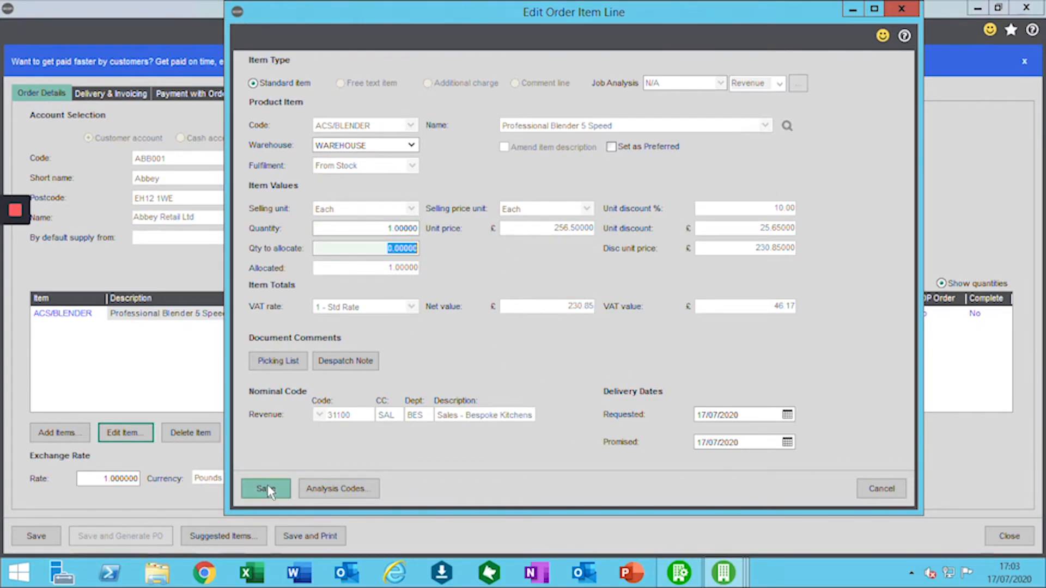
click(266, 488)
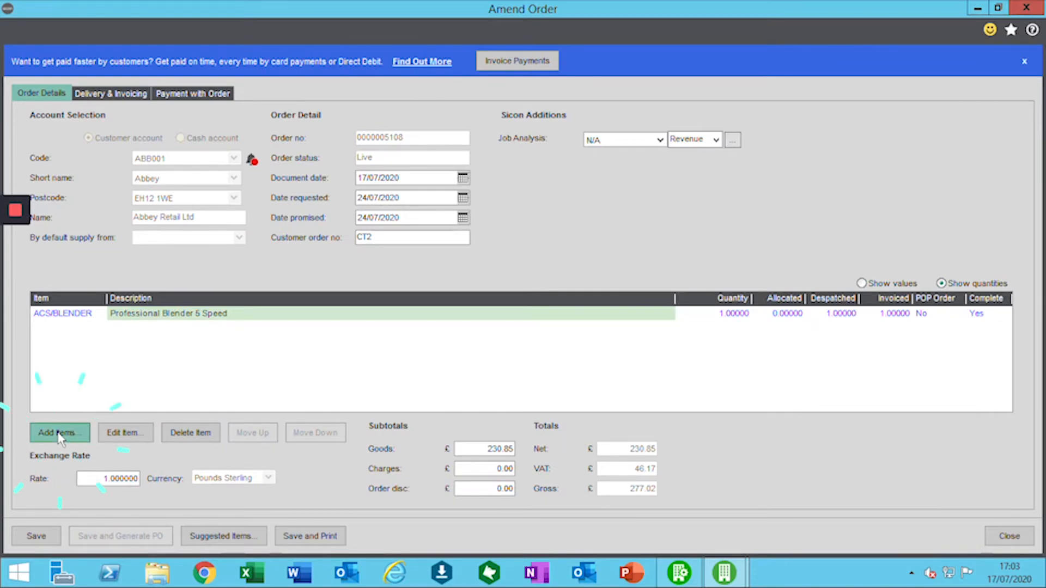
click(58, 433)
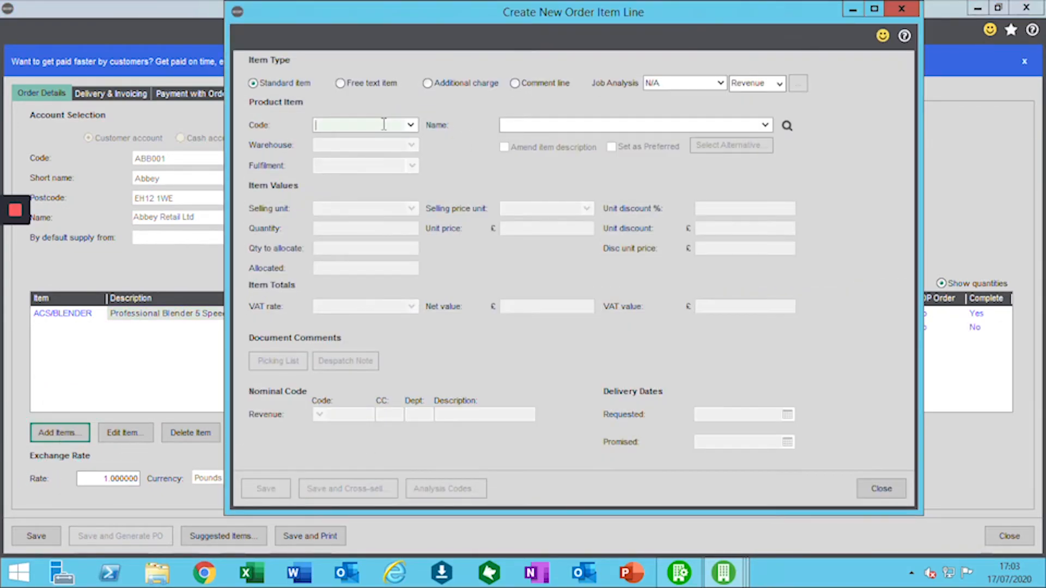
text(acs)
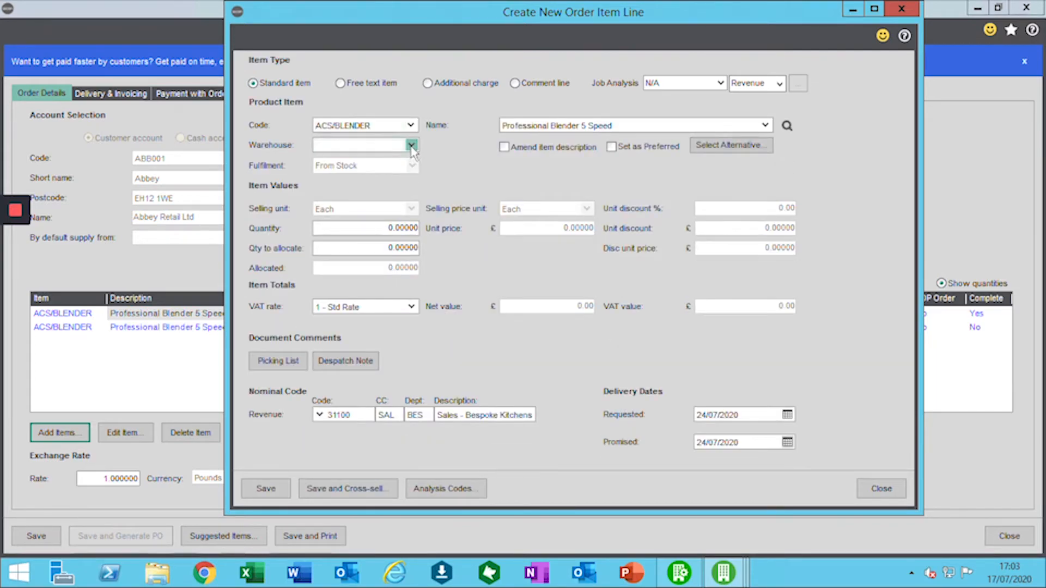
click(412, 145)
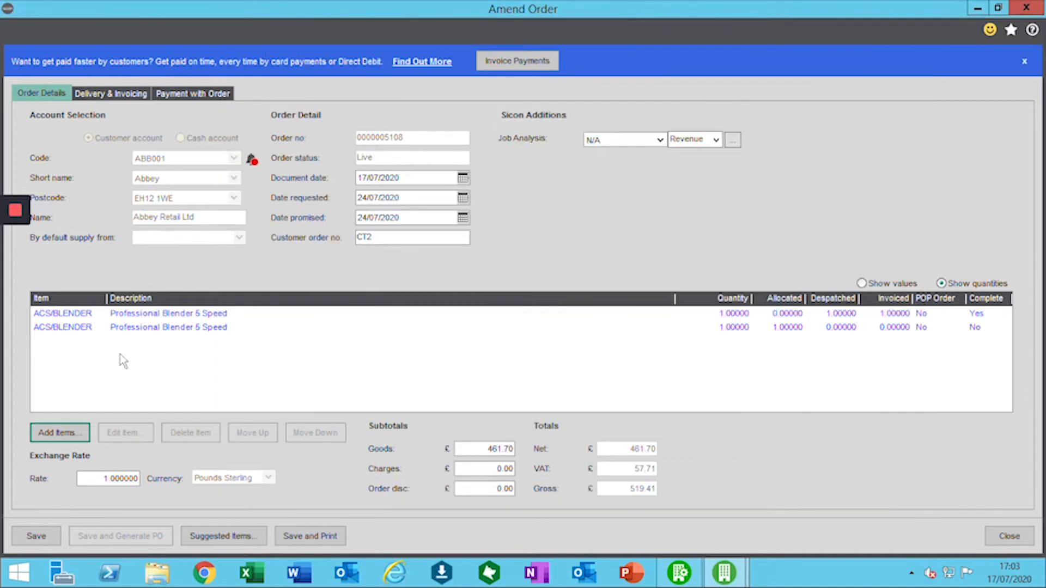
click(35, 535)
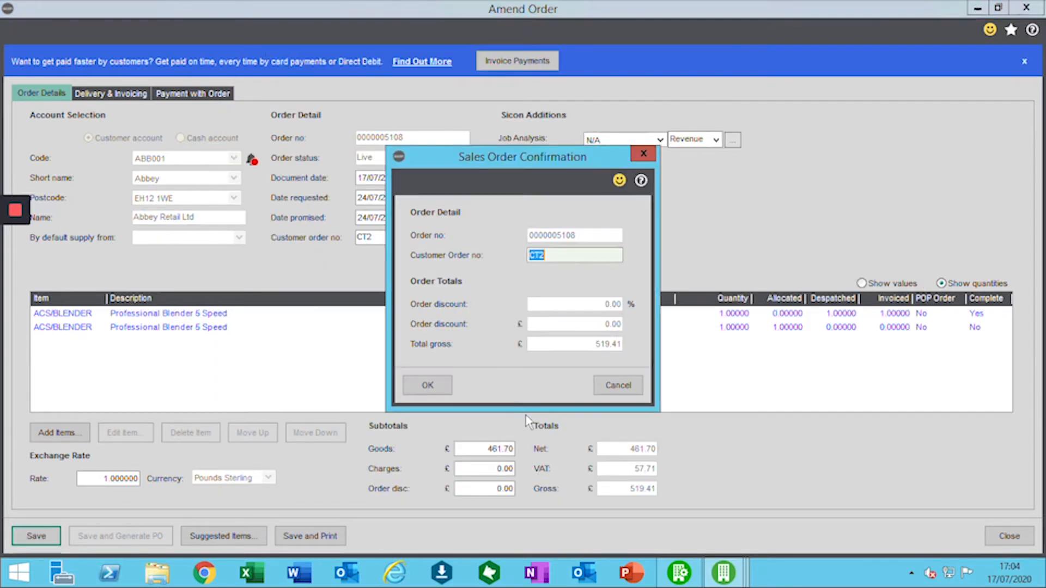
click(425, 385)
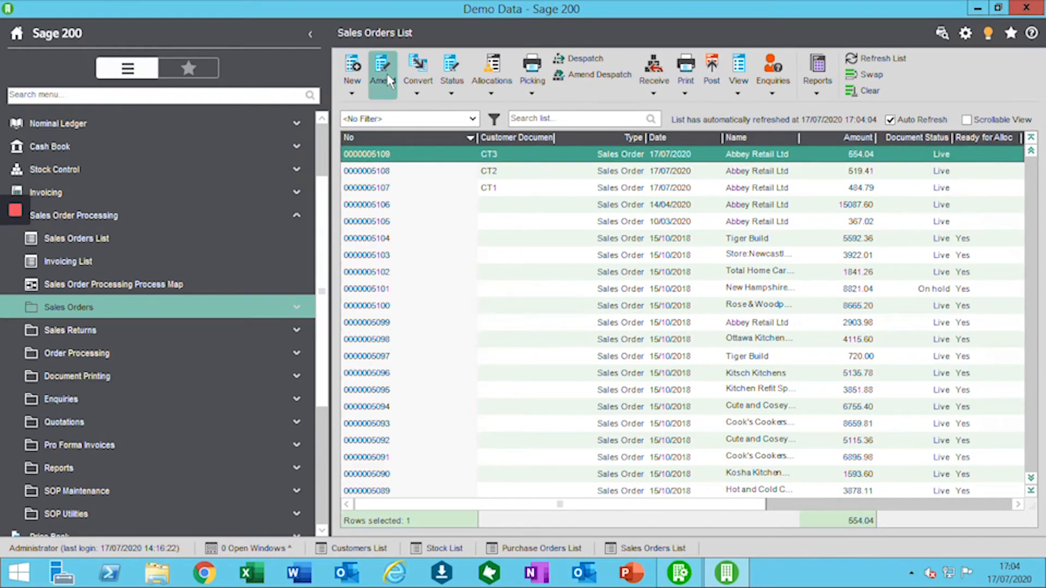
click(381, 70)
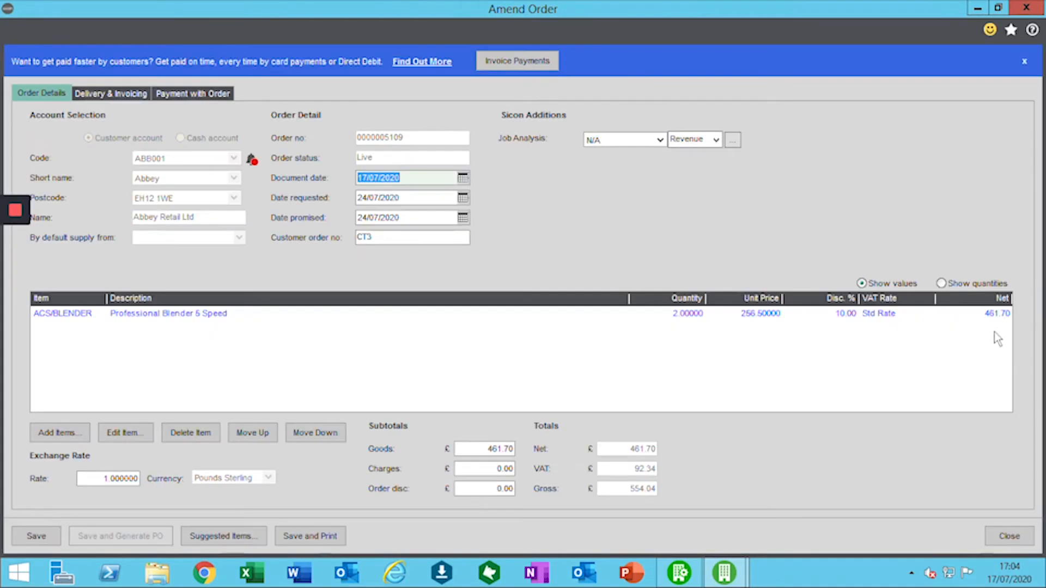
click(940, 282)
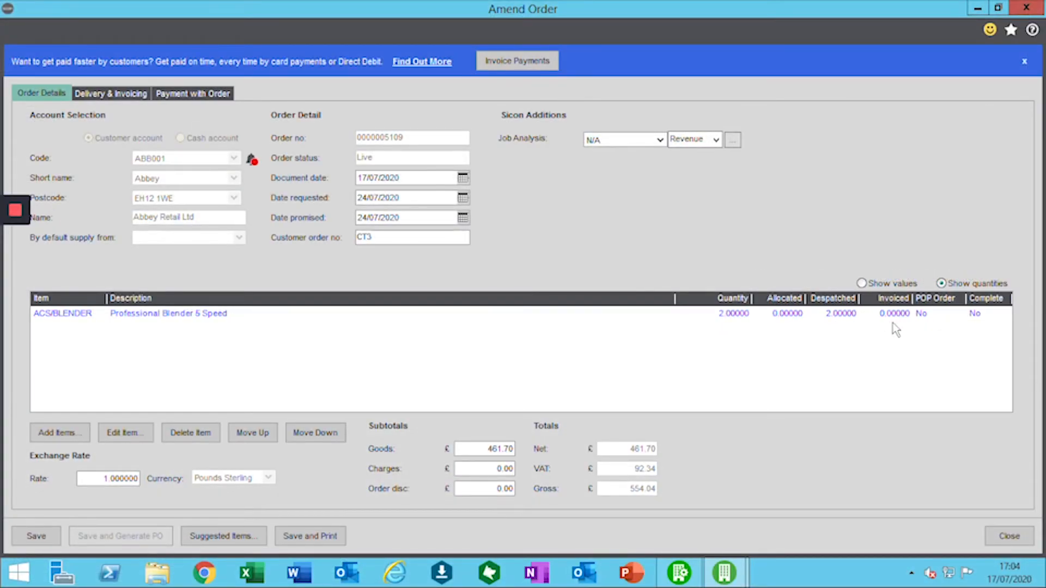
mouse_move(148, 336)
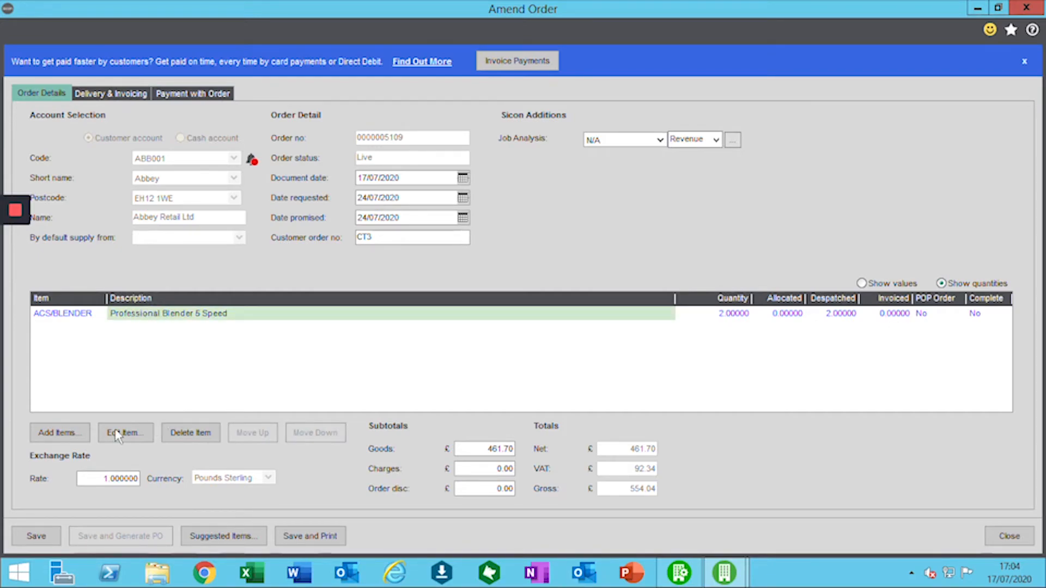
click(125, 432)
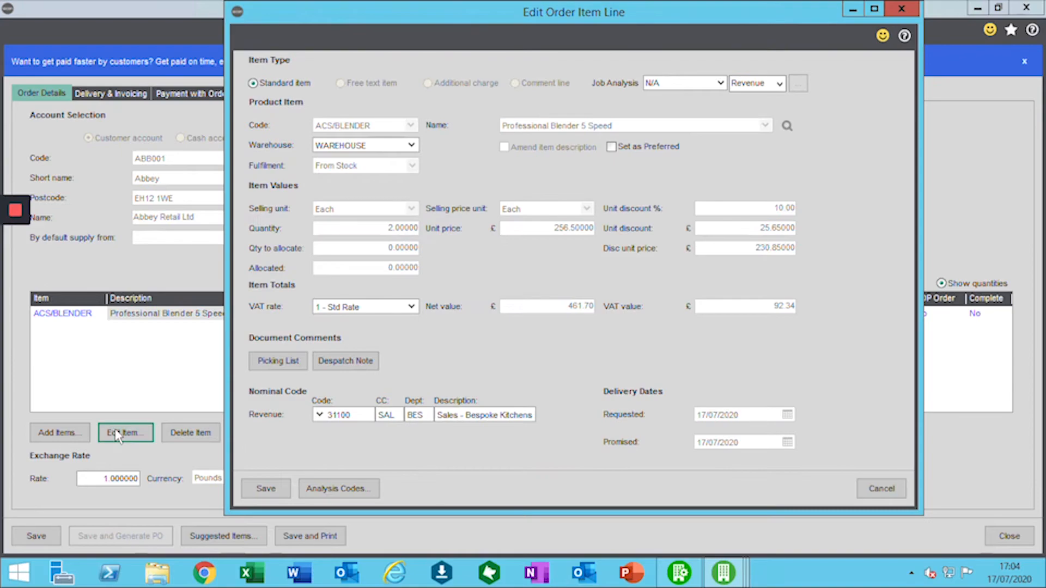
click(411, 306)
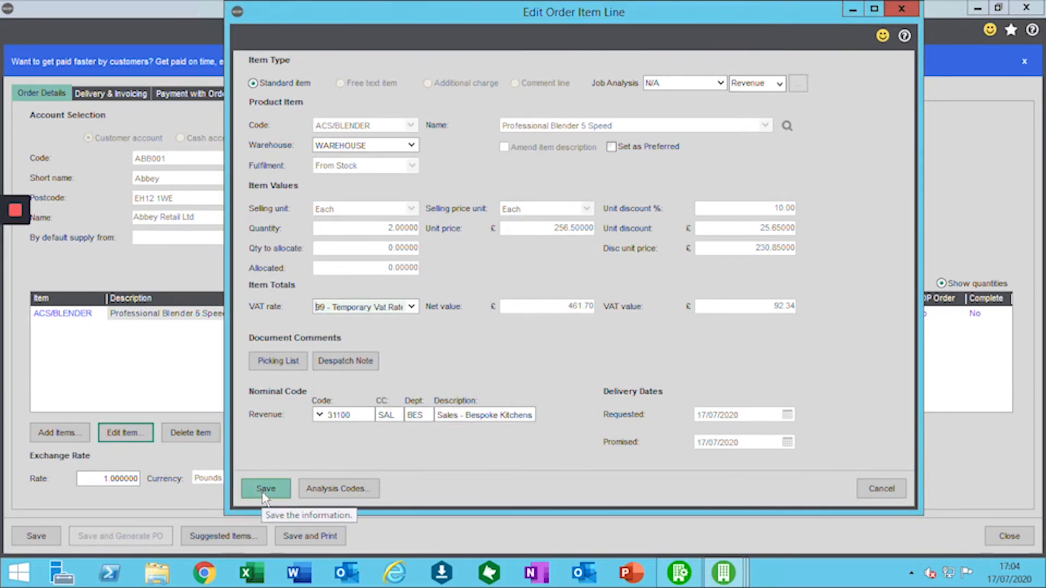
click(265, 488)
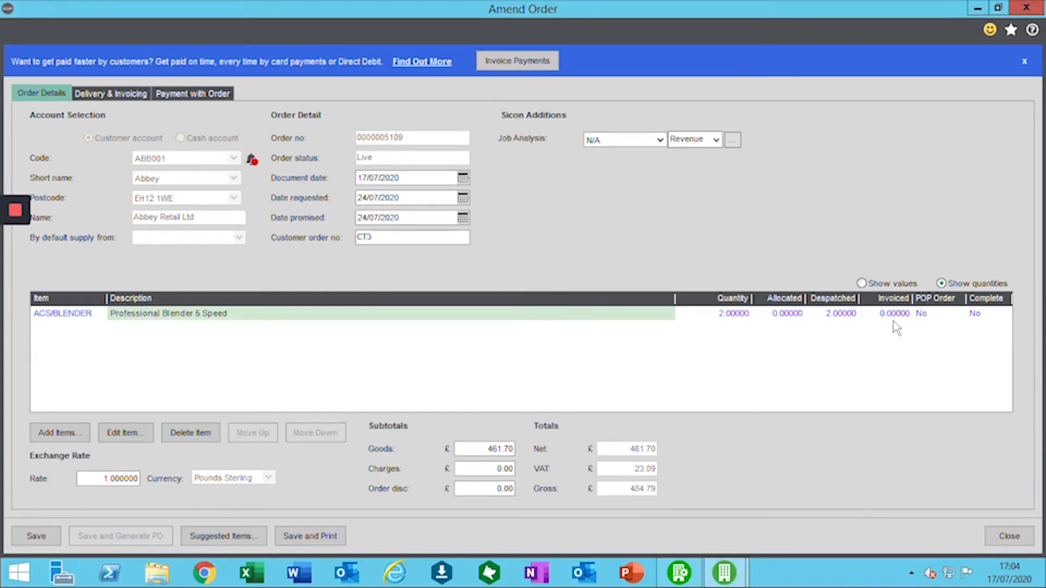
mouse_move(887, 333)
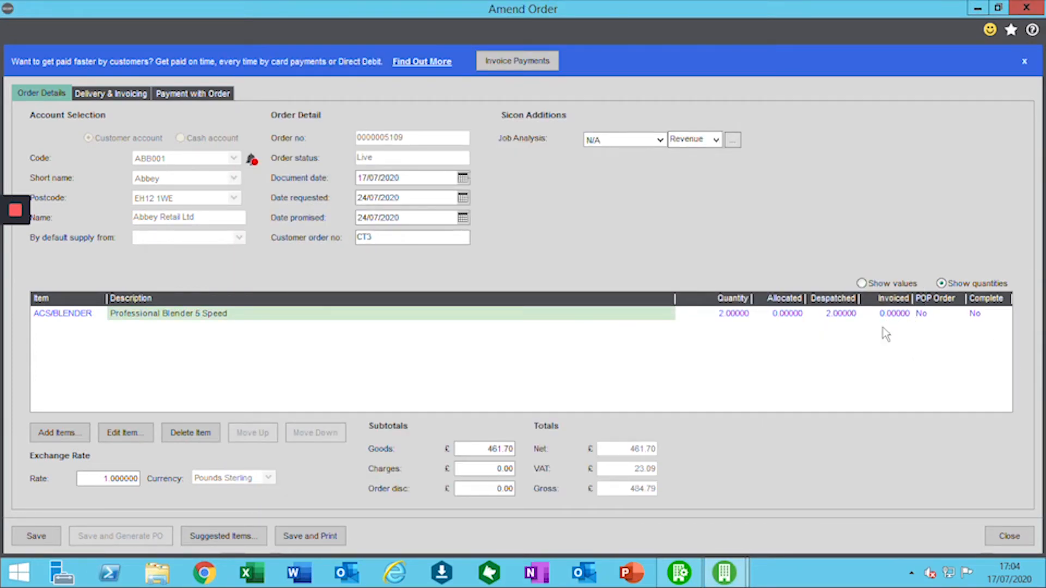
mouse_move(895, 328)
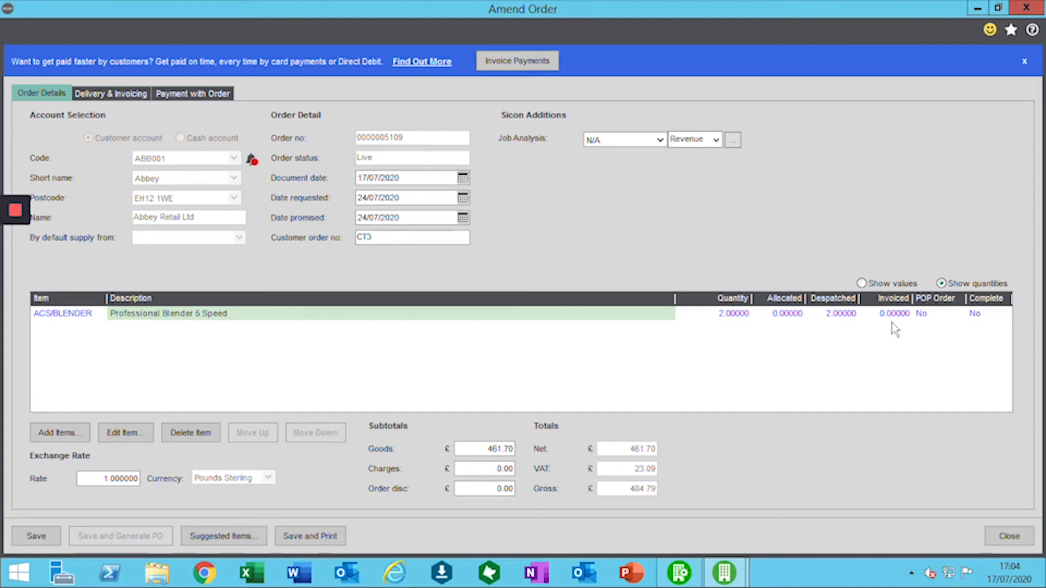
mouse_move(891, 339)
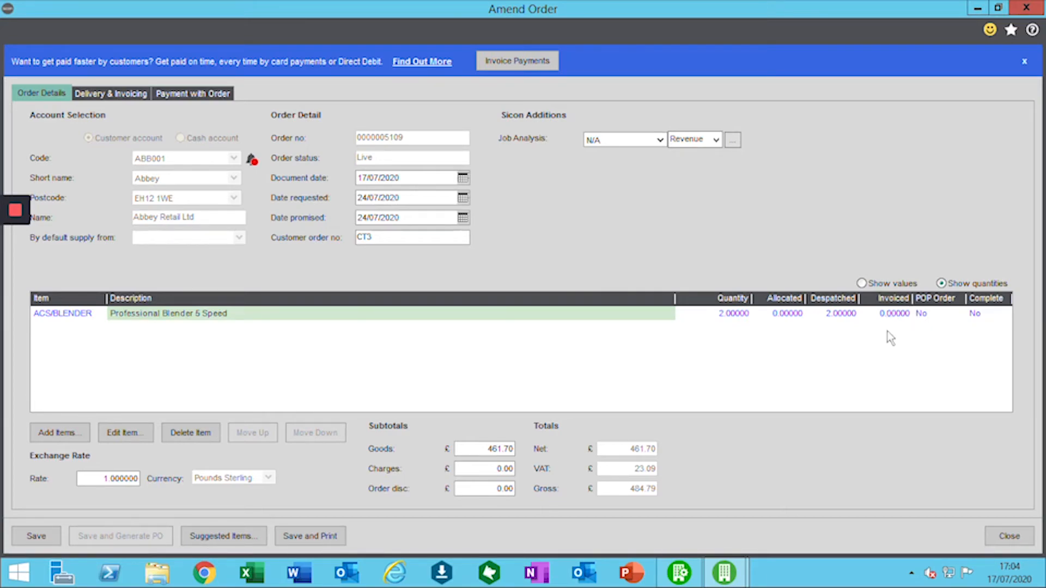
mouse_move(899, 331)
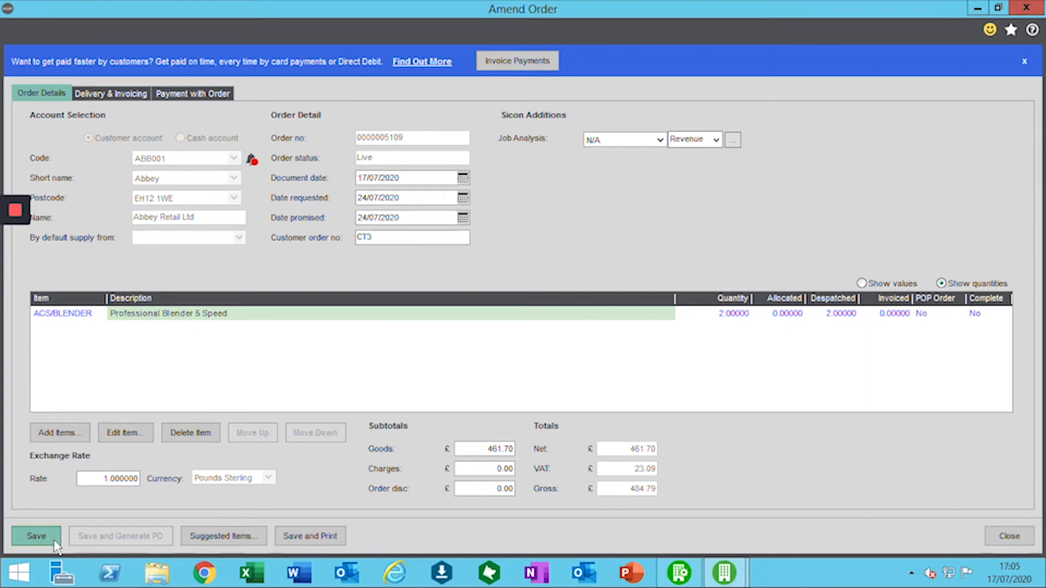
click(35, 536)
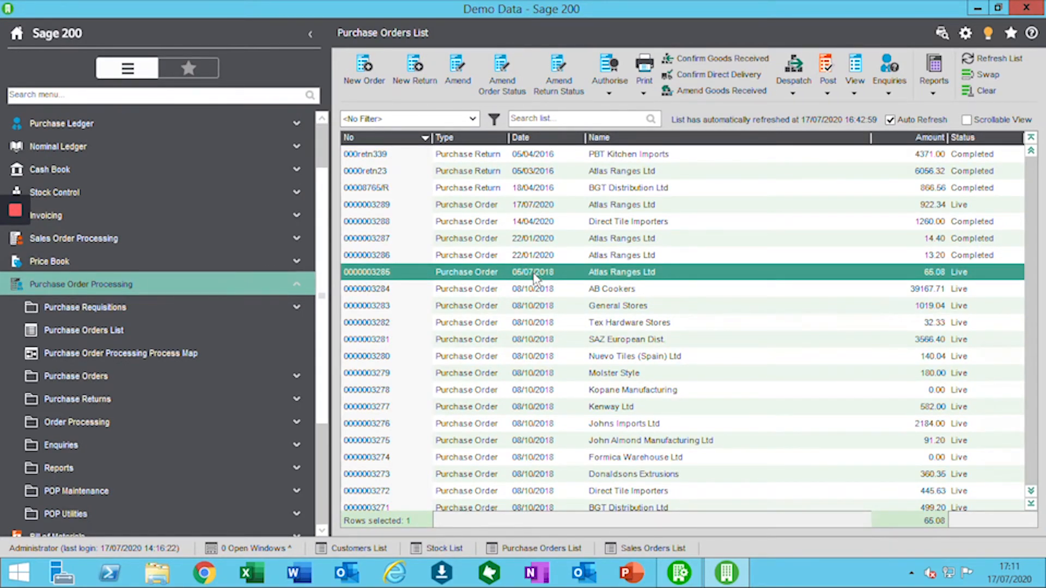
mouse_move(507, 273)
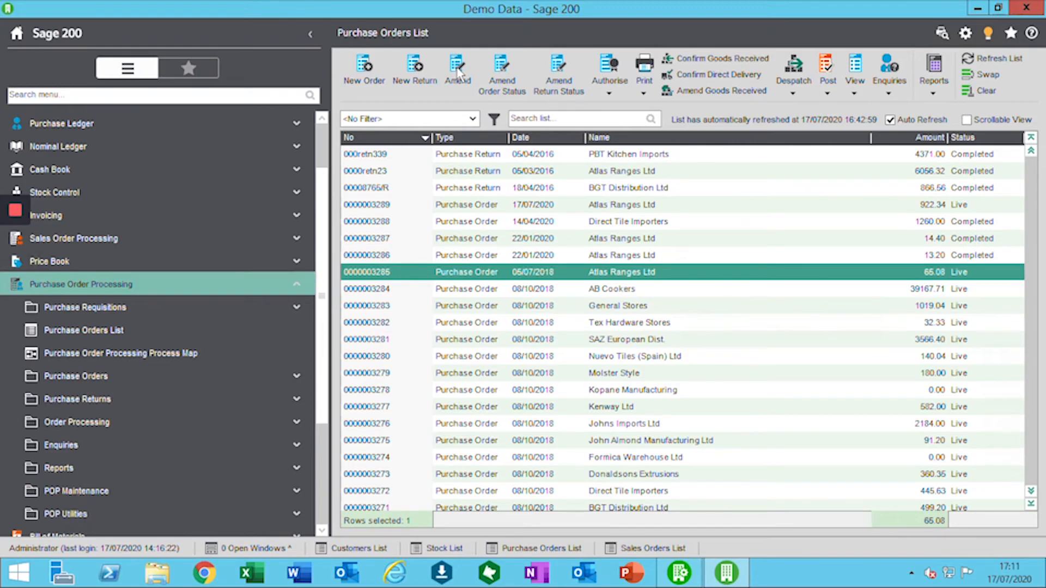
mouse_move(458, 75)
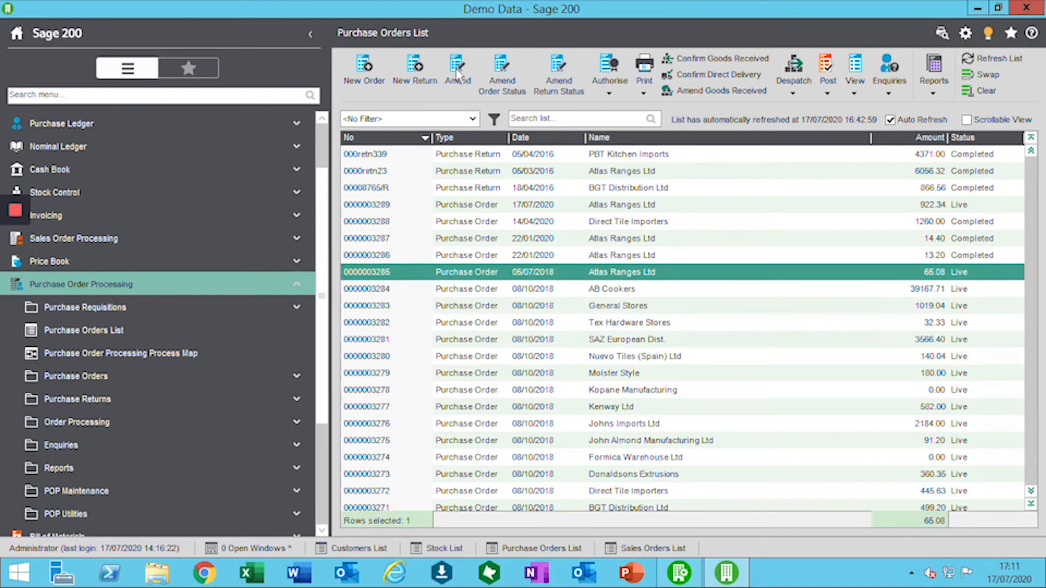
mouse_move(461, 312)
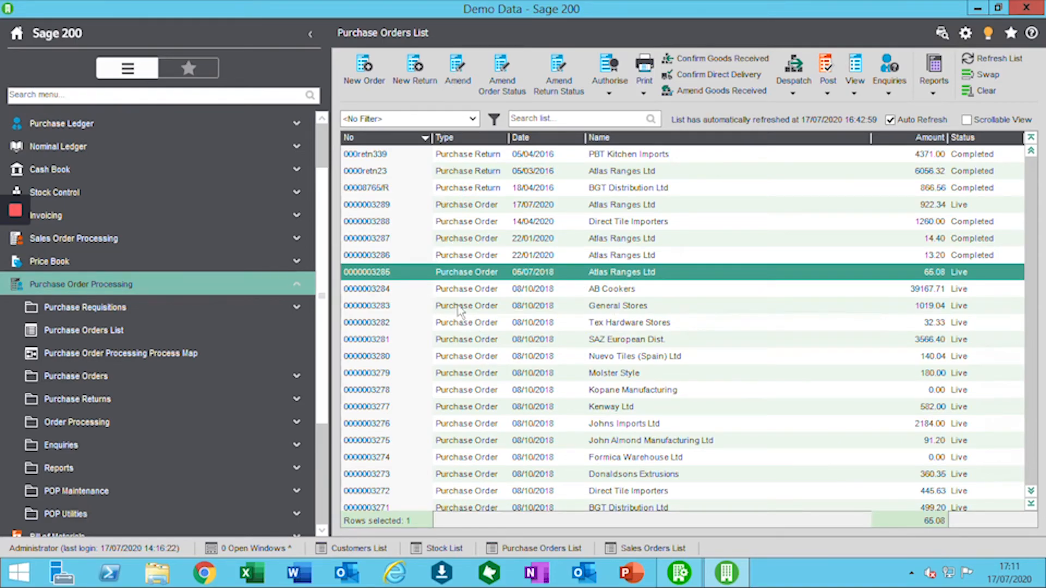
mouse_move(827, 111)
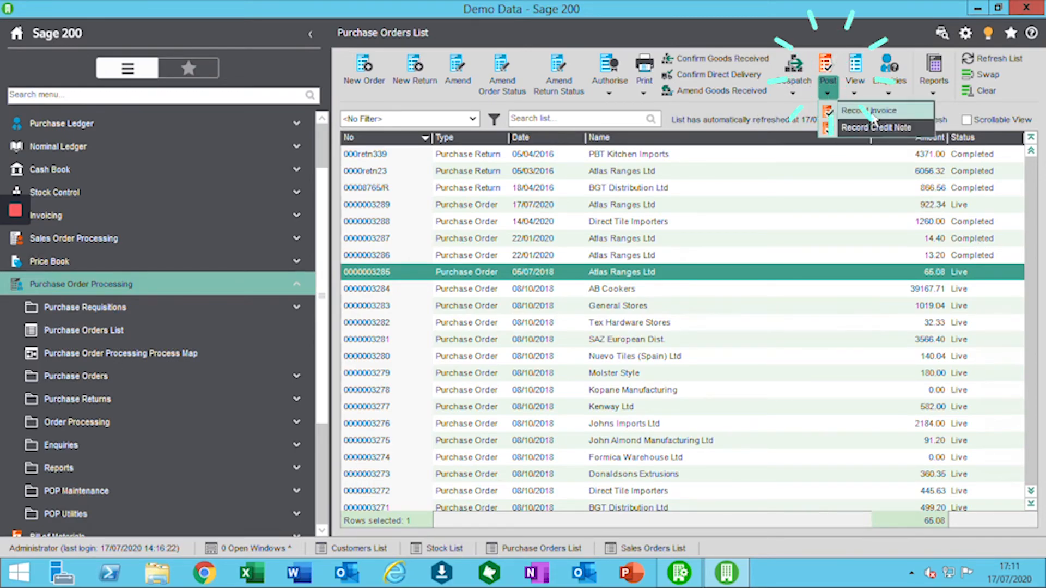
click(876, 110)
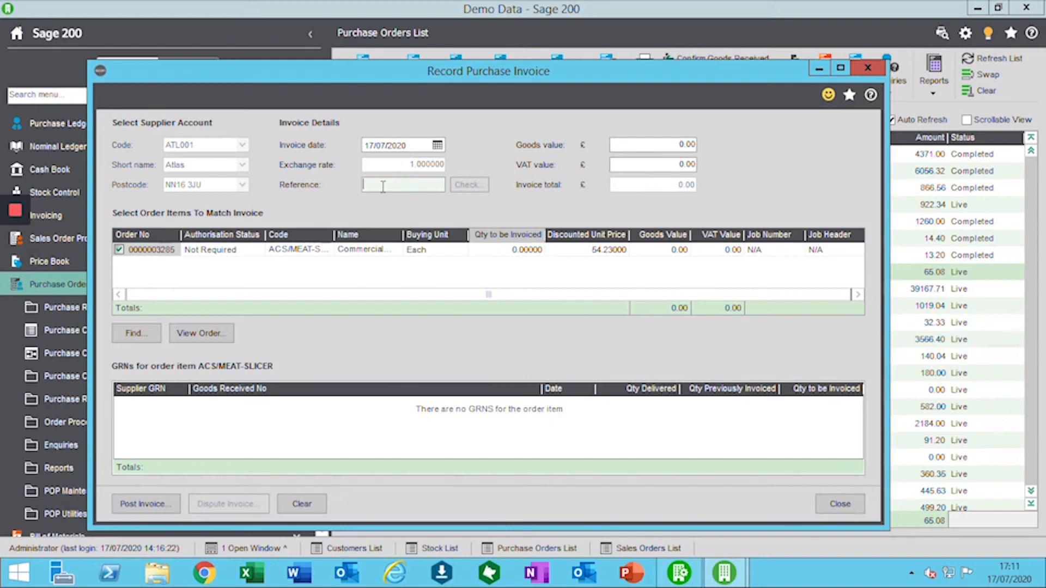
text(001)
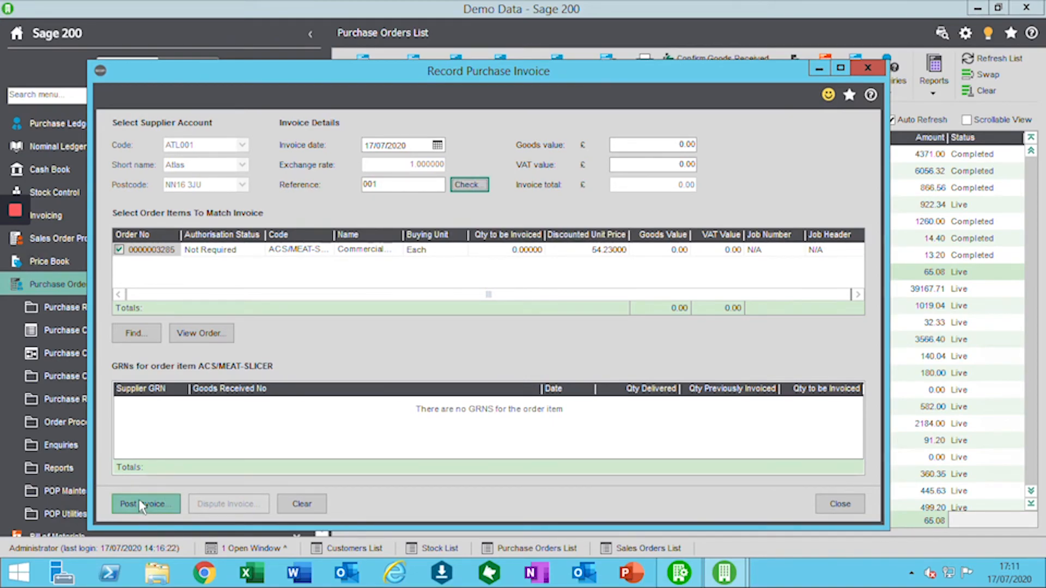
click(142, 503)
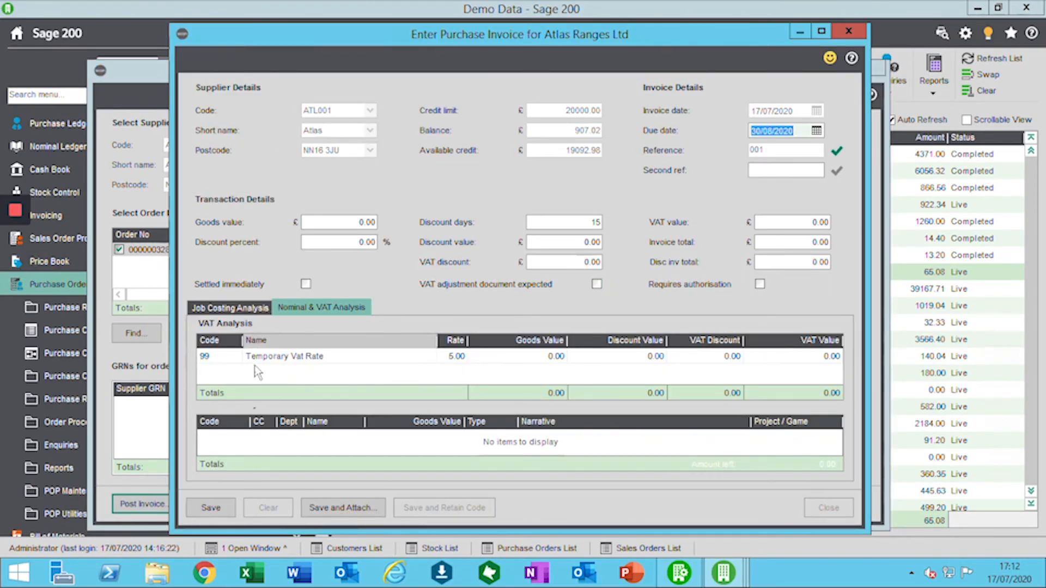
Set the invoice's VAT analysis line to code 99 Temporary Vat Rate.
click(233, 355)
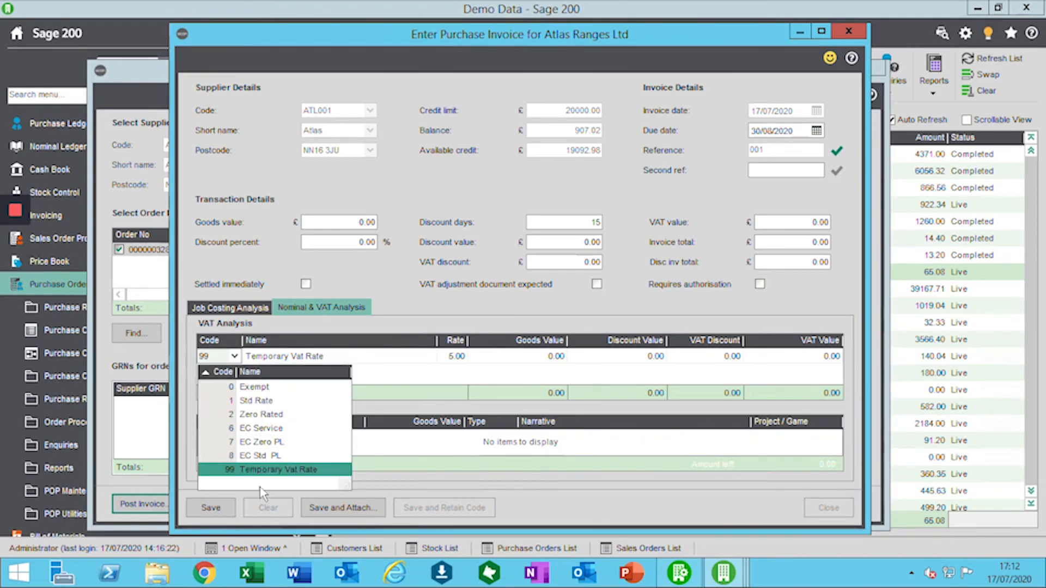
click(278, 470)
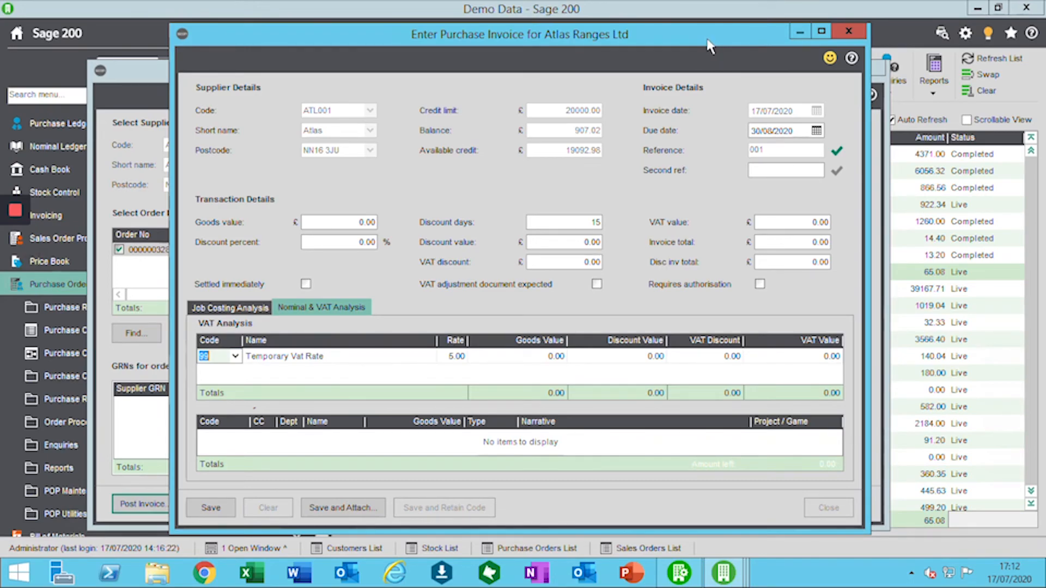
mouse_move(657, 371)
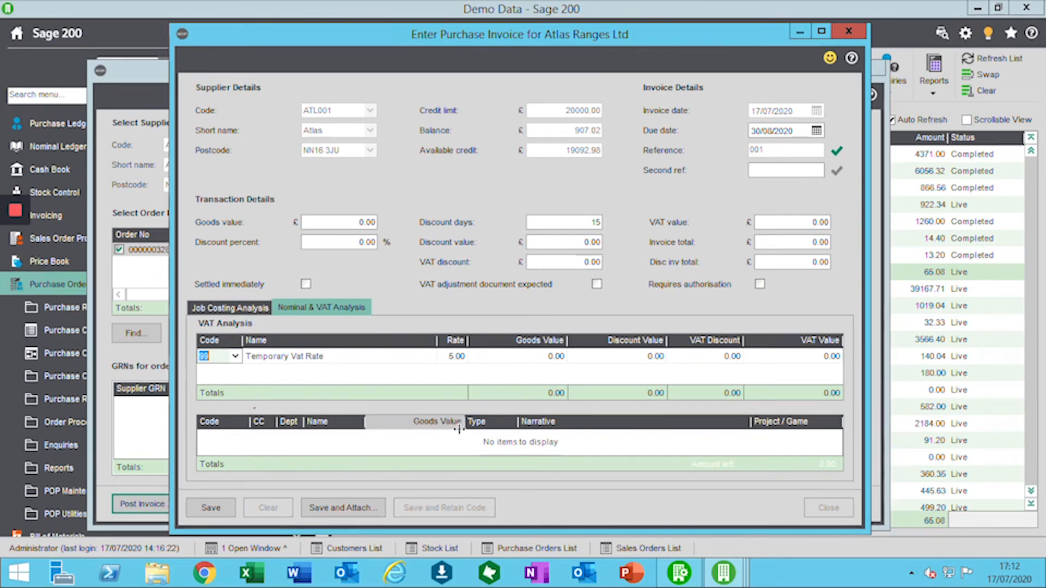
mouse_move(465, 431)
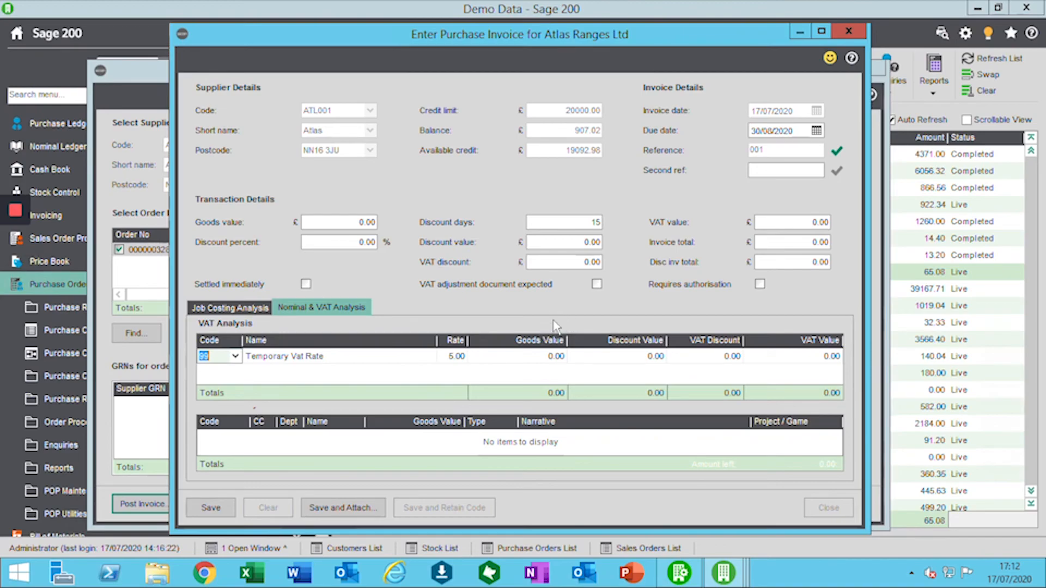
mouse_move(484, 332)
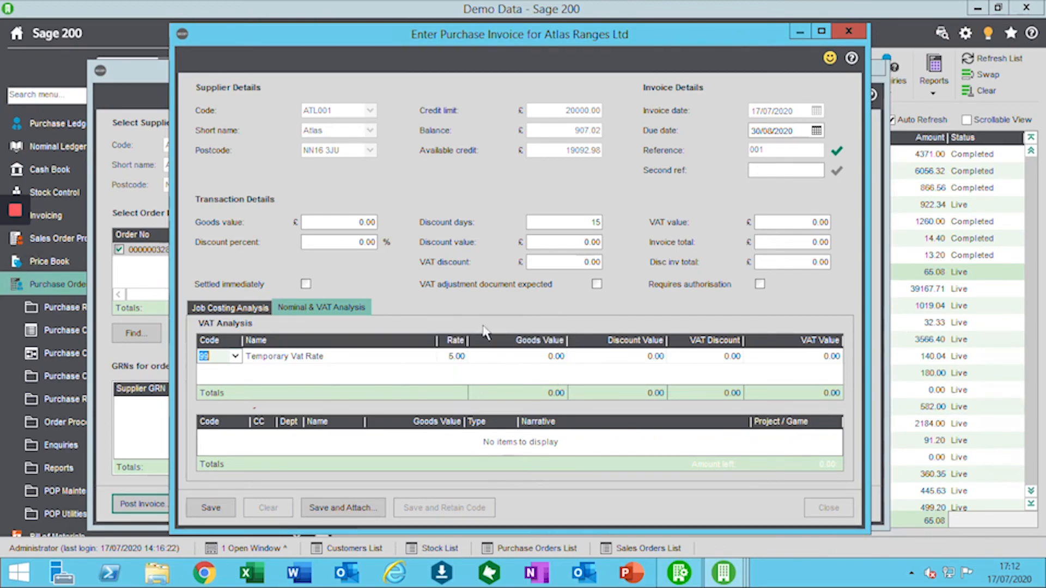
mouse_move(470, 327)
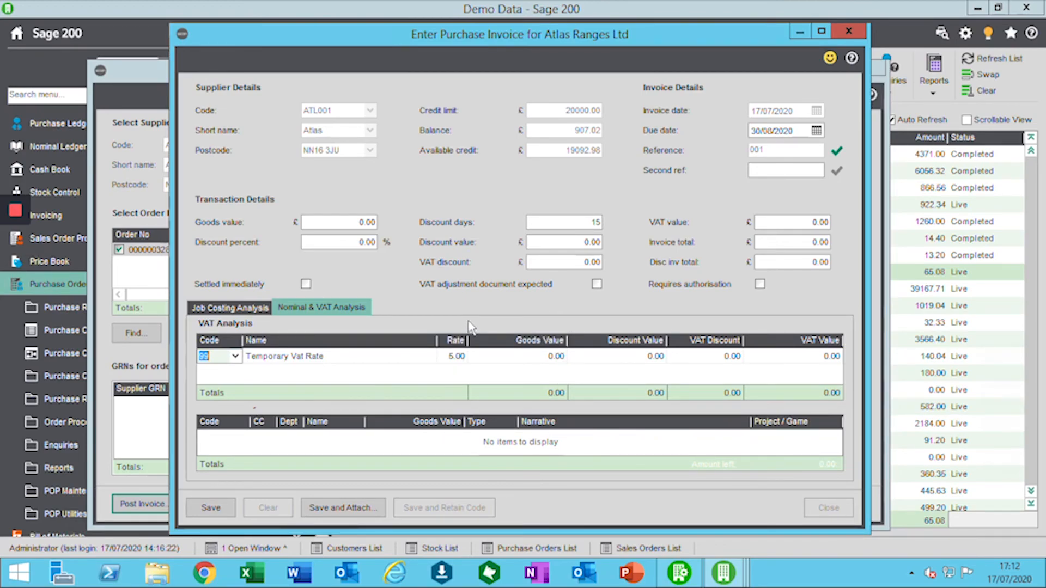
click(235, 356)
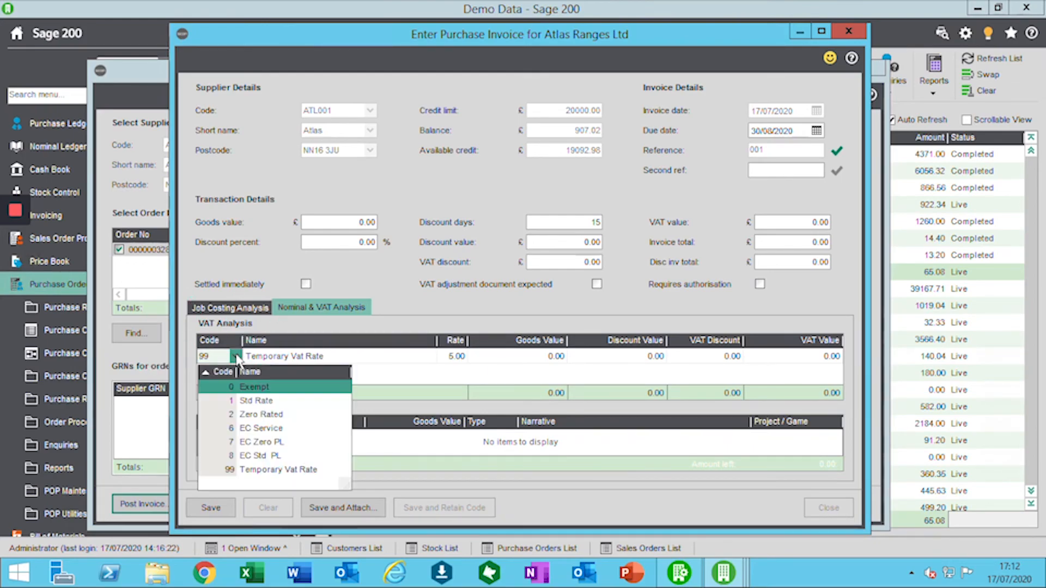
click(234, 356)
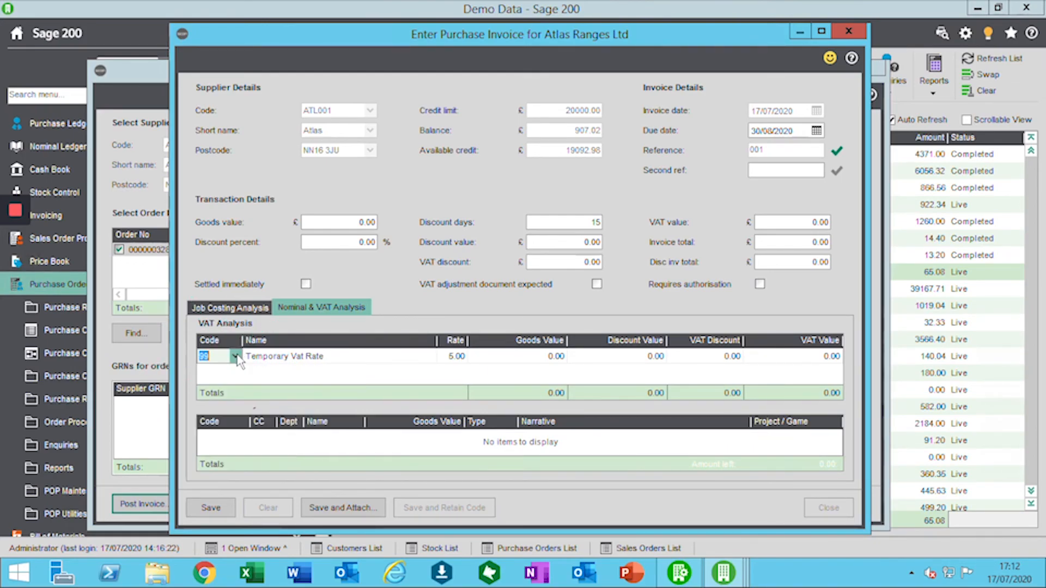